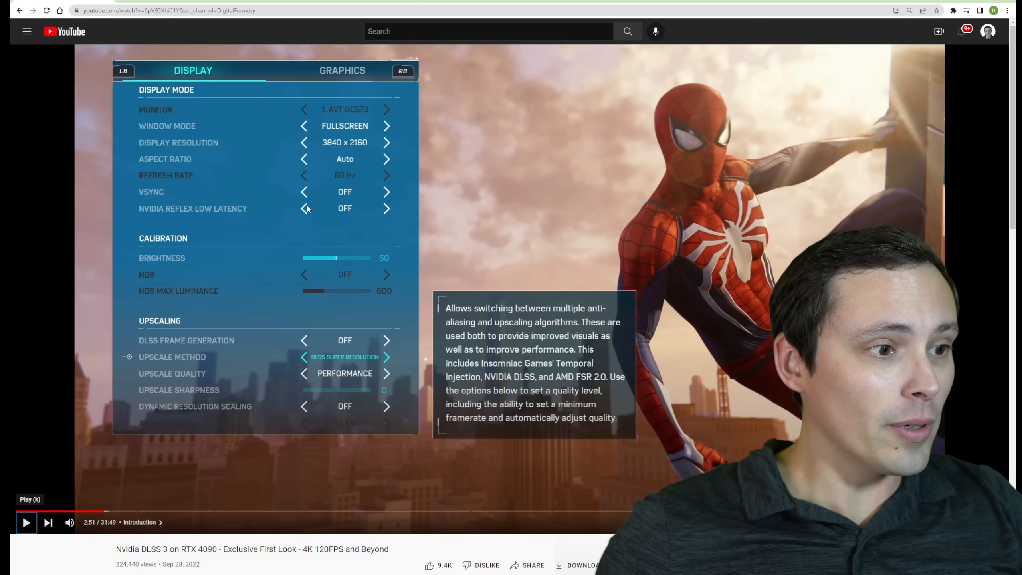
mouse_move(290, 250)
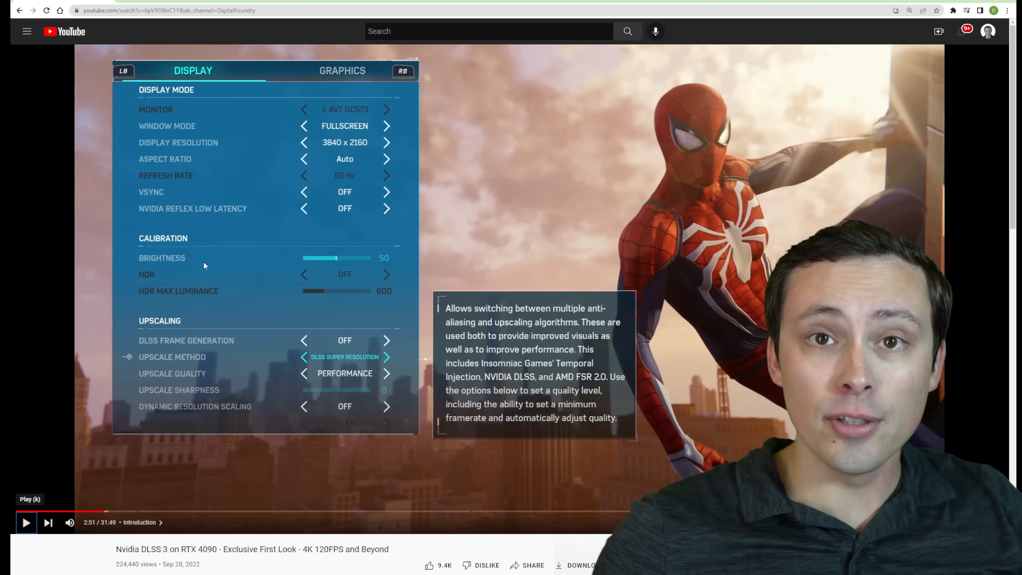
mouse_move(239, 328)
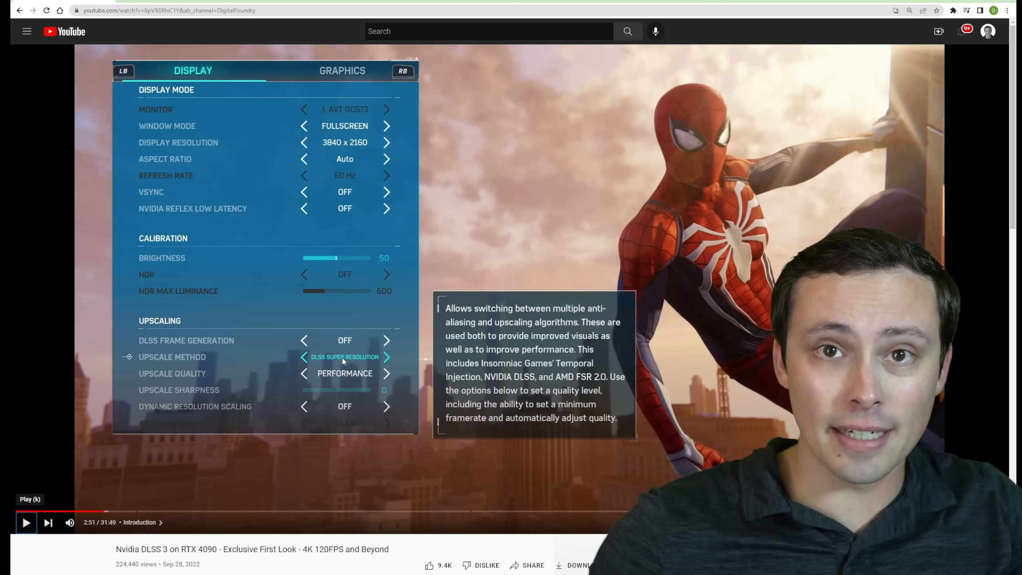
mouse_move(335, 361)
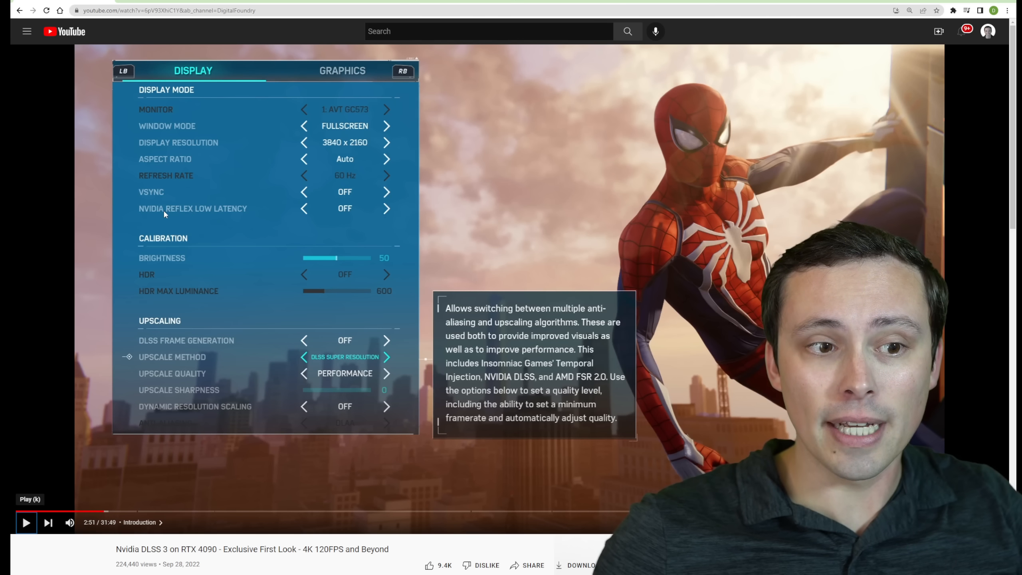
mouse_move(274, 210)
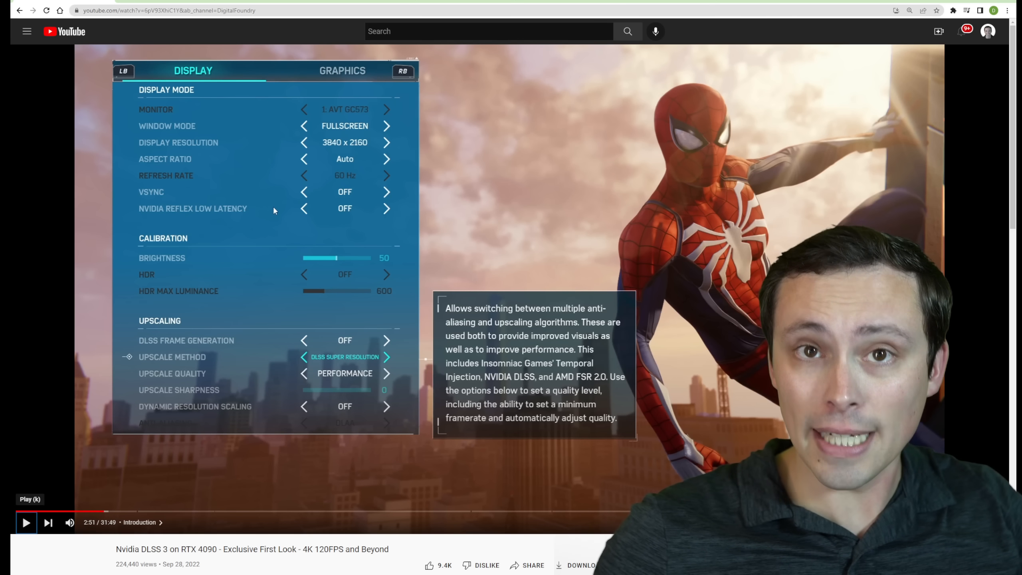
mouse_move(357, 209)
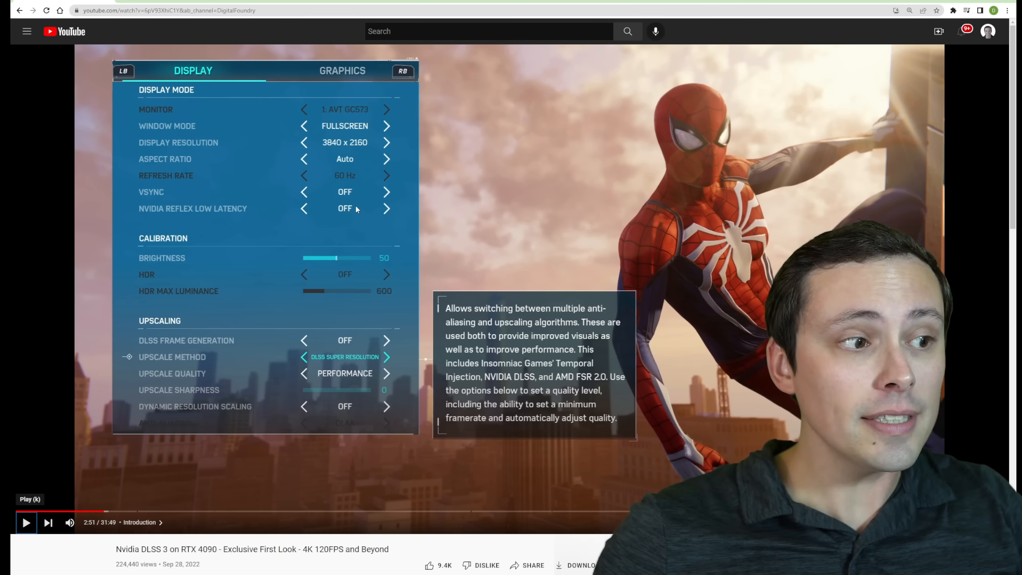
mouse_move(316, 318)
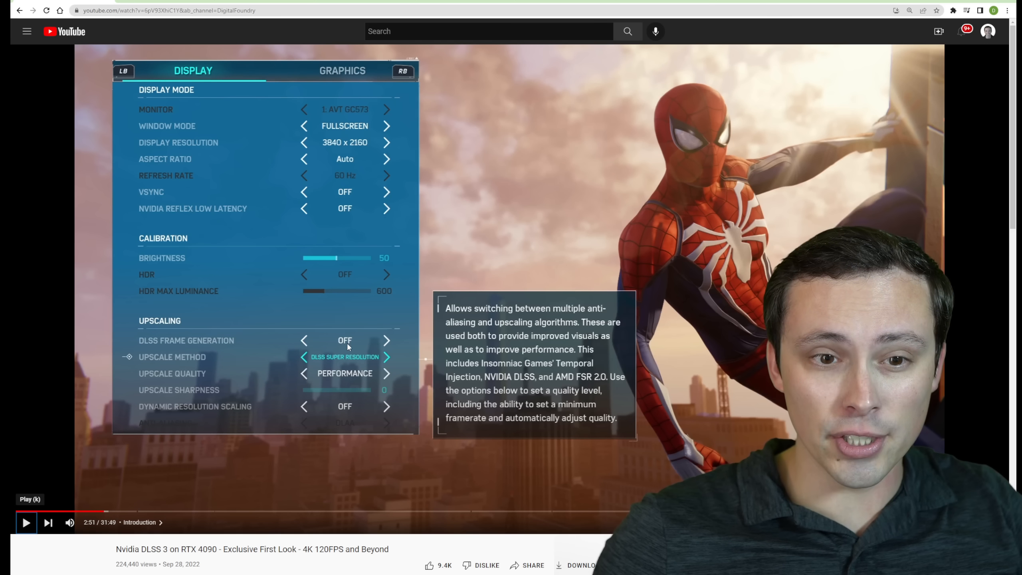
mouse_move(337, 214)
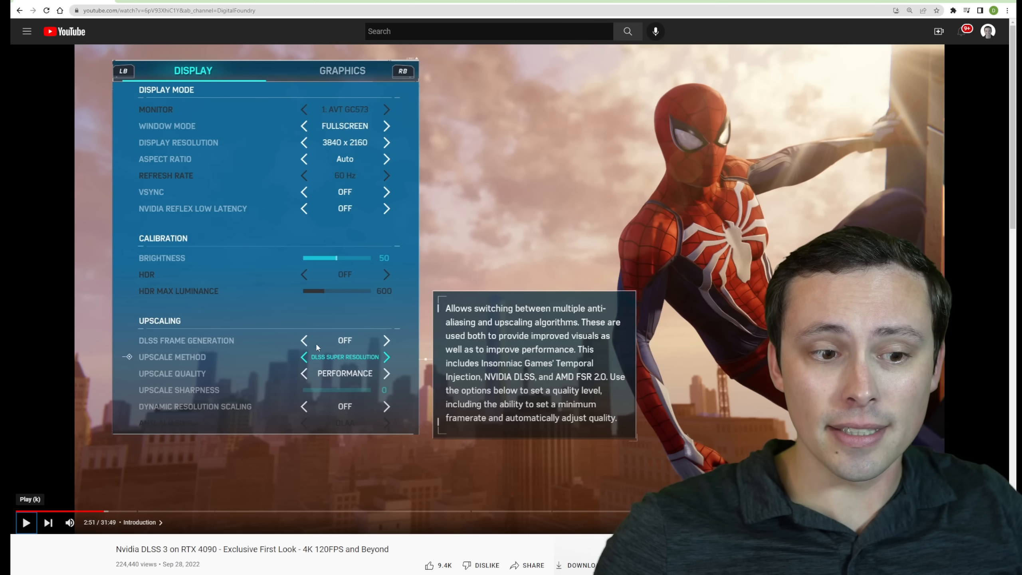
mouse_move(158, 223)
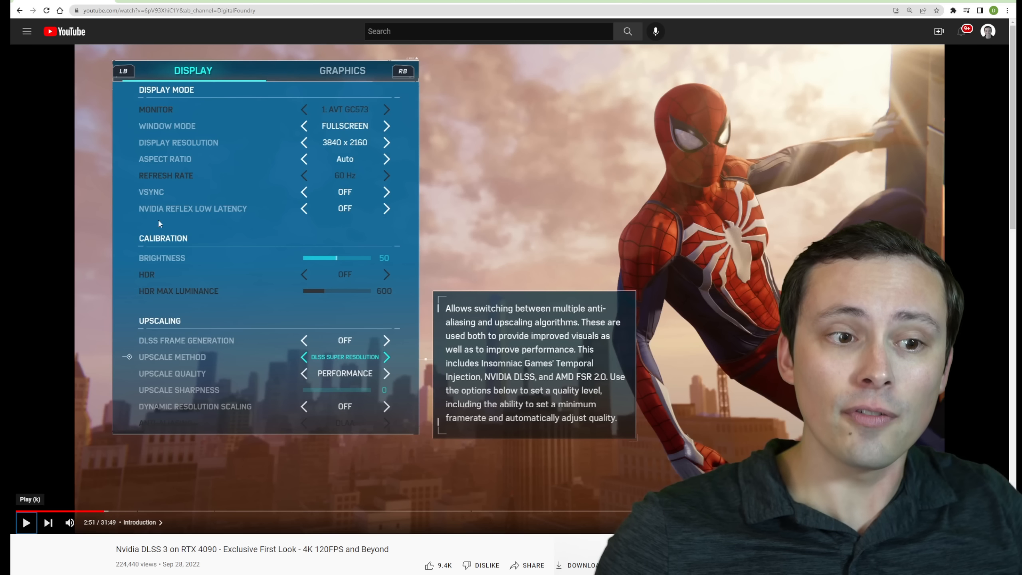
mouse_move(267, 214)
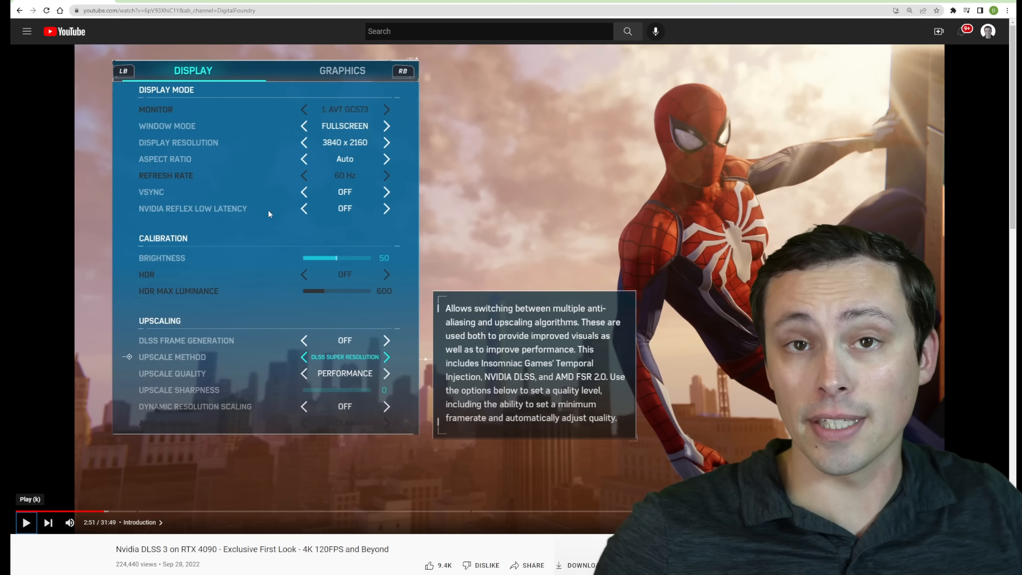
mouse_move(305, 210)
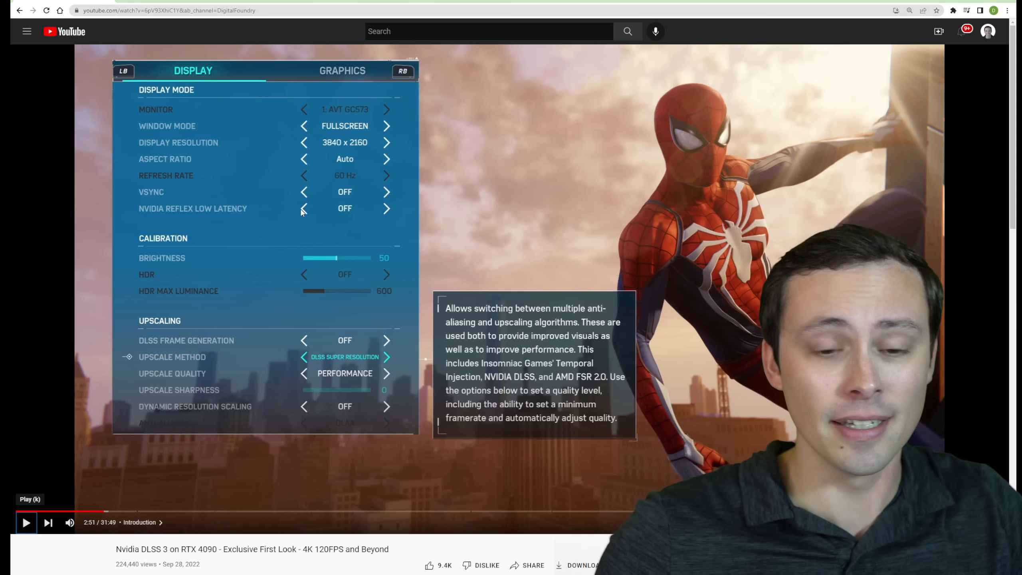
mouse_move(282, 236)
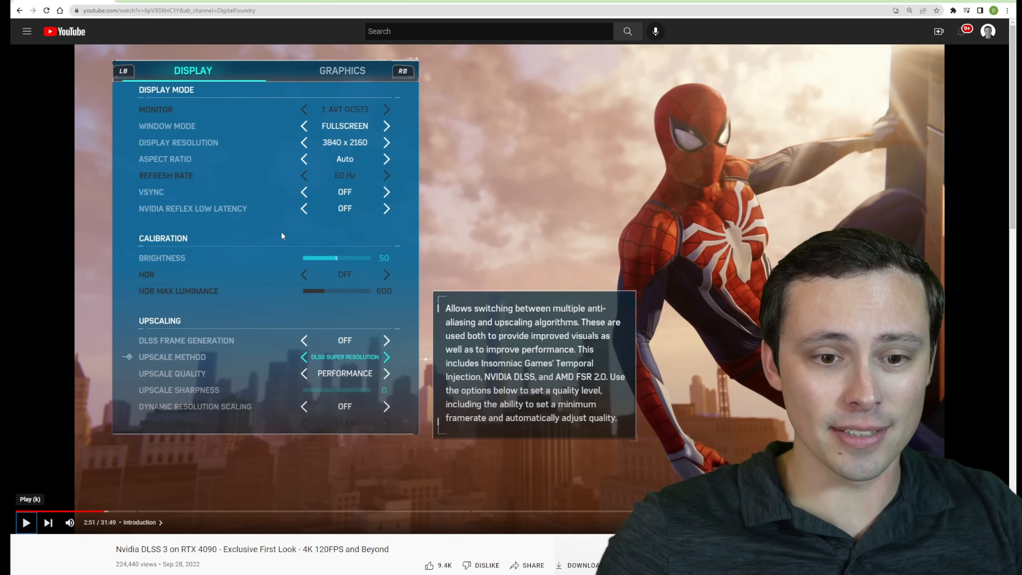
mouse_move(355, 215)
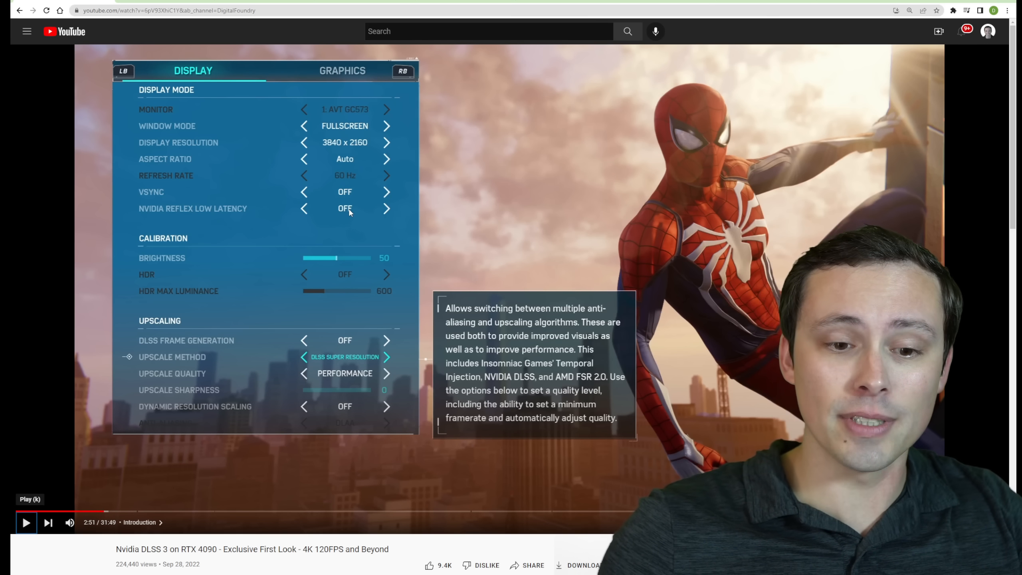
mouse_move(241, 222)
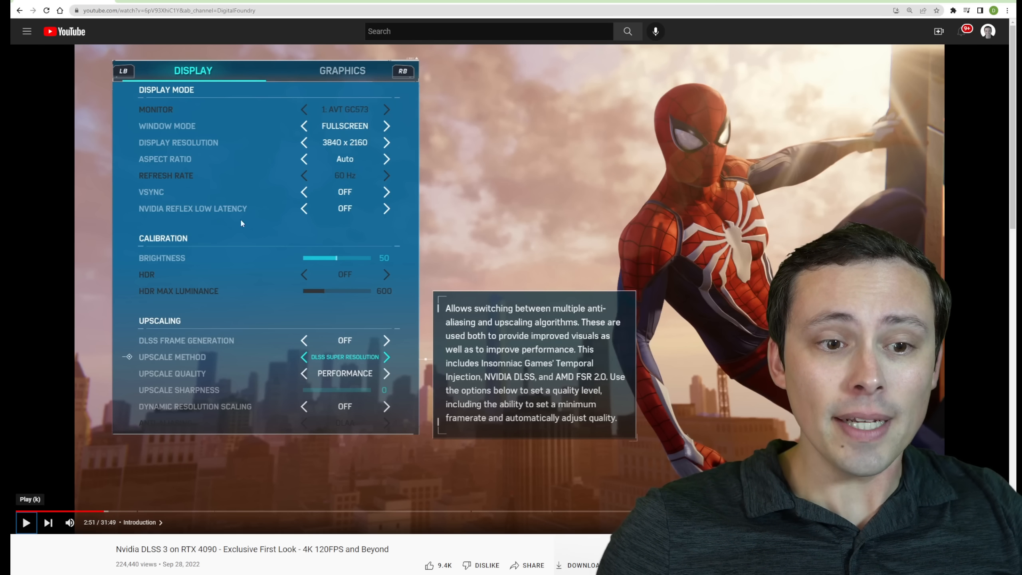
mouse_move(299, 360)
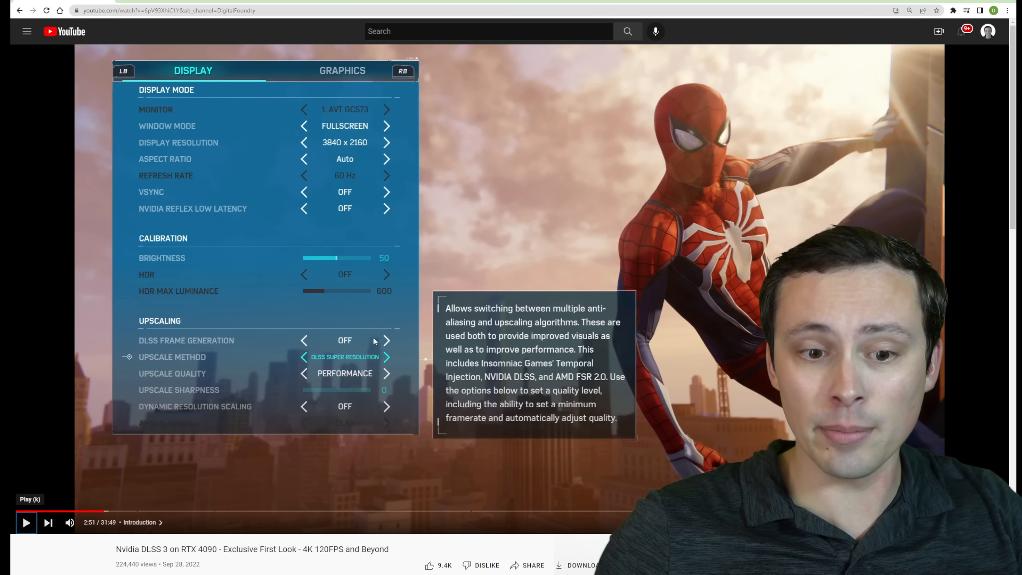
mouse_move(373, 383)
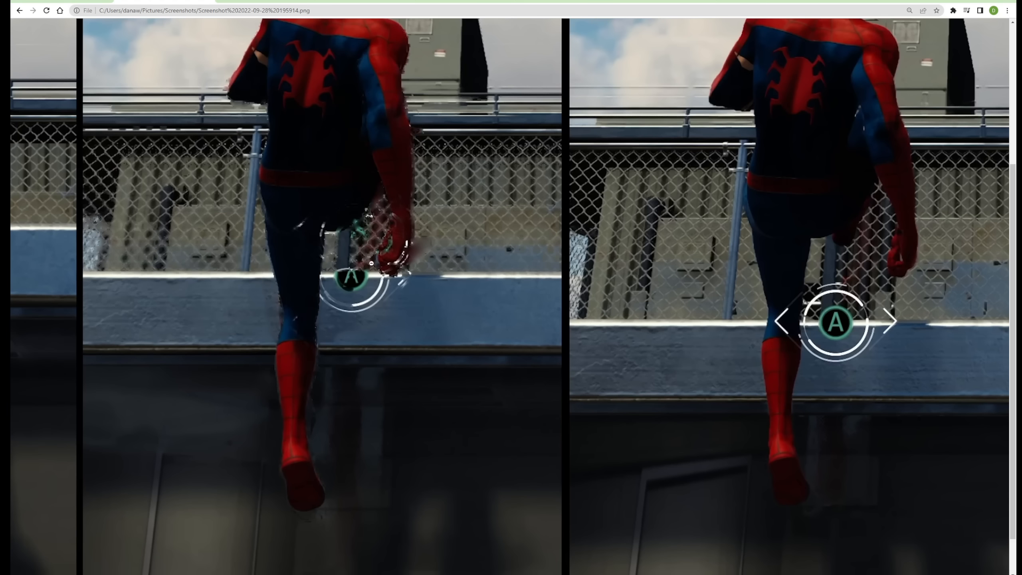
mouse_move(306, 310)
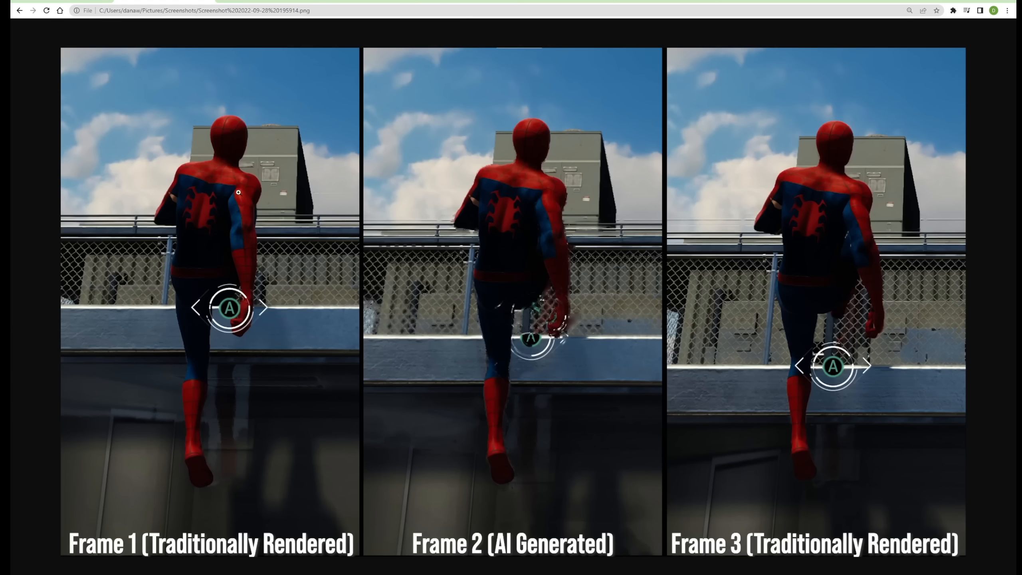
mouse_move(495, 151)
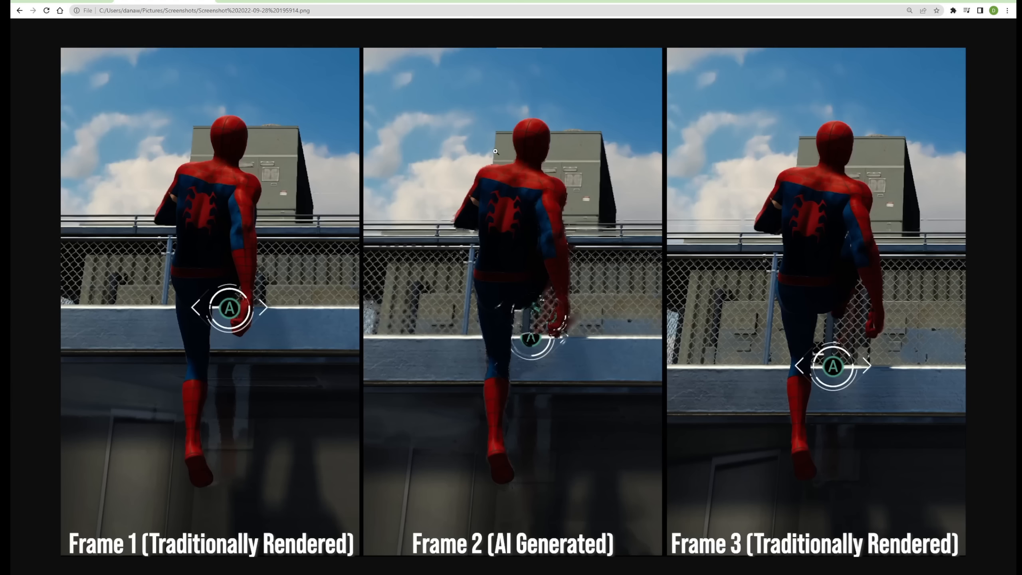
mouse_move(483, 261)
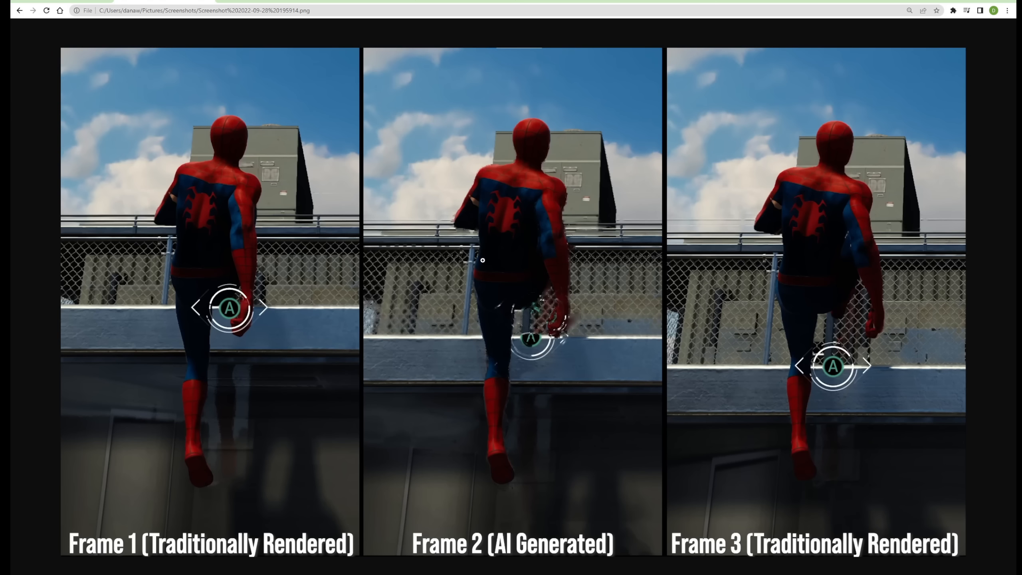
mouse_move(512, 314)
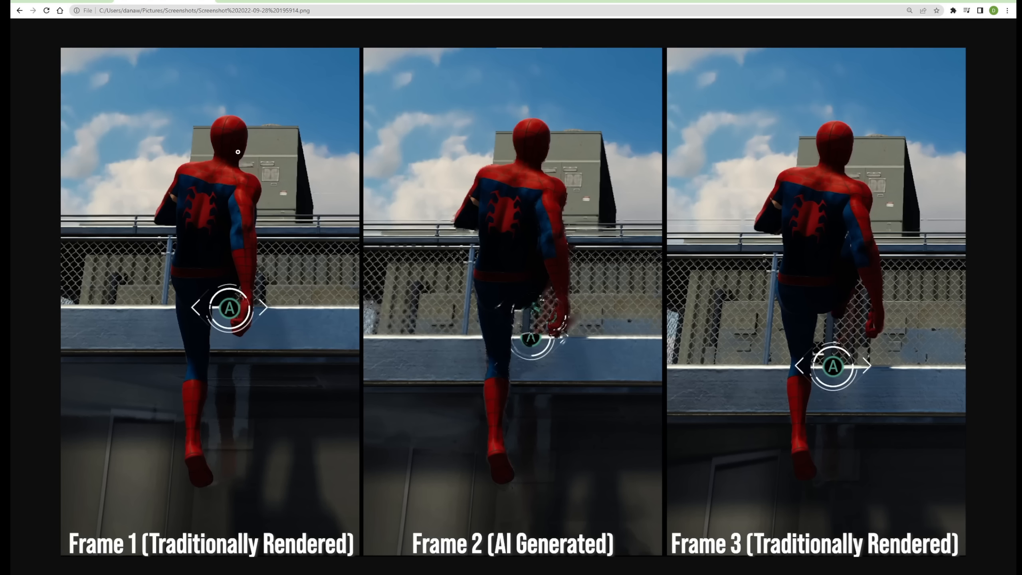
mouse_move(283, 143)
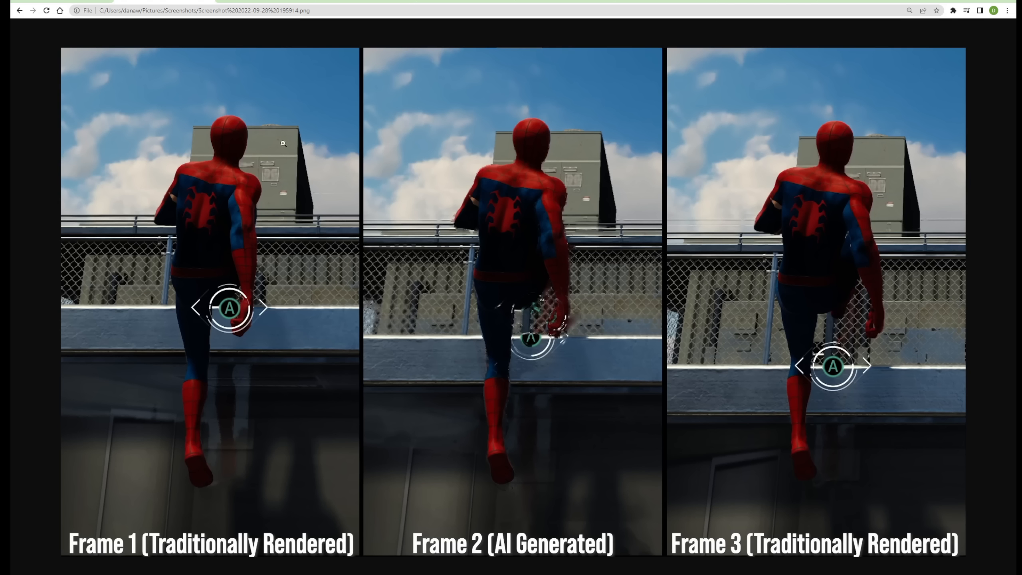
mouse_move(754, 159)
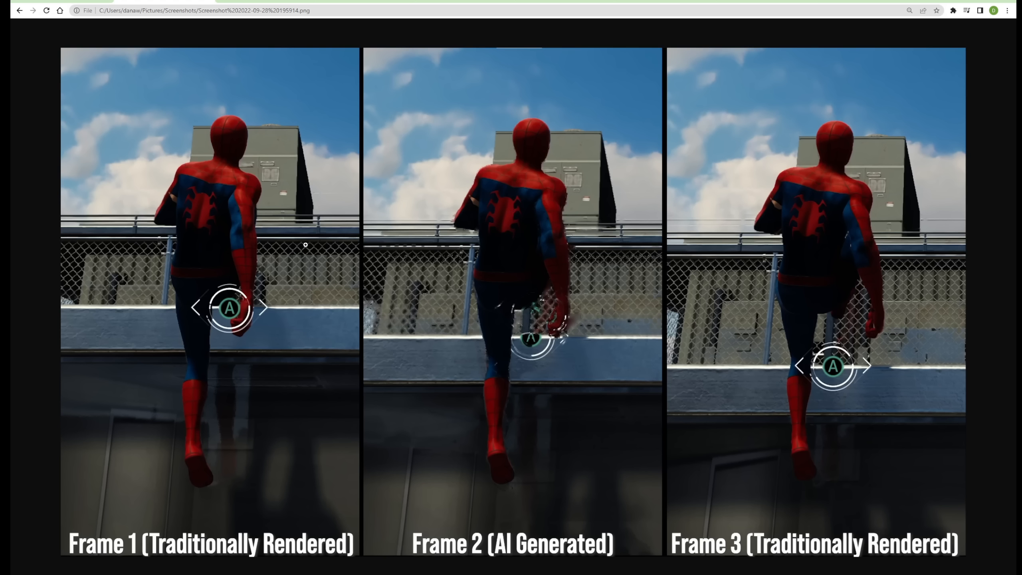
mouse_move(538, 318)
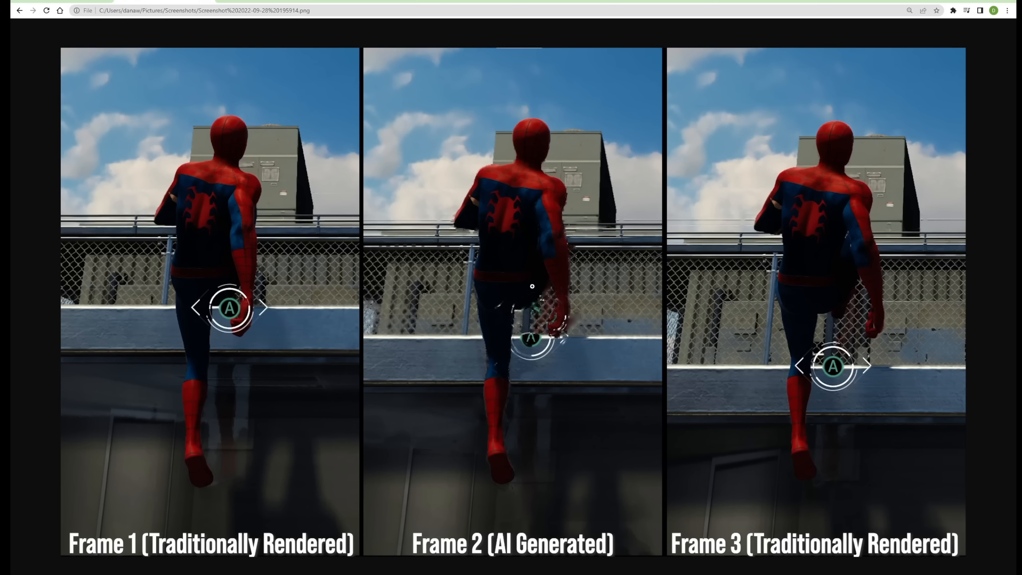
mouse_move(538, 276)
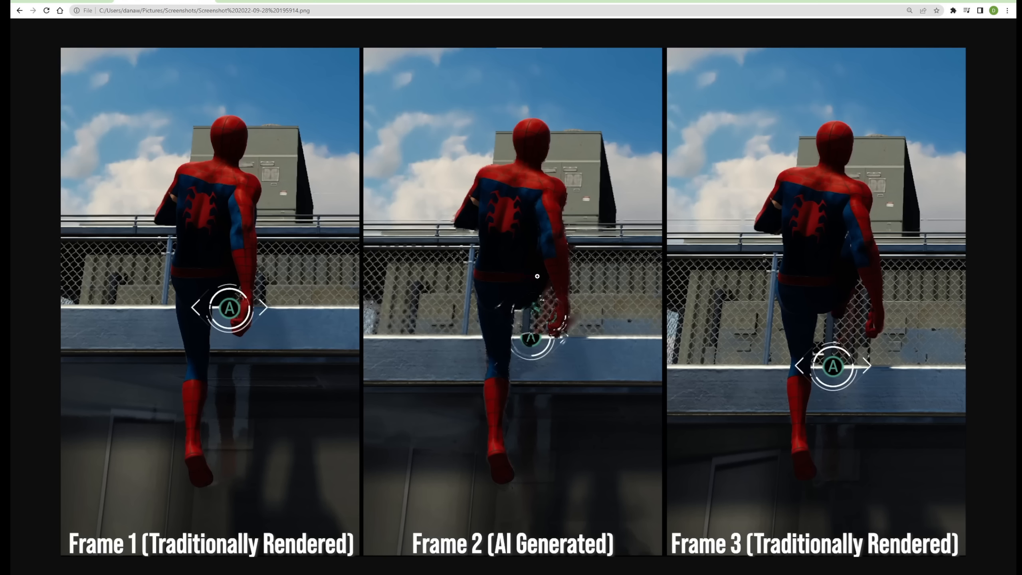
mouse_move(534, 267)
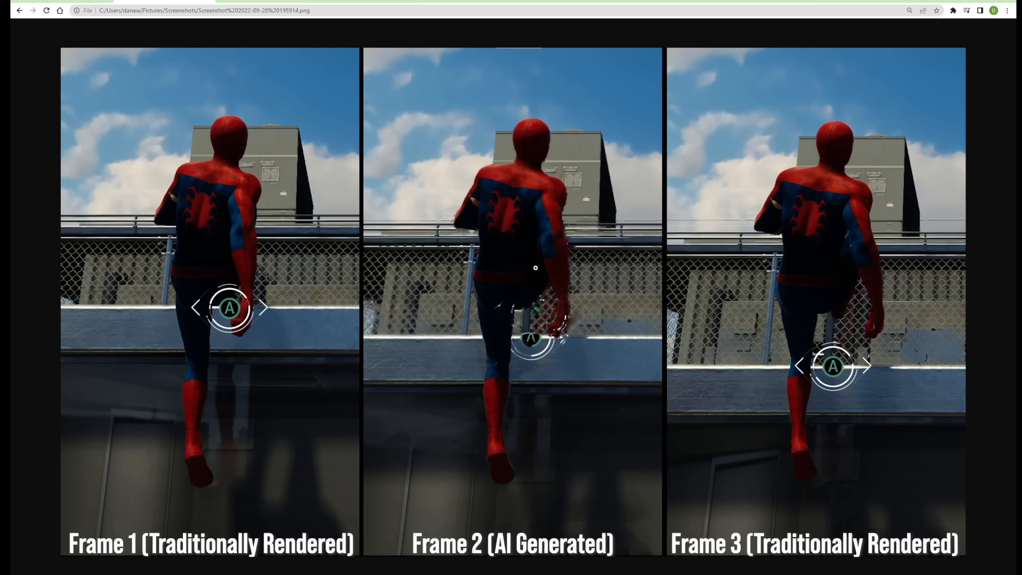
mouse_move(446, 278)
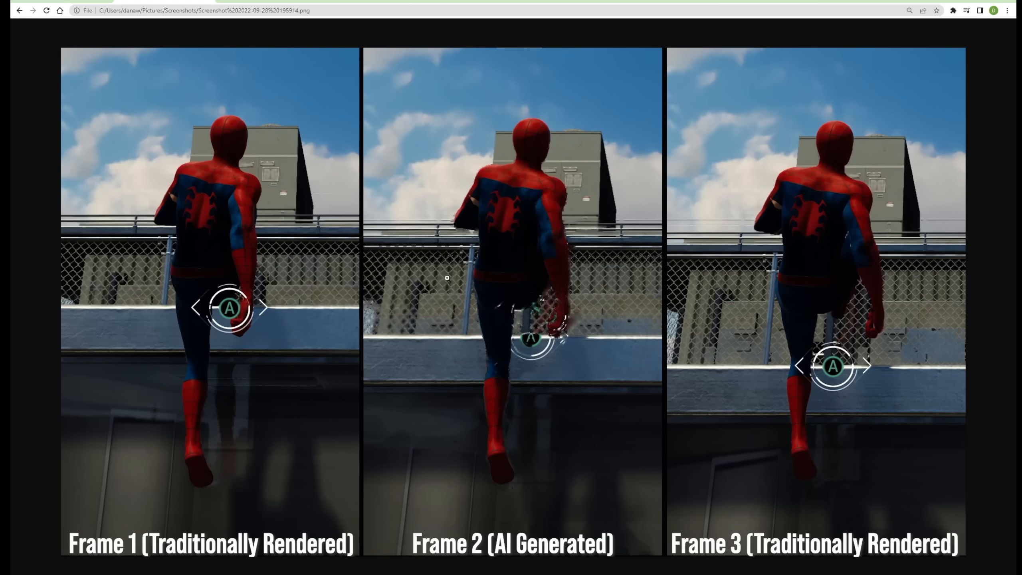
mouse_move(499, 325)
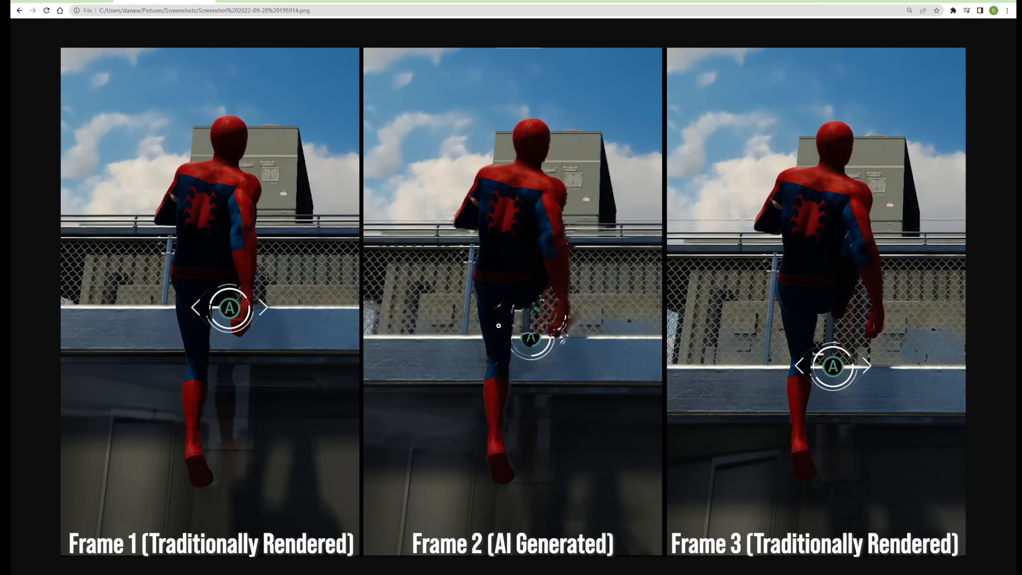
mouse_move(284, 302)
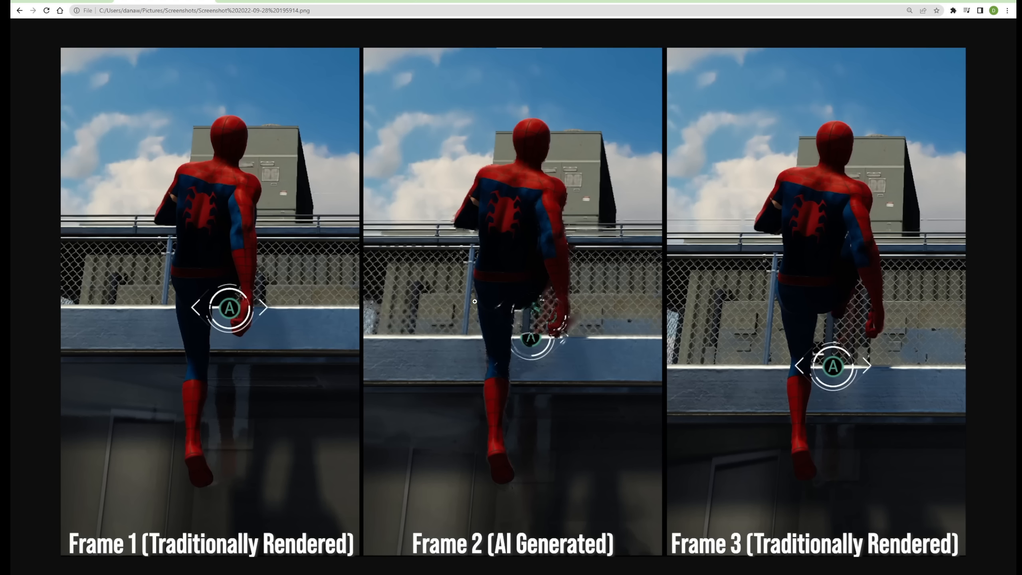
mouse_move(399, 249)
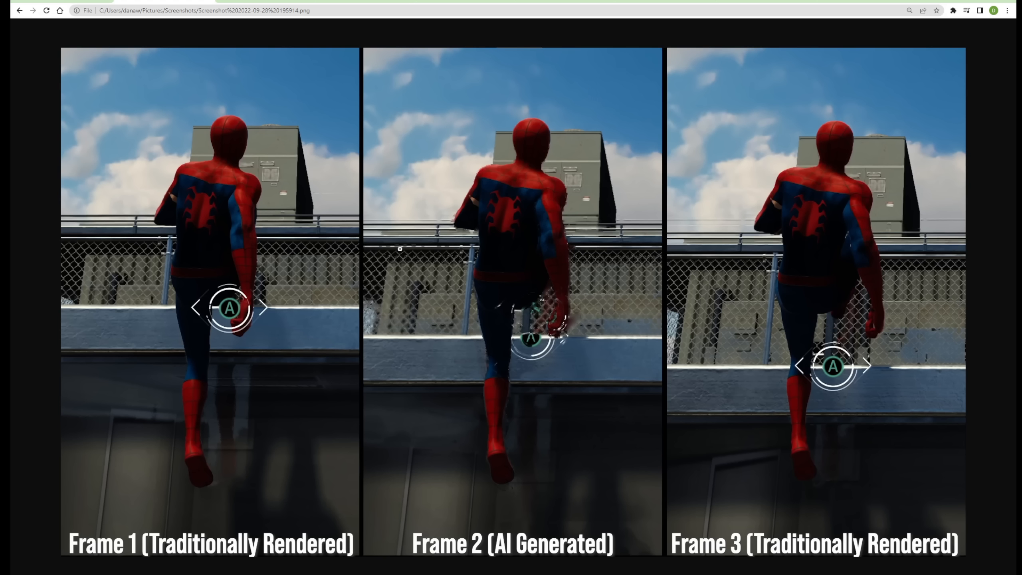
mouse_move(538, 463)
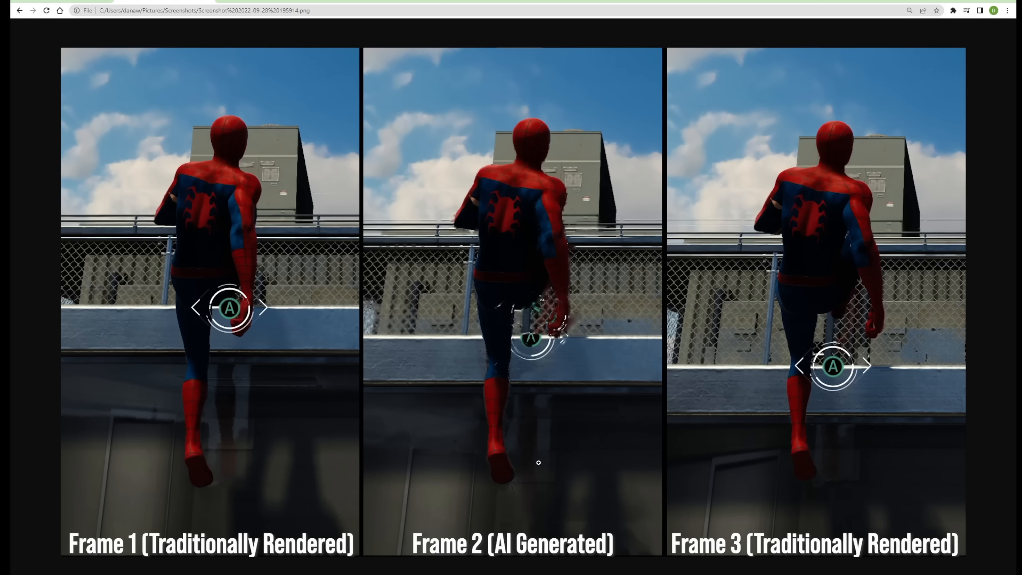
mouse_move(417, 177)
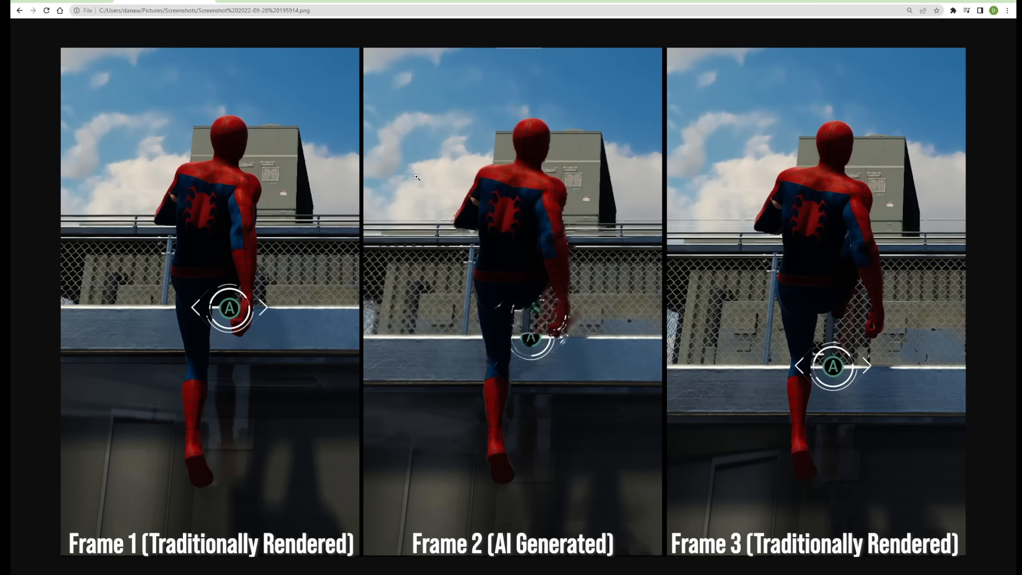
mouse_move(839, 129)
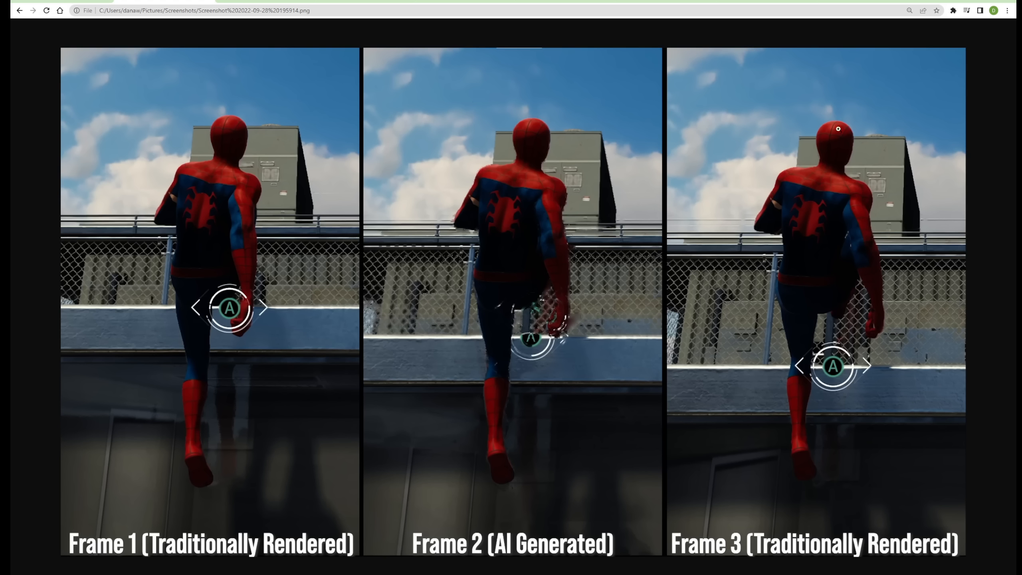
mouse_move(229, 155)
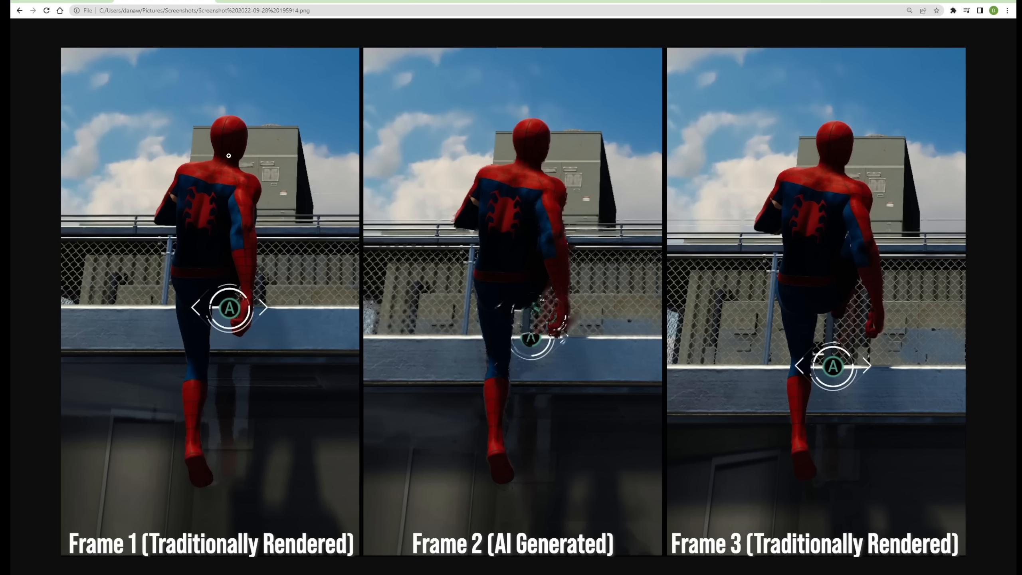
mouse_move(522, 148)
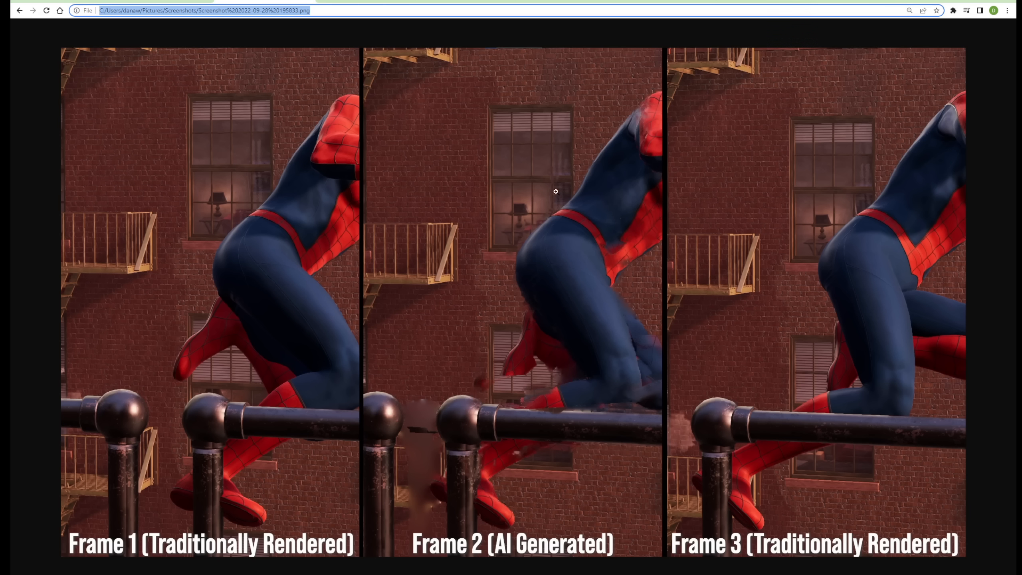
mouse_move(417, 411)
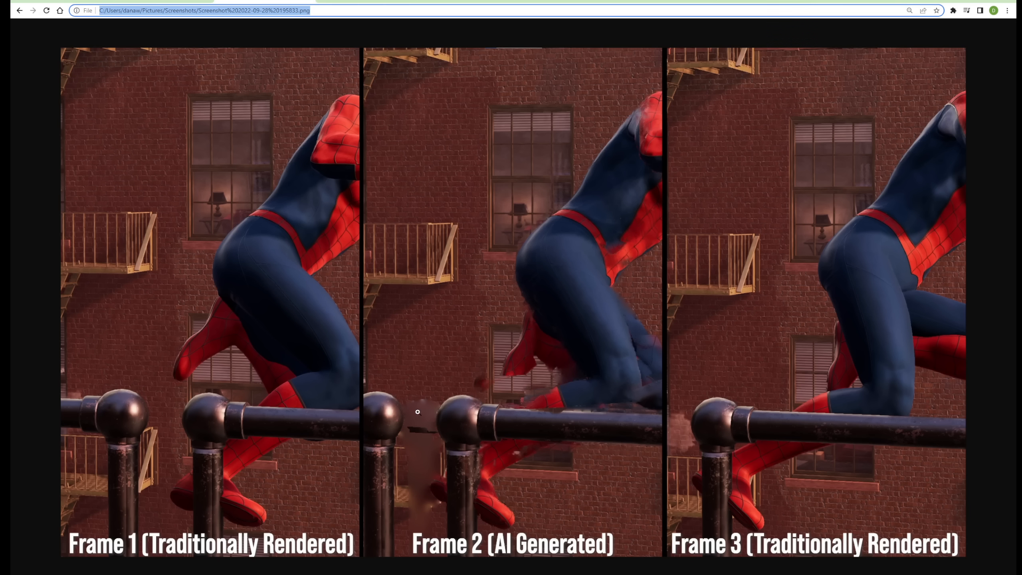
mouse_move(162, 416)
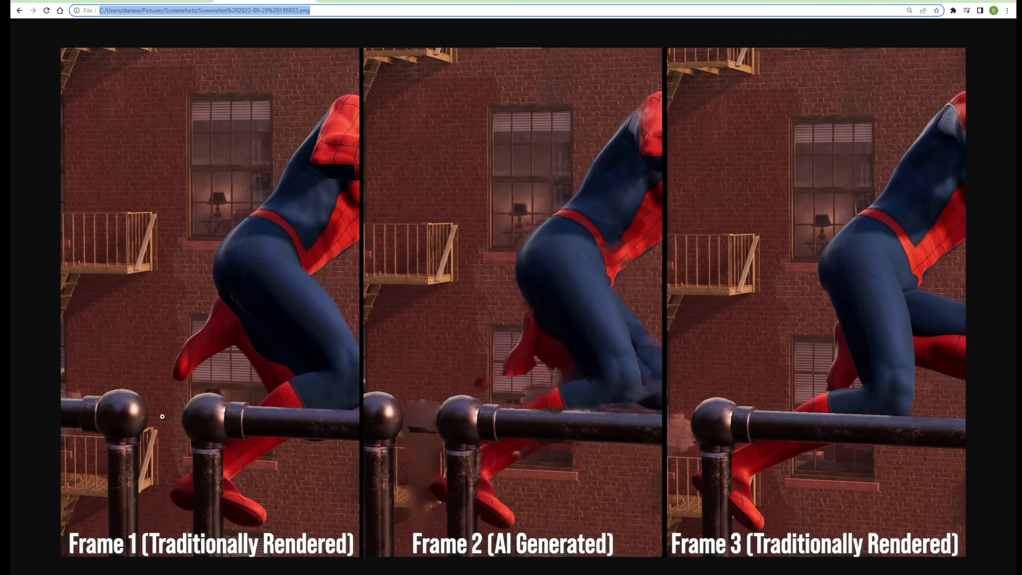
mouse_move(181, 409)
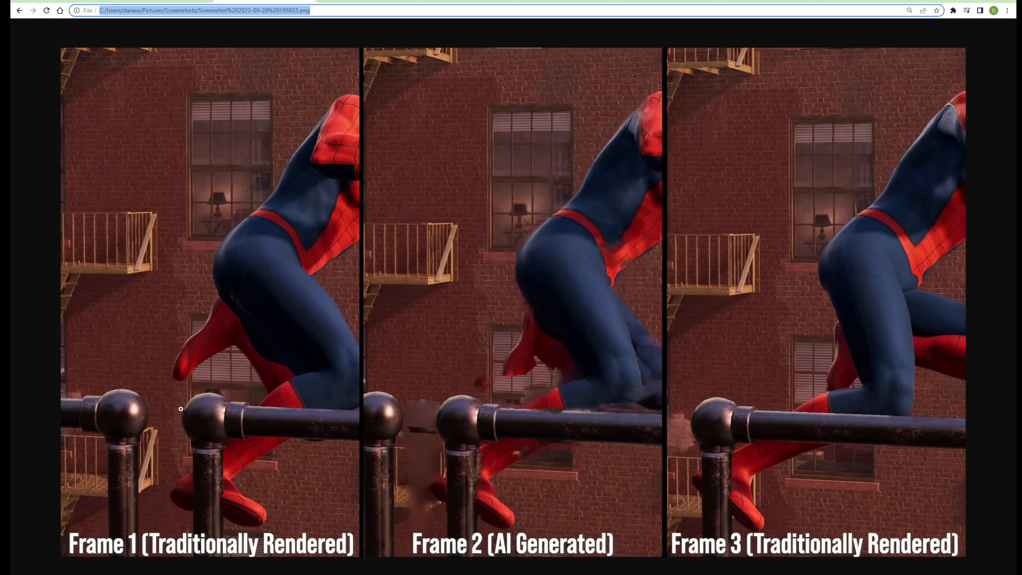
mouse_move(229, 485)
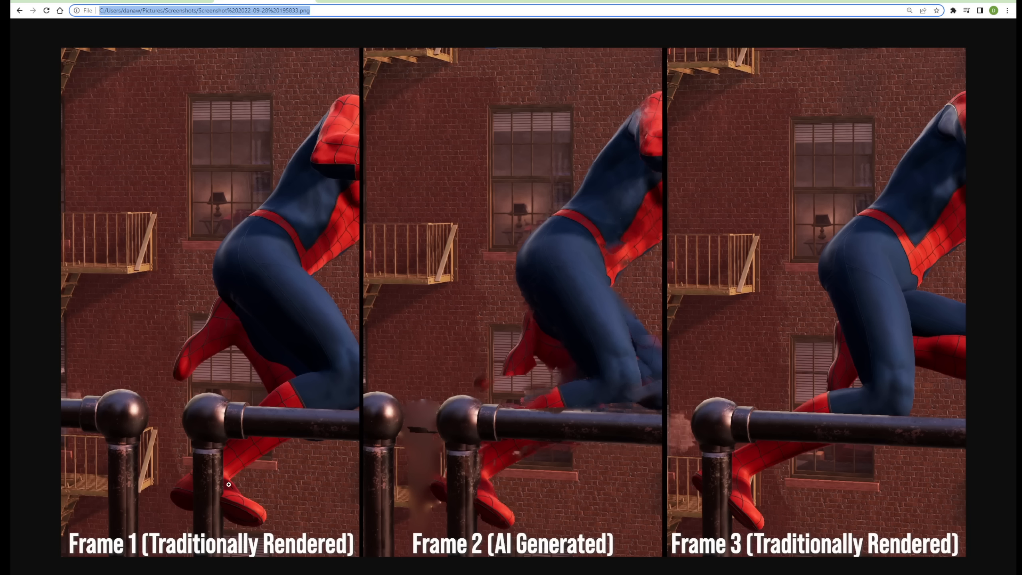
mouse_move(218, 391)
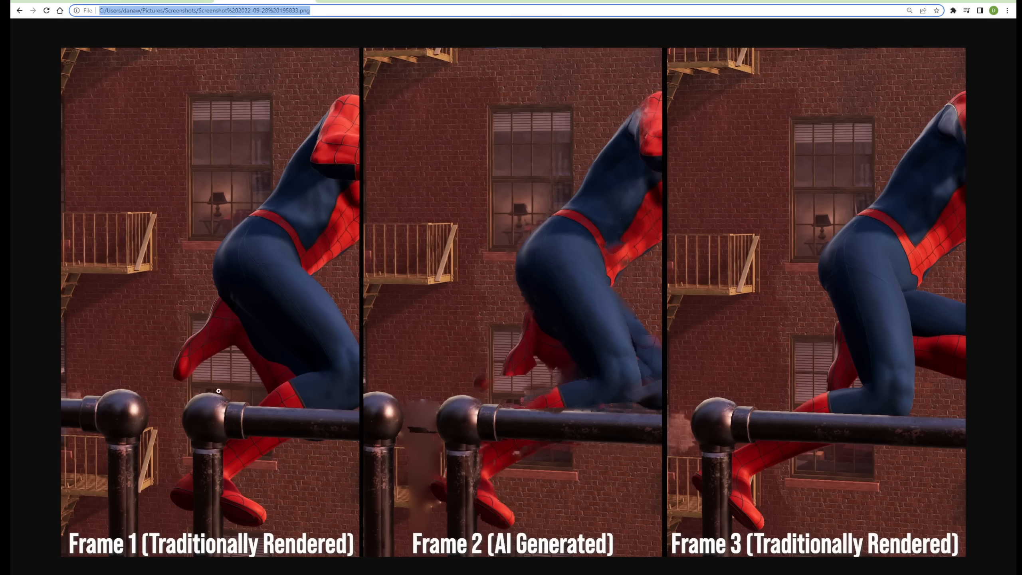
mouse_move(216, 418)
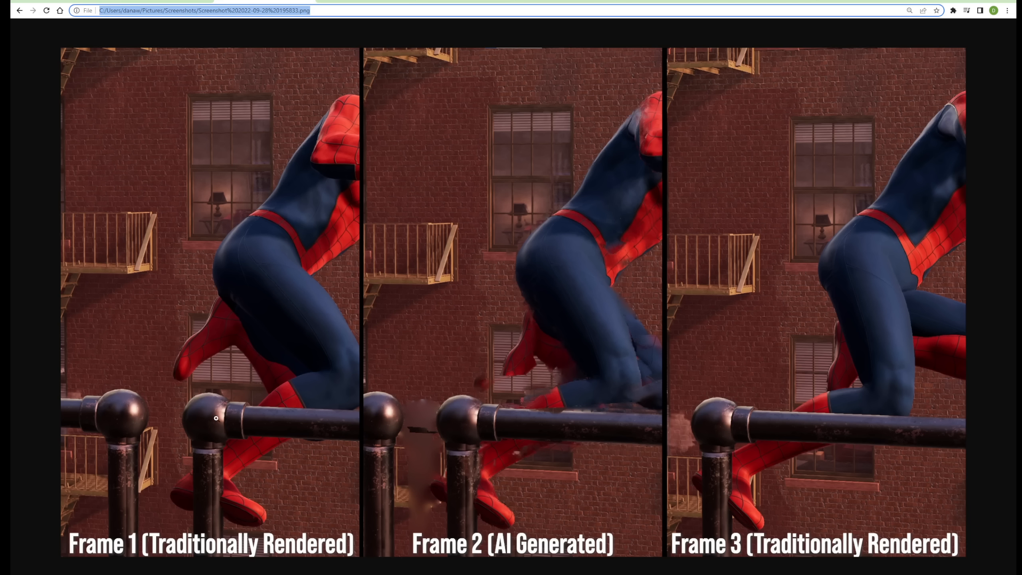
mouse_move(789, 409)
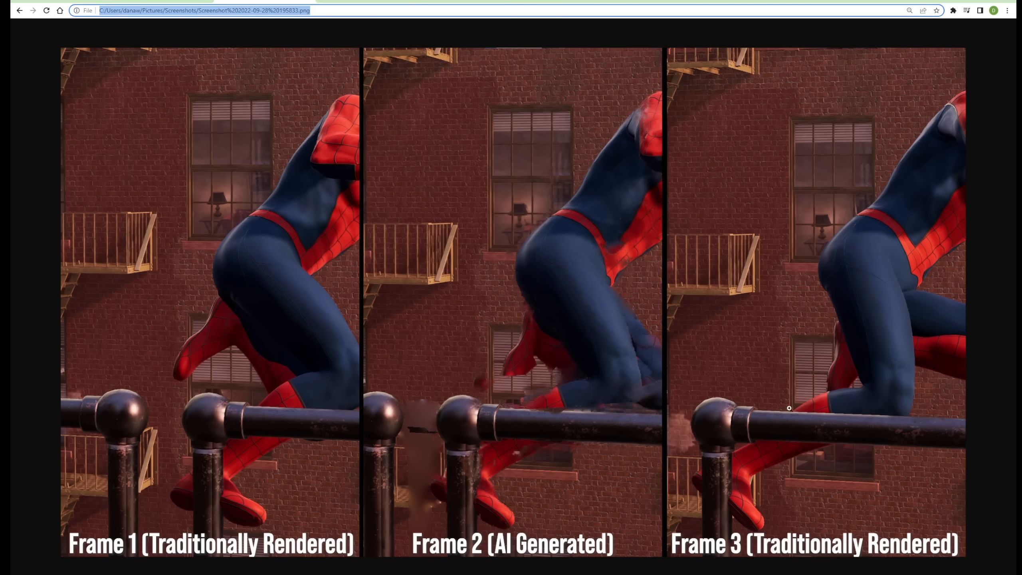
mouse_move(770, 428)
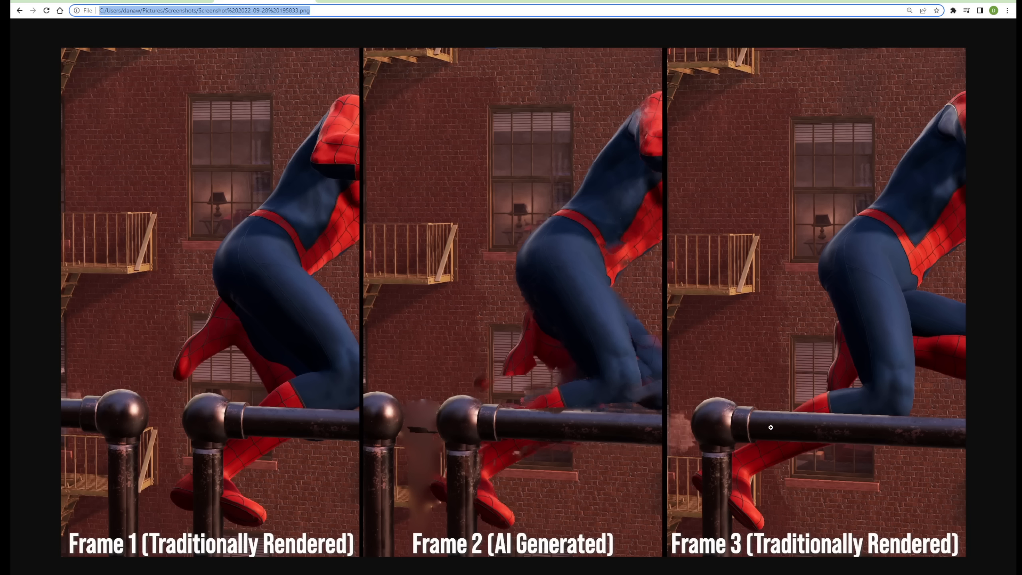
mouse_move(475, 158)
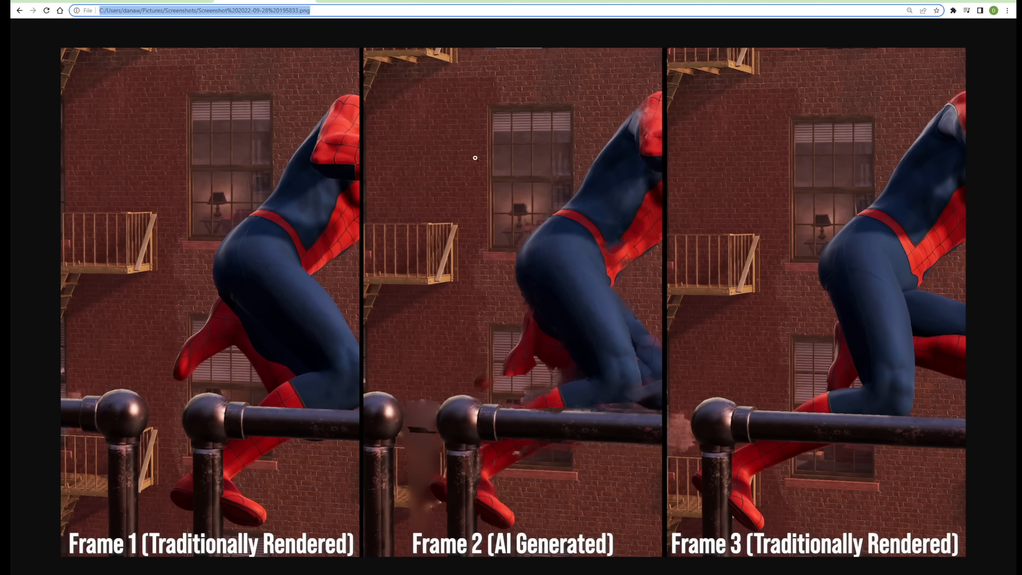
mouse_move(434, 411)
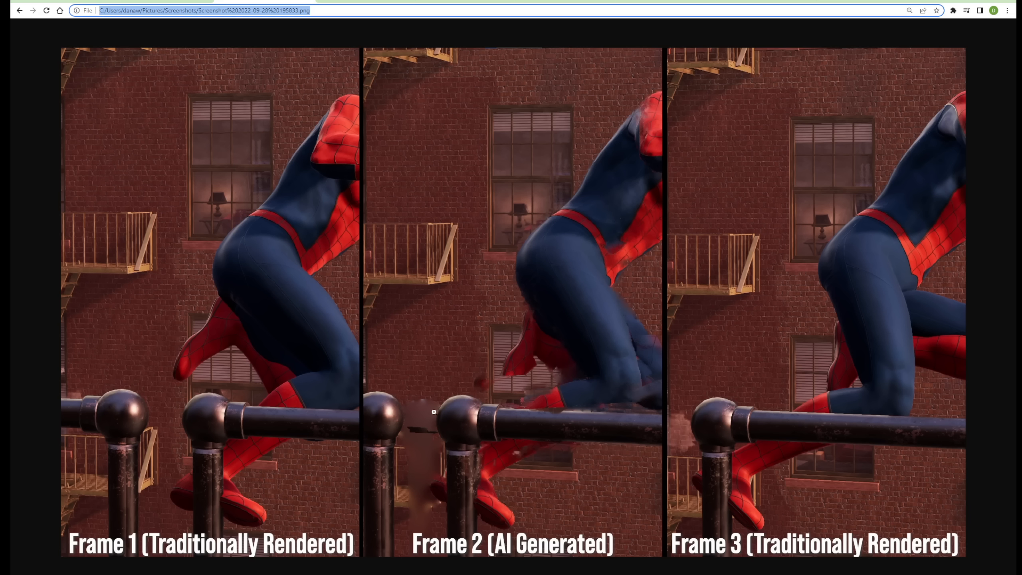
mouse_move(428, 448)
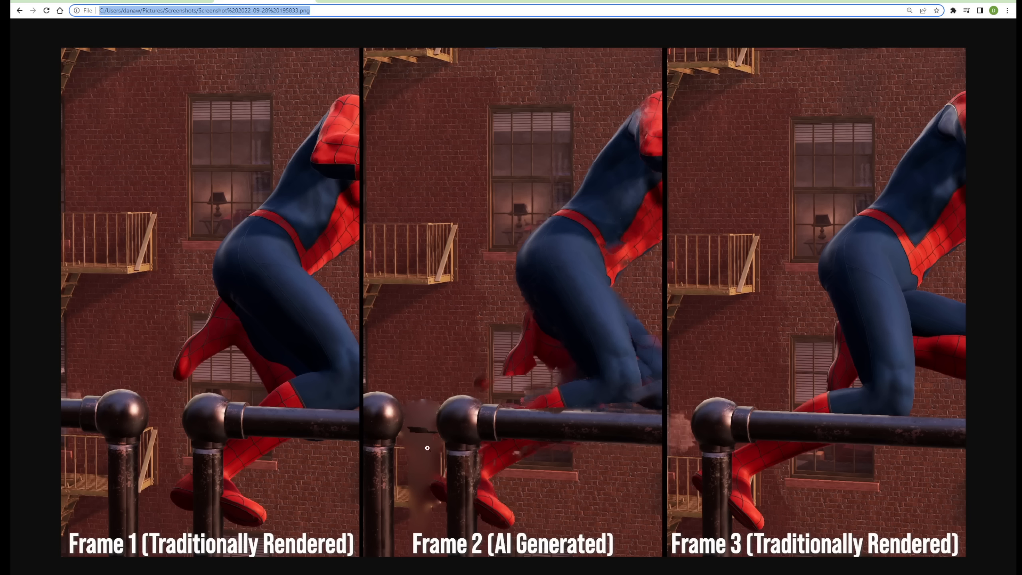
mouse_move(424, 505)
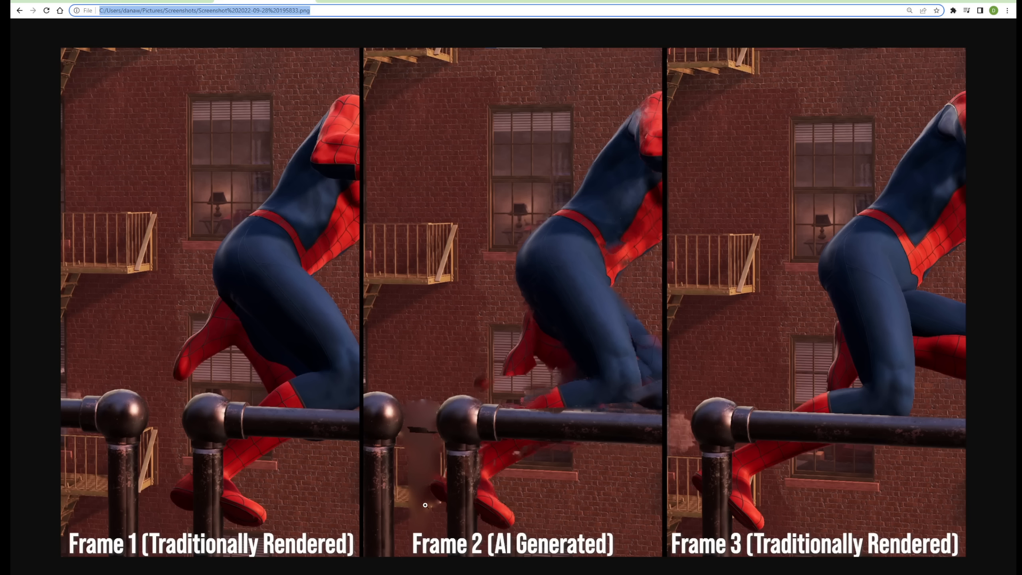
mouse_move(403, 462)
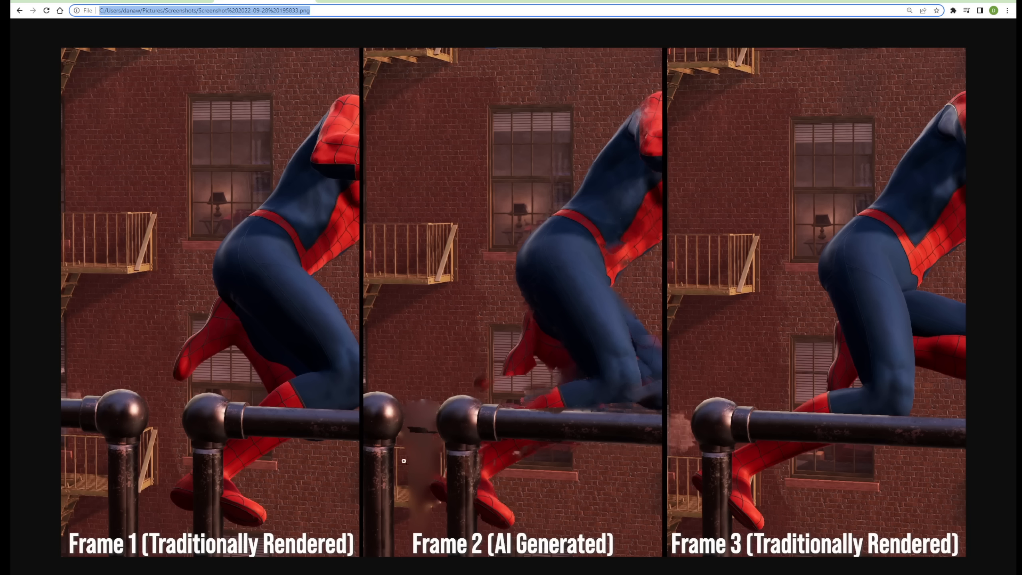
mouse_move(417, 431)
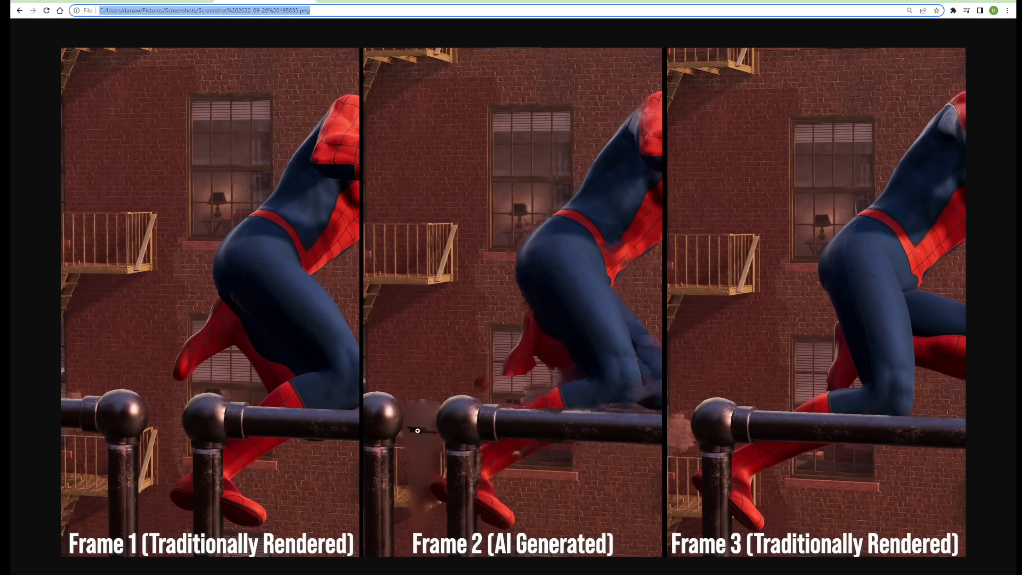
mouse_move(422, 413)
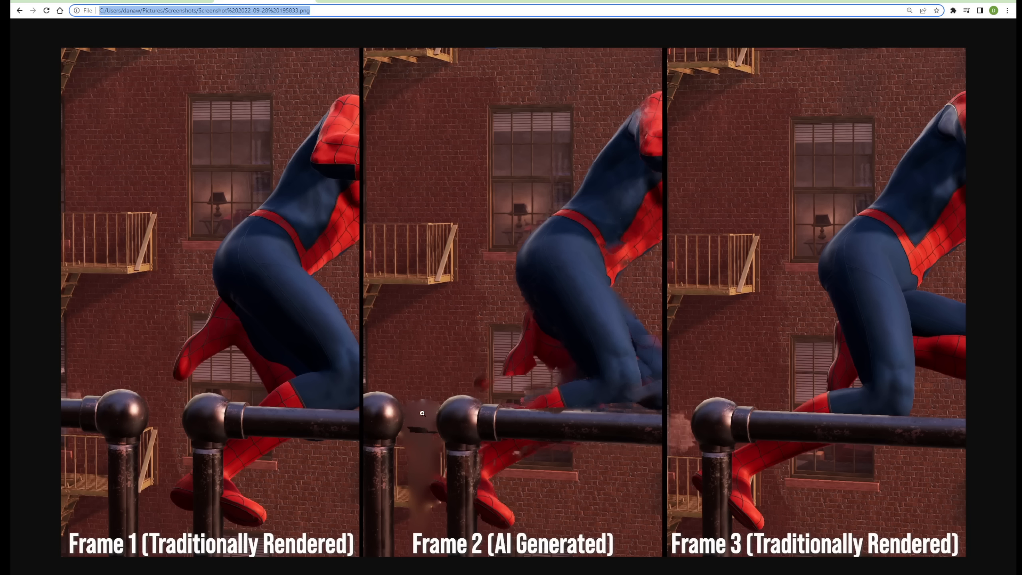
mouse_move(432, 370)
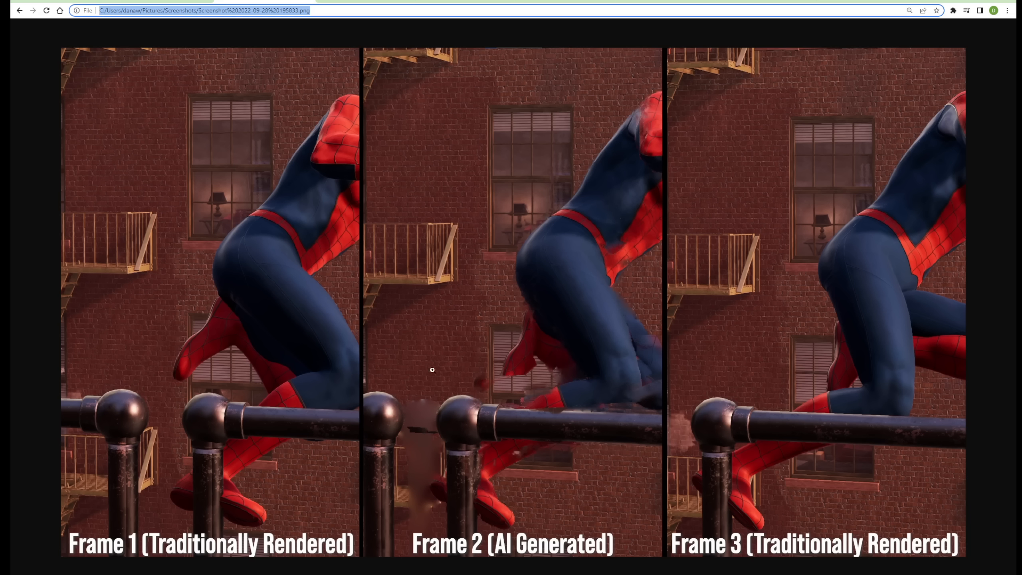
mouse_move(440, 392)
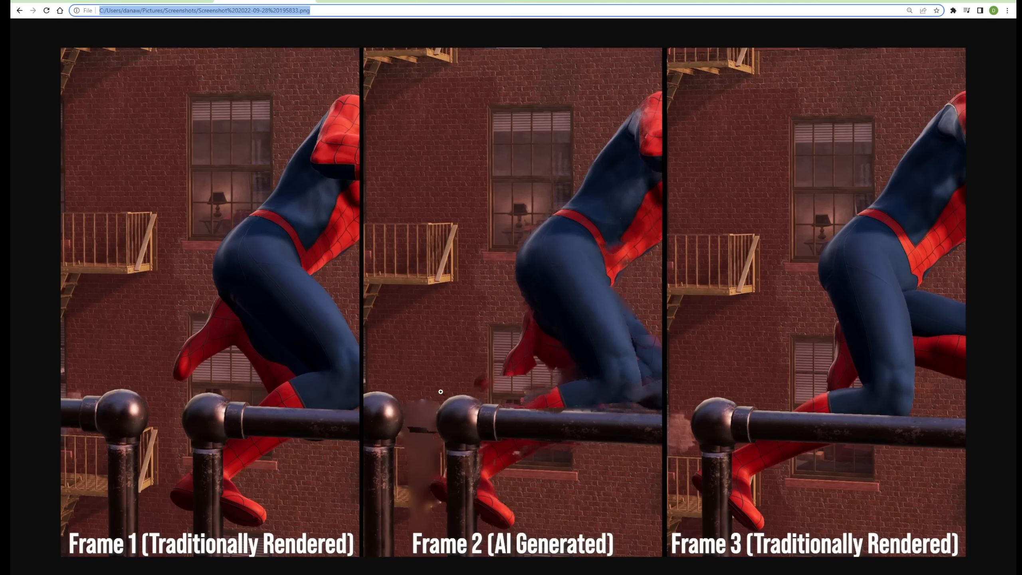
mouse_move(310, 266)
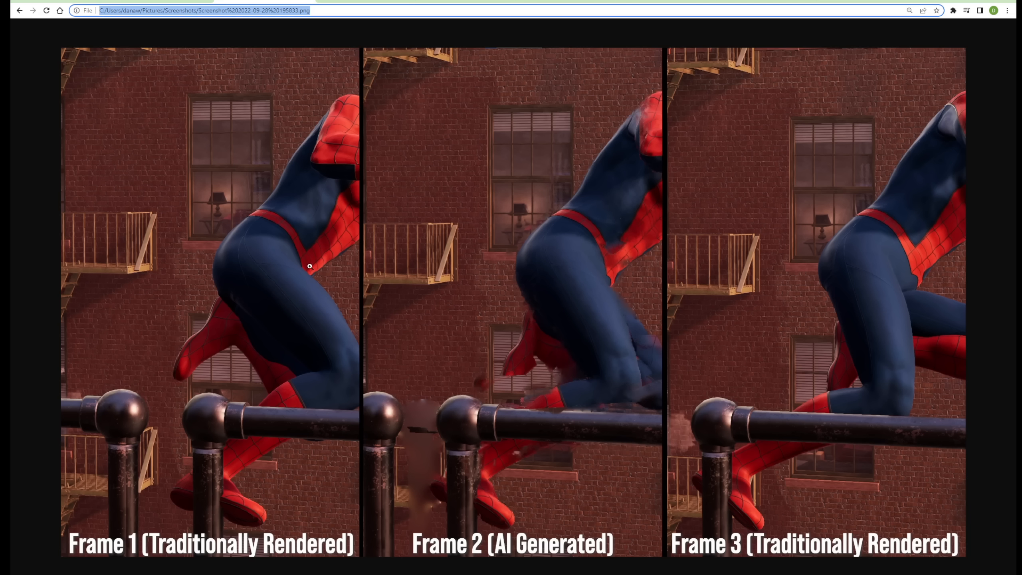
mouse_move(457, 224)
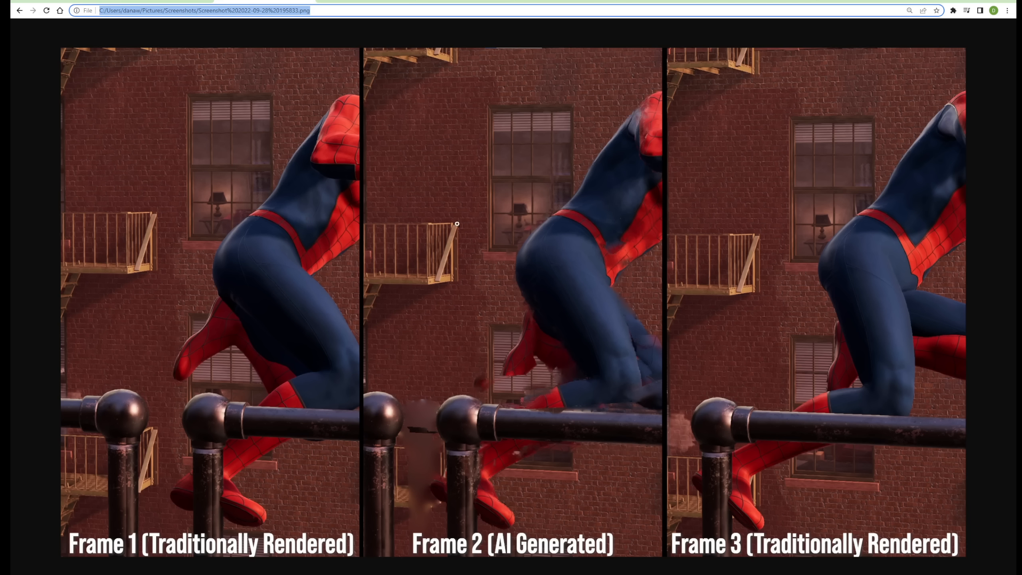
mouse_move(423, 405)
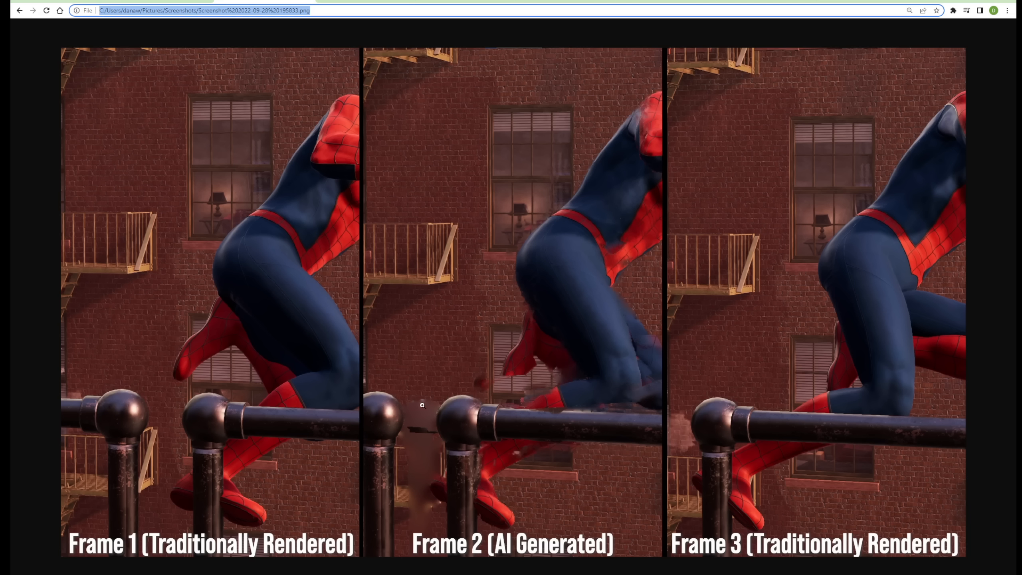
mouse_move(518, 400)
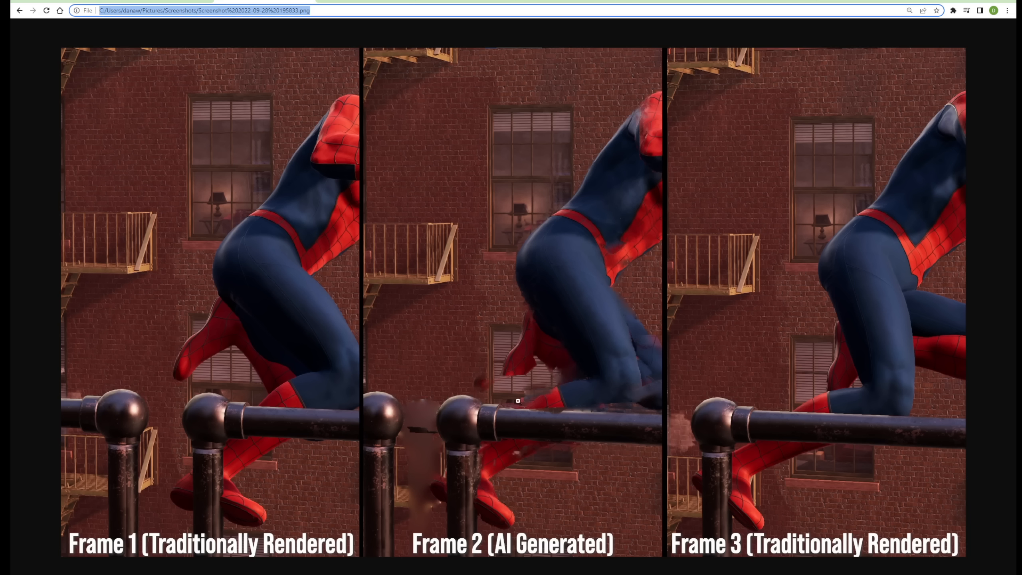
mouse_move(467, 401)
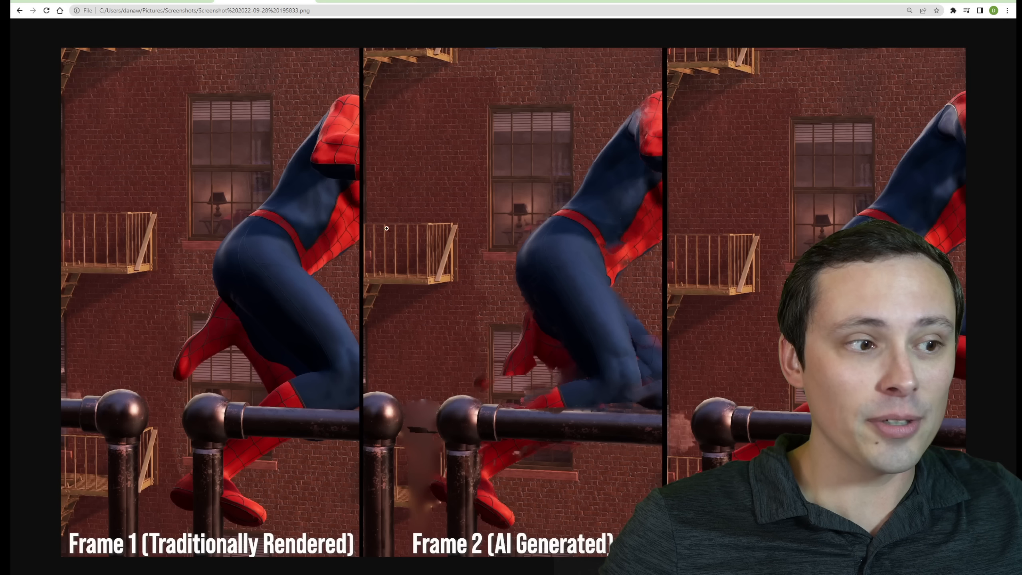
mouse_move(414, 409)
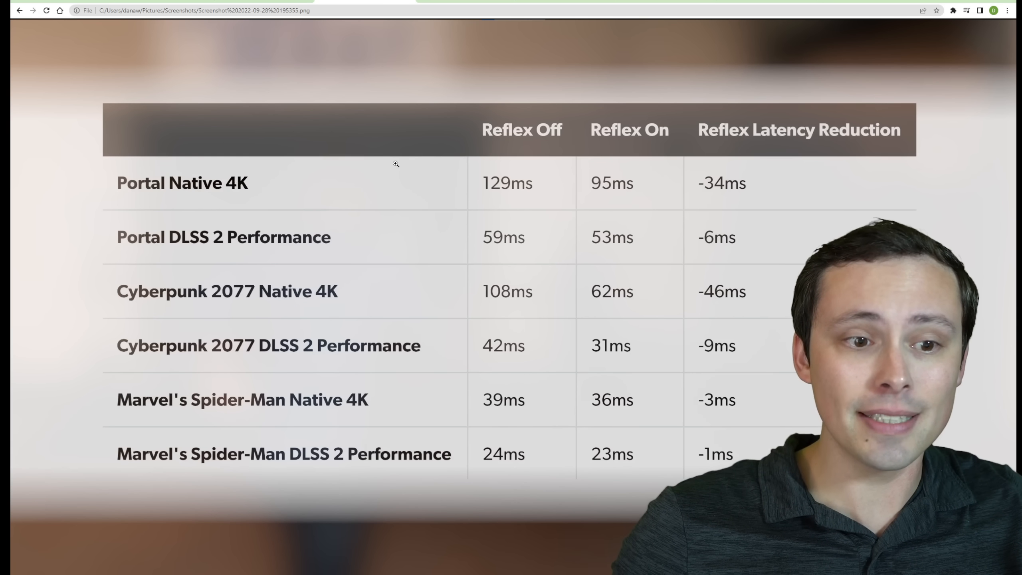
mouse_move(531, 115)
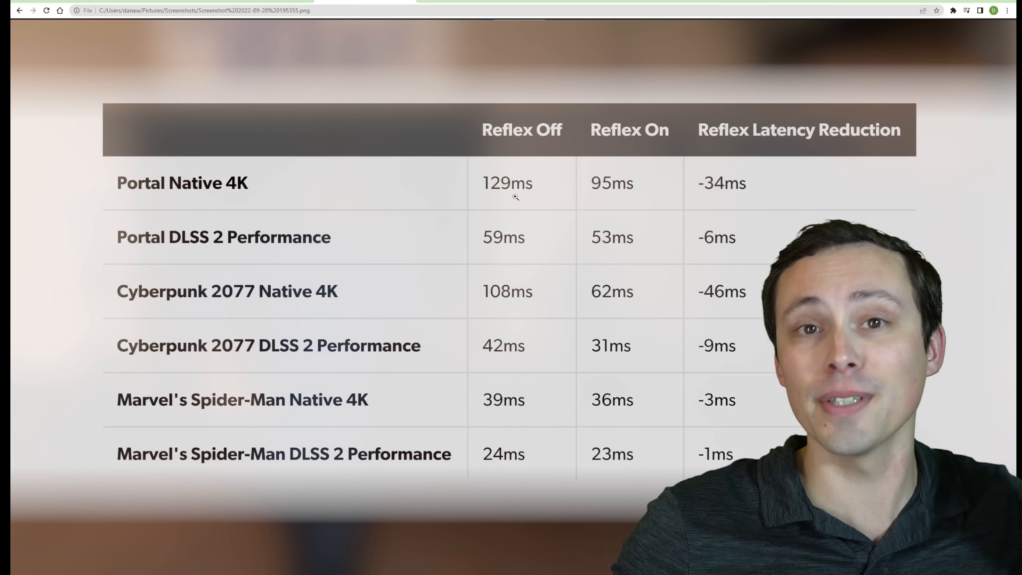
mouse_move(446, 144)
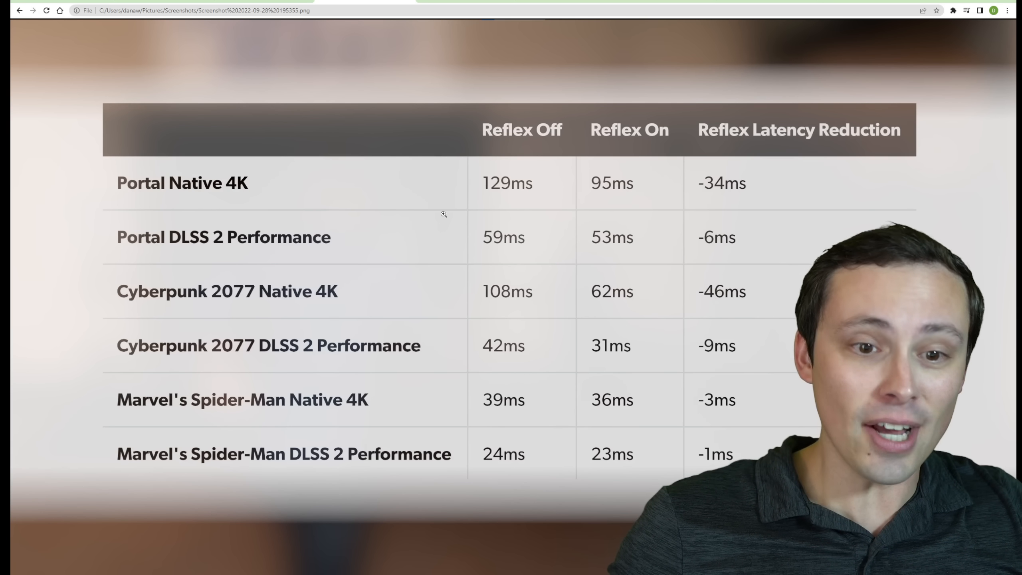
mouse_move(199, 198)
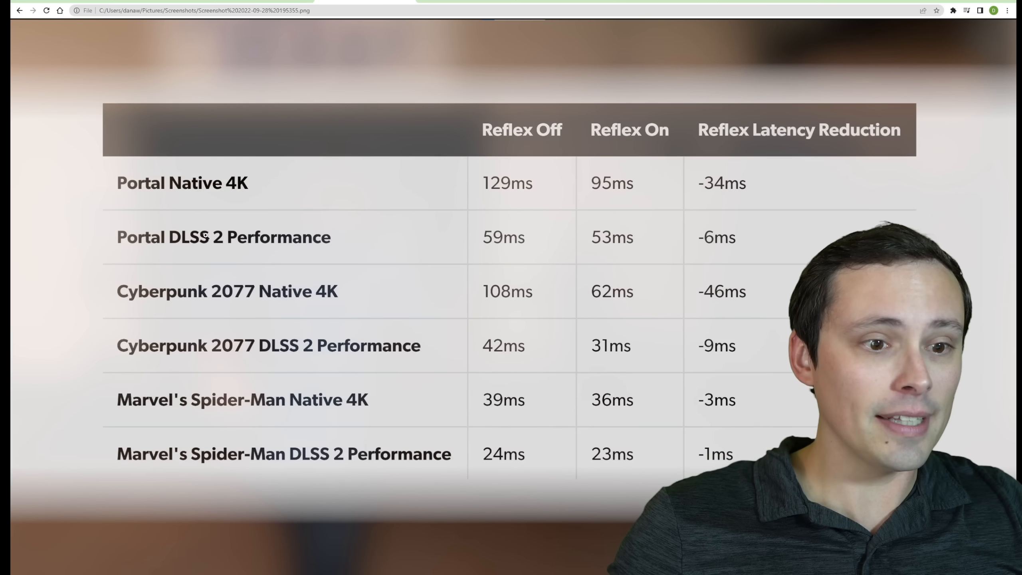
mouse_move(264, 225)
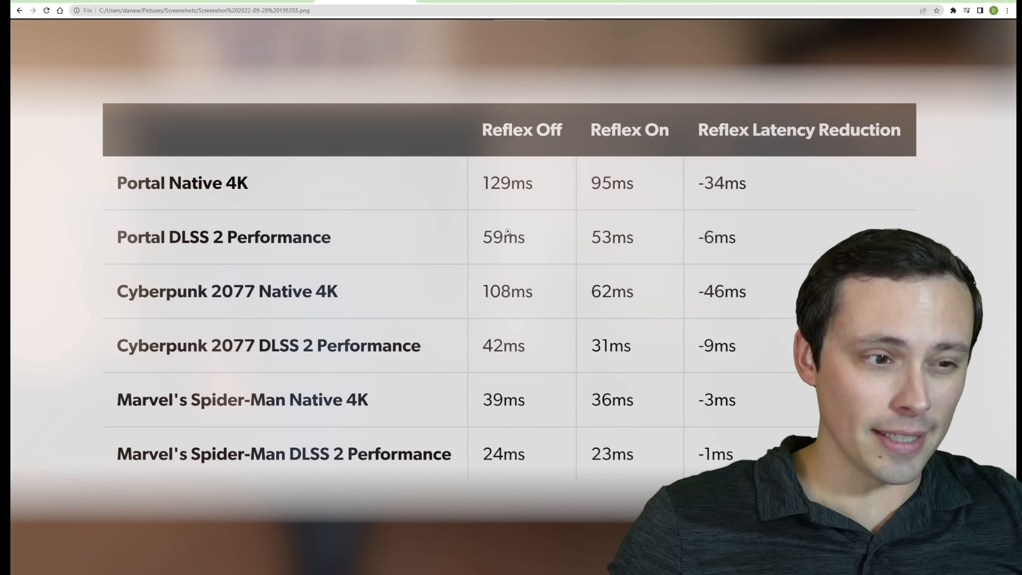
mouse_move(482, 214)
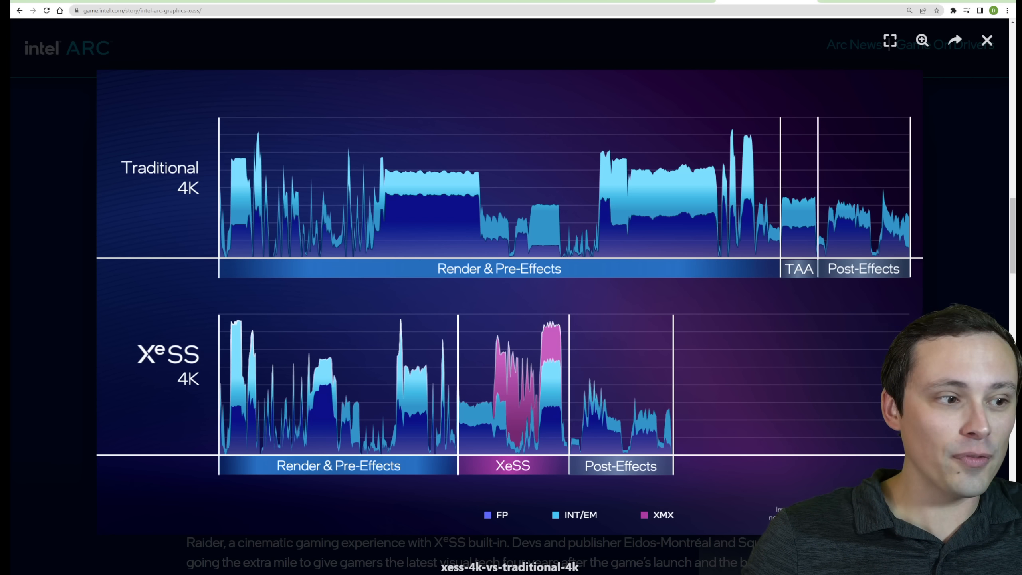
mouse_move(520, 340)
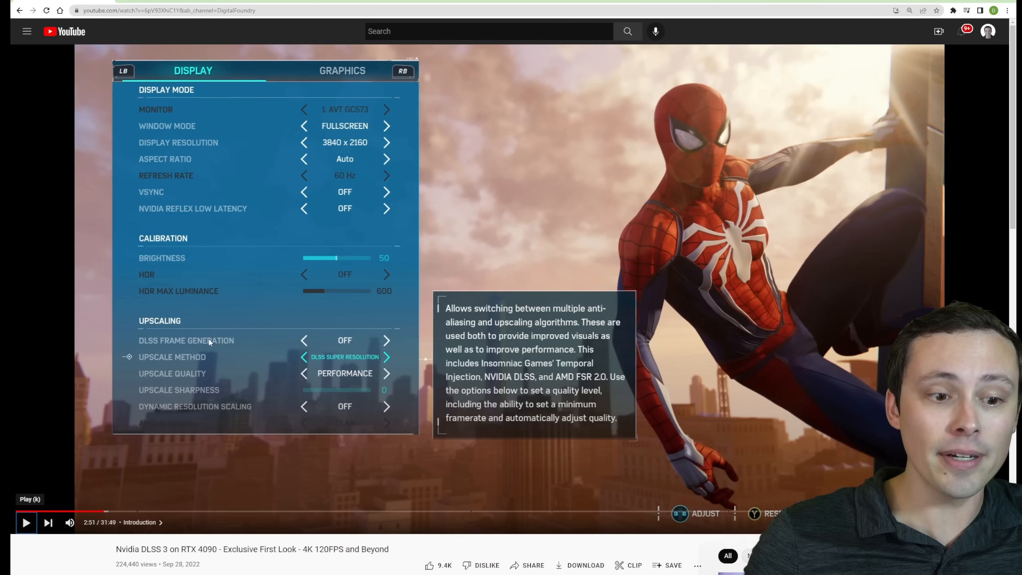
mouse_move(329, 353)
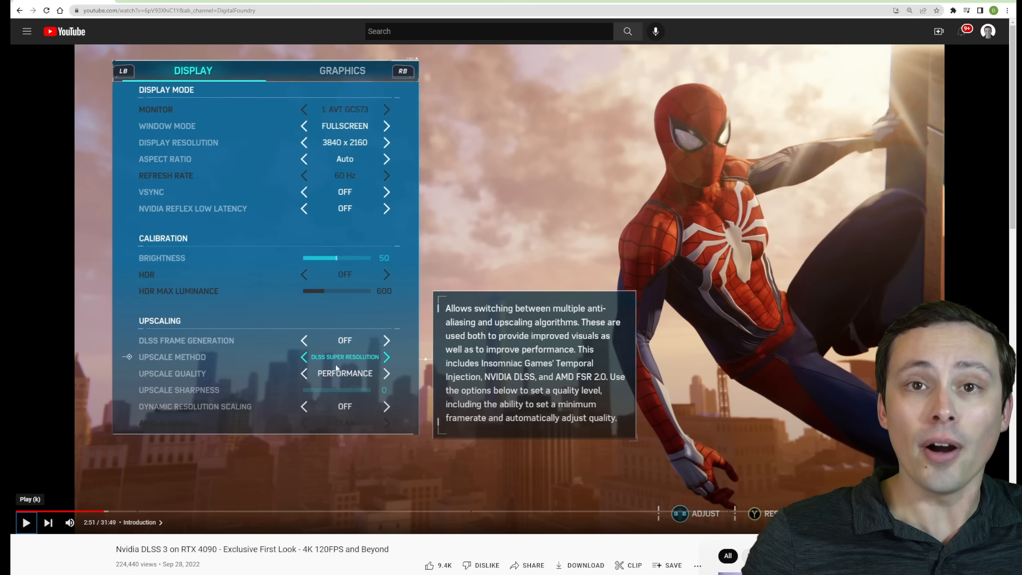
mouse_move(344, 362)
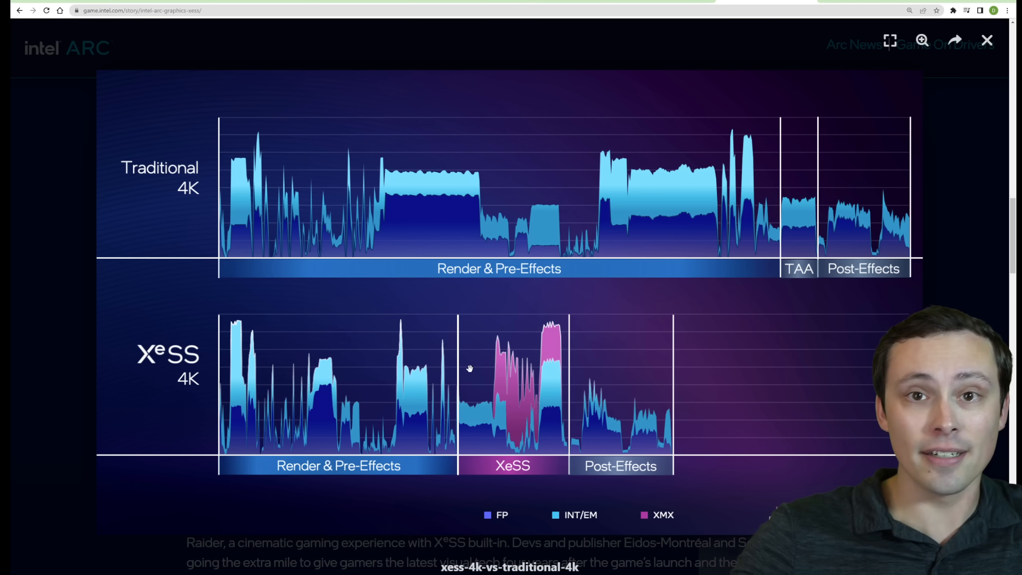
mouse_move(209, 151)
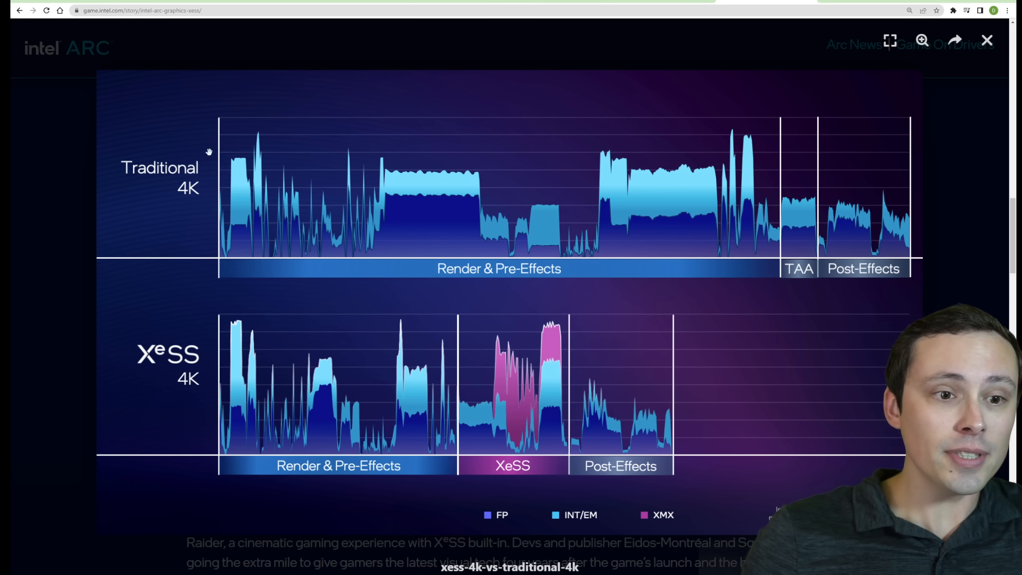
mouse_move(258, 147)
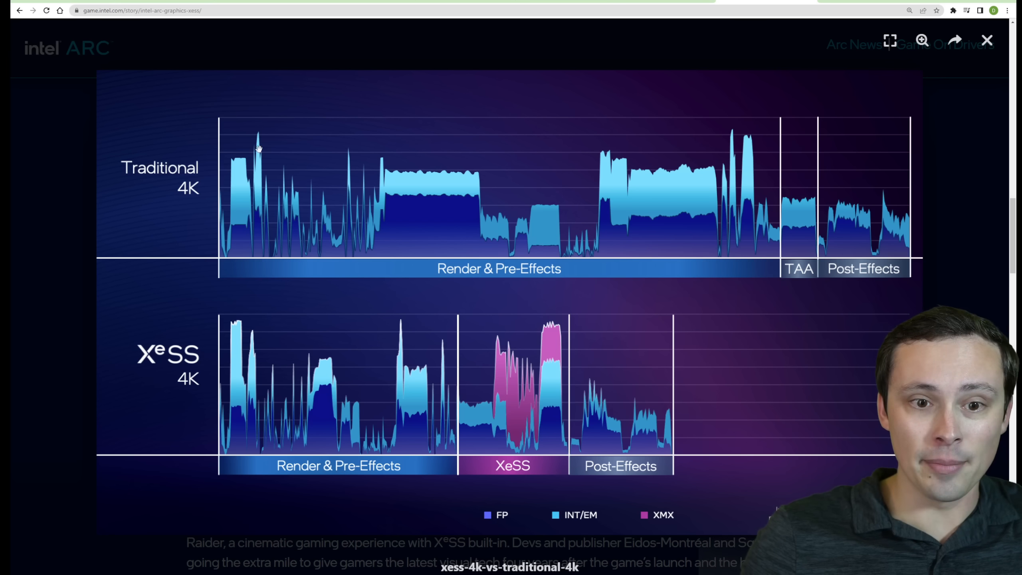
mouse_move(479, 266)
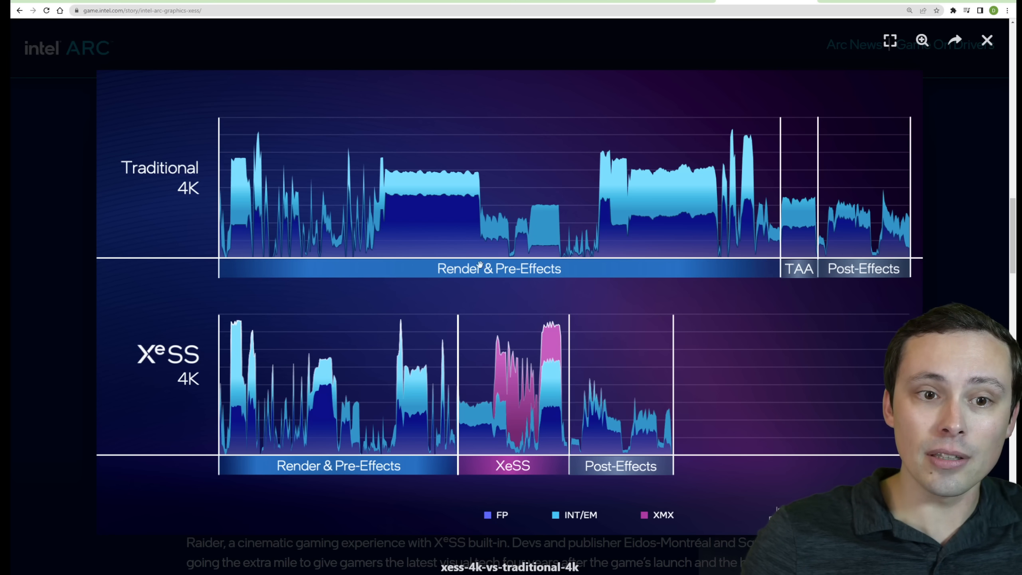
mouse_move(456, 296)
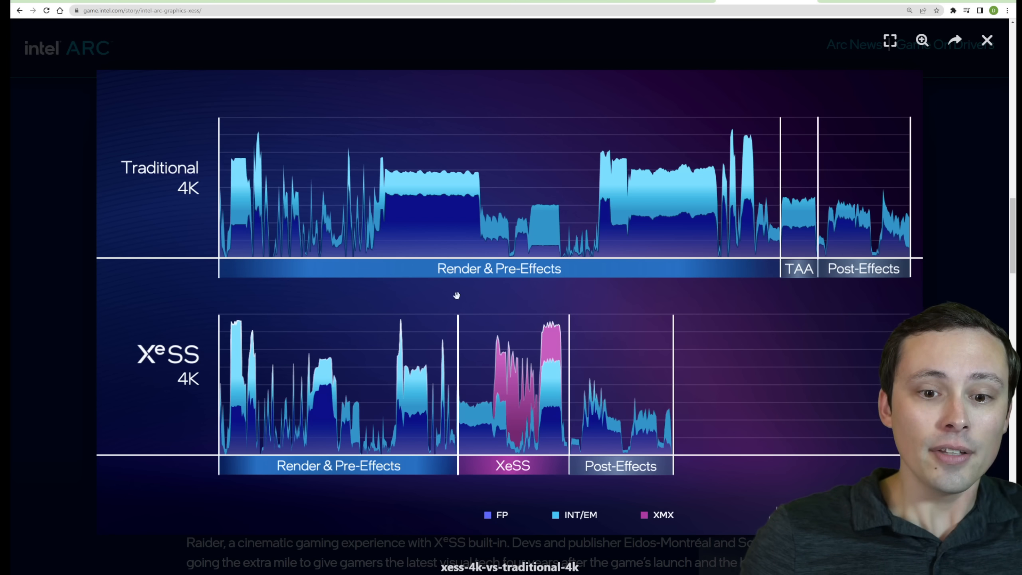
mouse_move(584, 134)
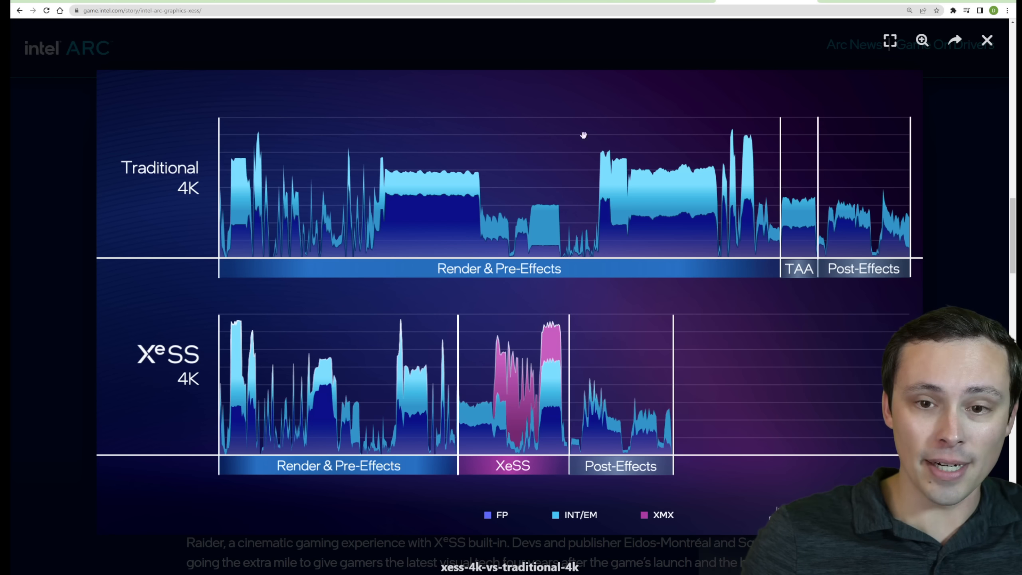
mouse_move(916, 116)
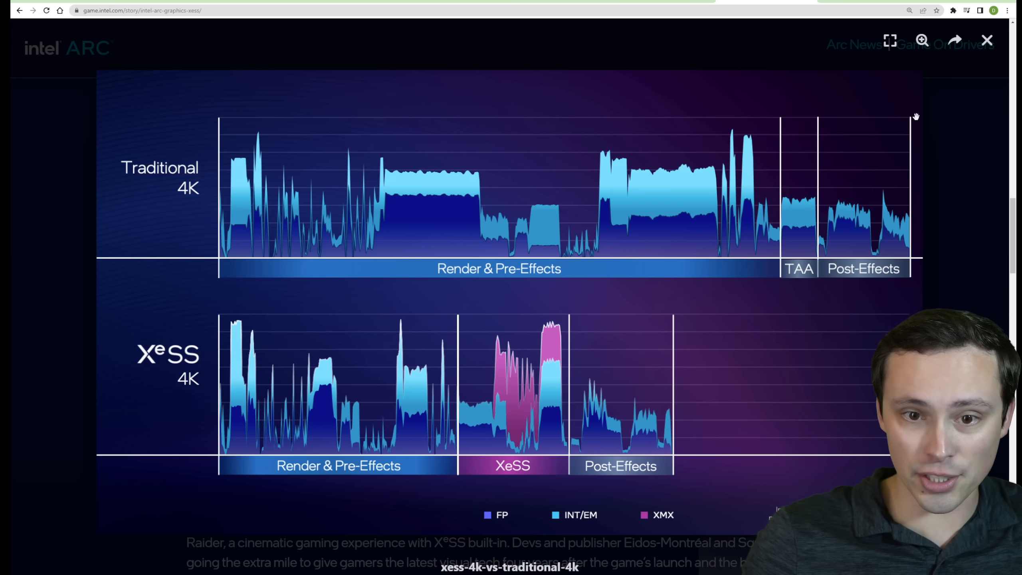
mouse_move(759, 119)
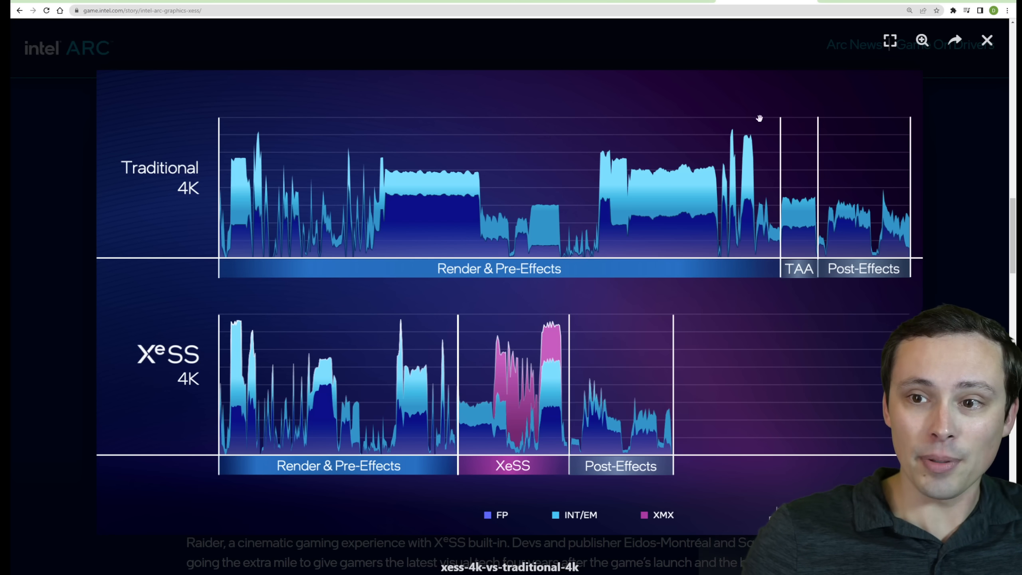
mouse_move(603, 112)
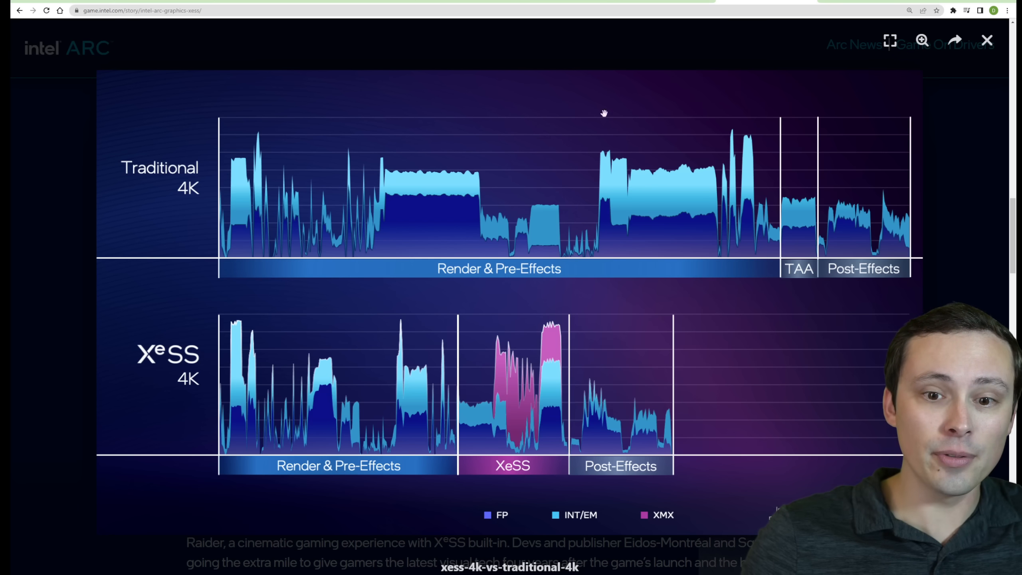
mouse_move(415, 400)
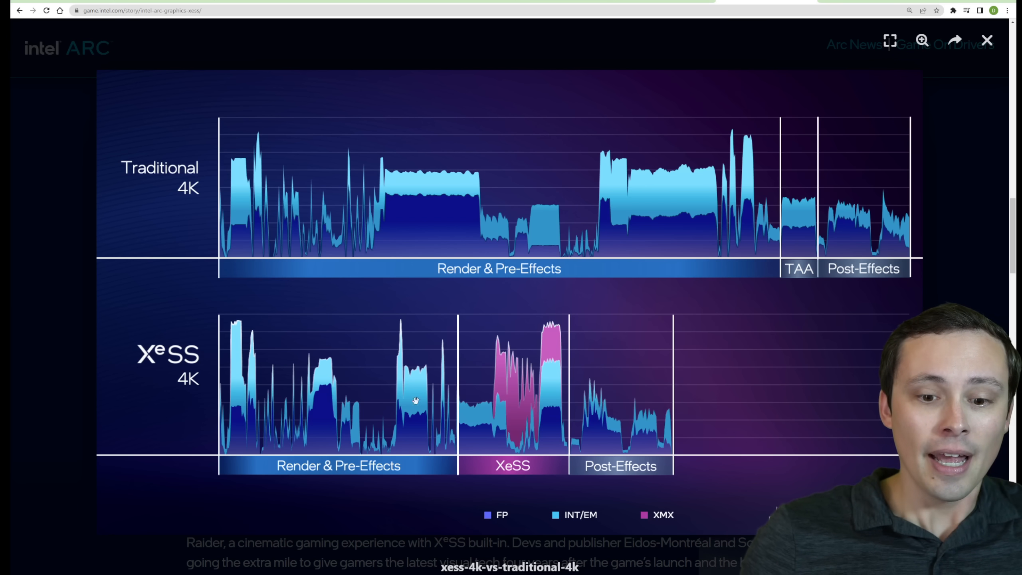
mouse_move(515, 468)
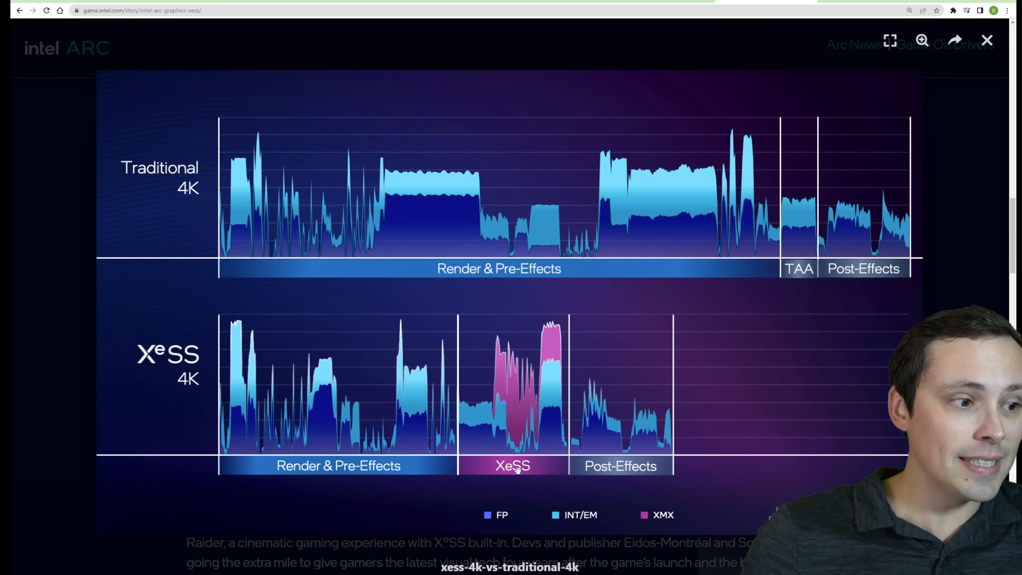
mouse_move(507, 392)
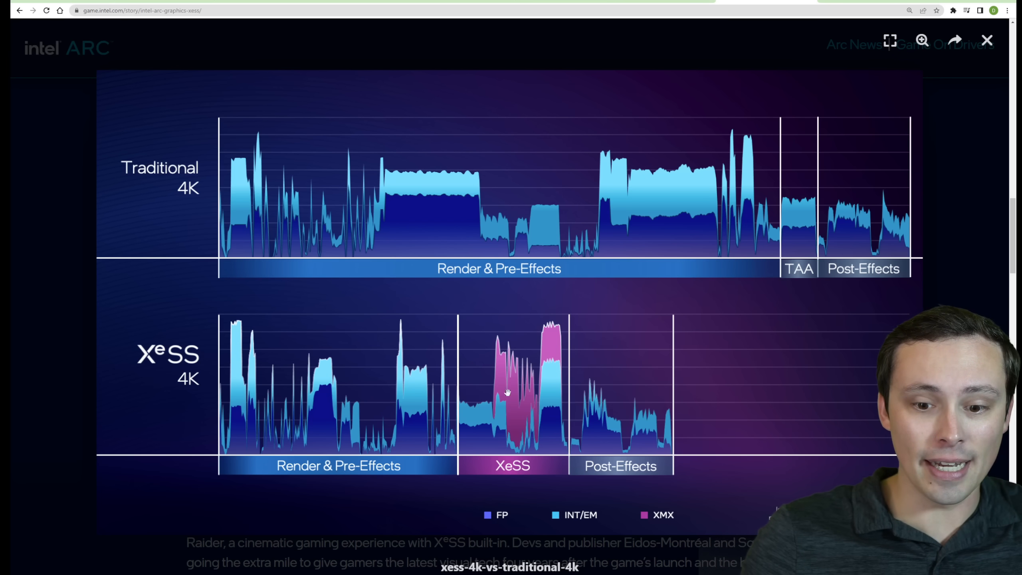
mouse_move(521, 424)
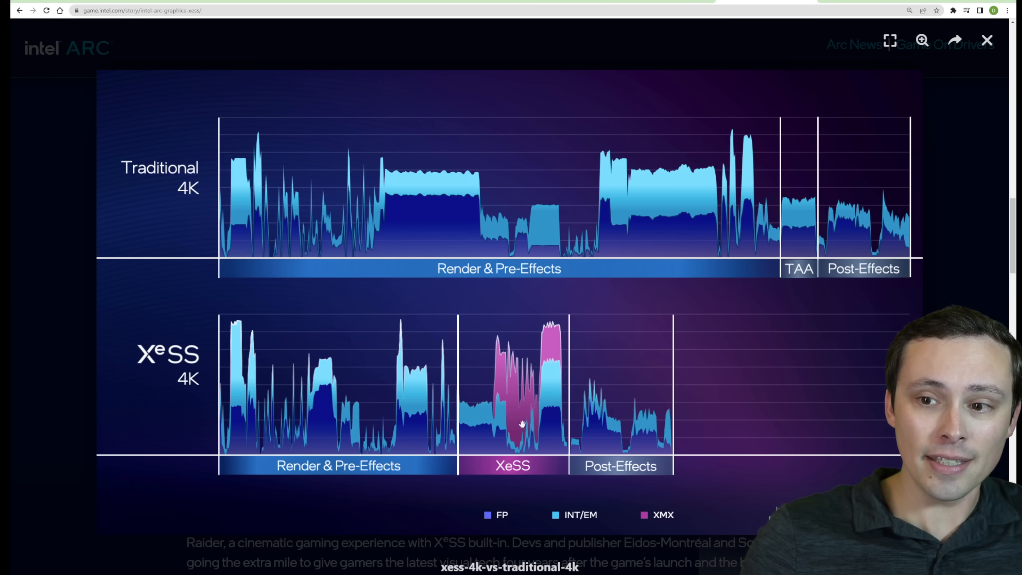
mouse_move(522, 320)
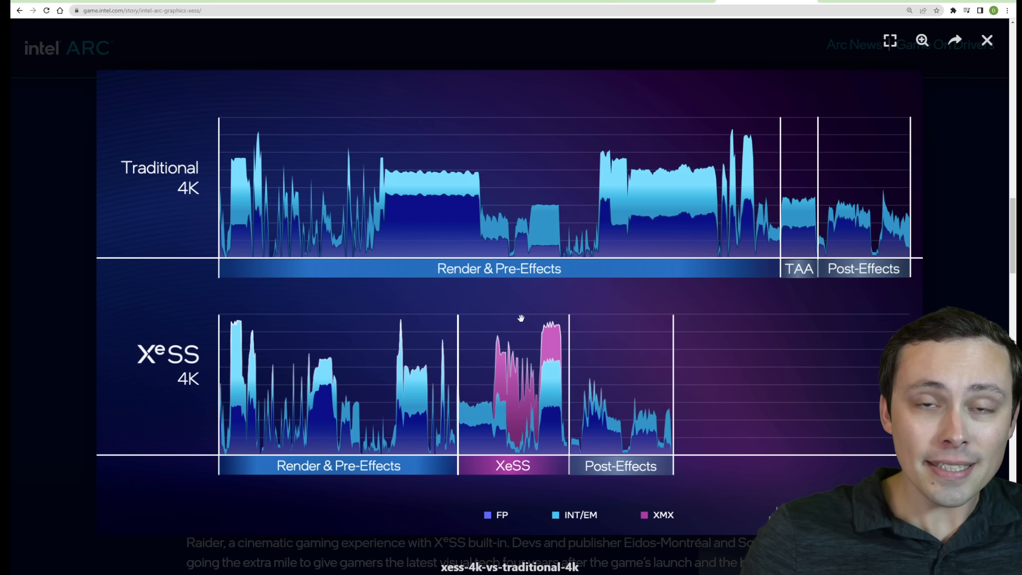
mouse_move(518, 337)
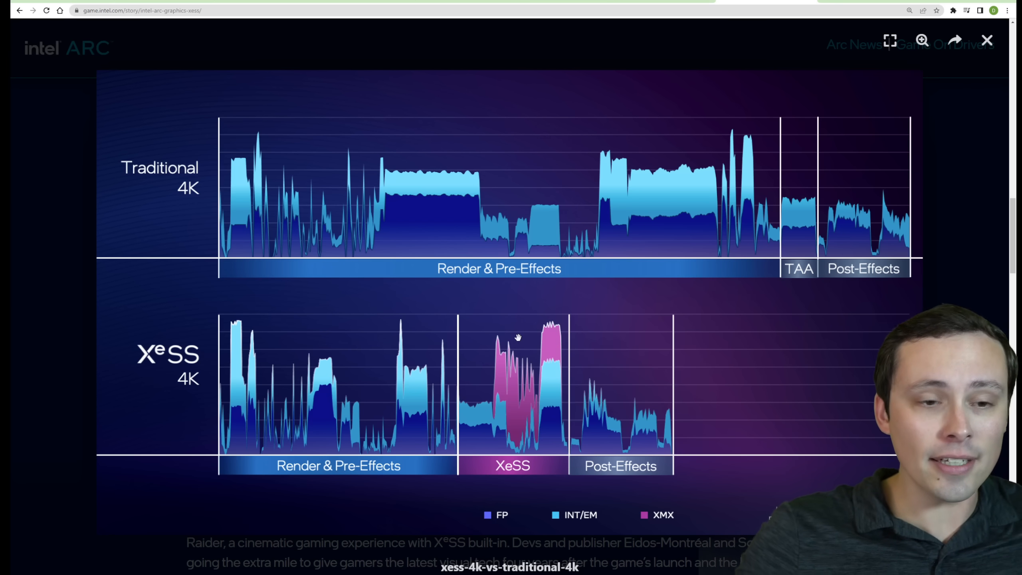
mouse_move(307, 469)
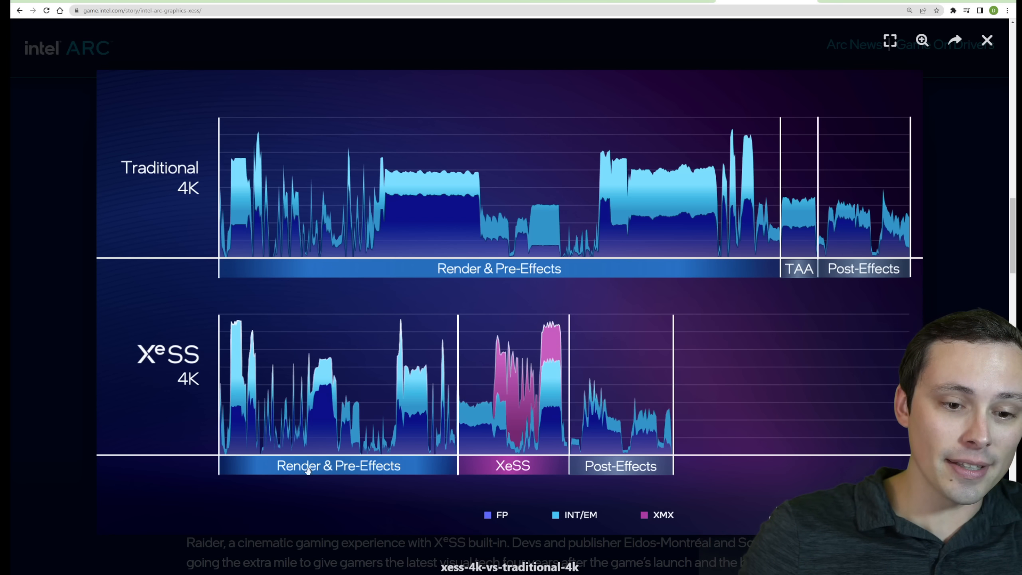
mouse_move(367, 338)
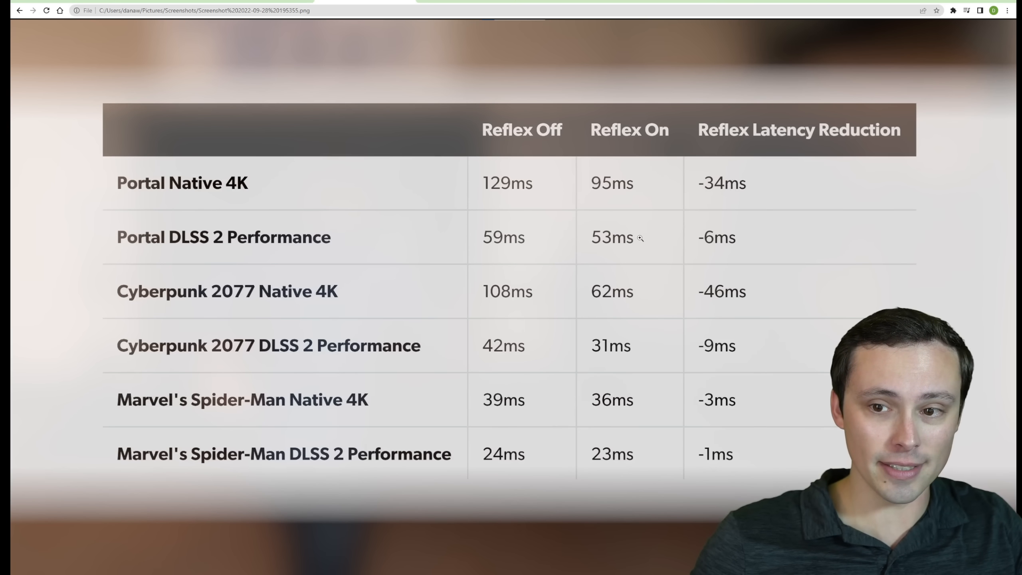
mouse_move(443, 241)
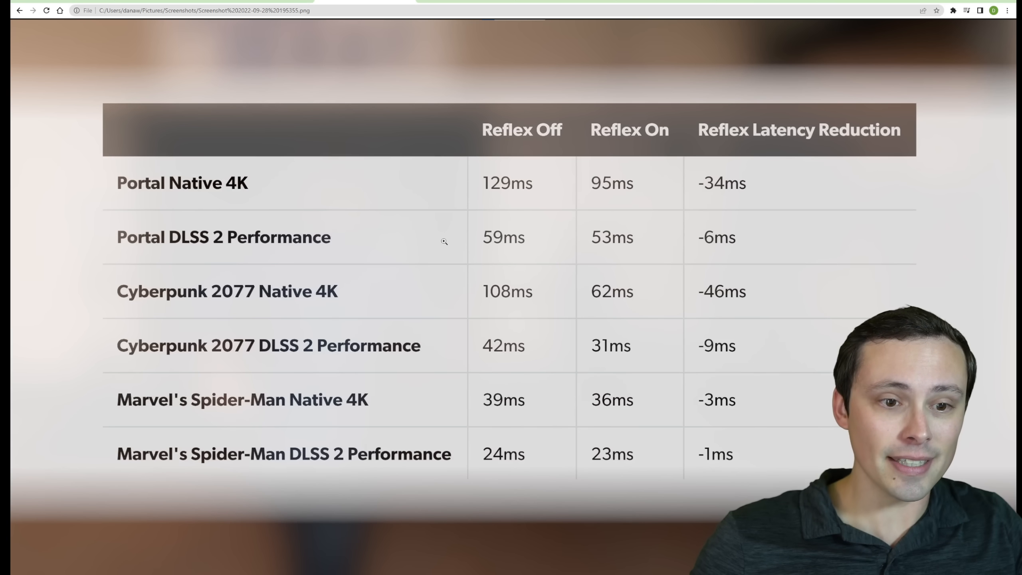
mouse_move(245, 242)
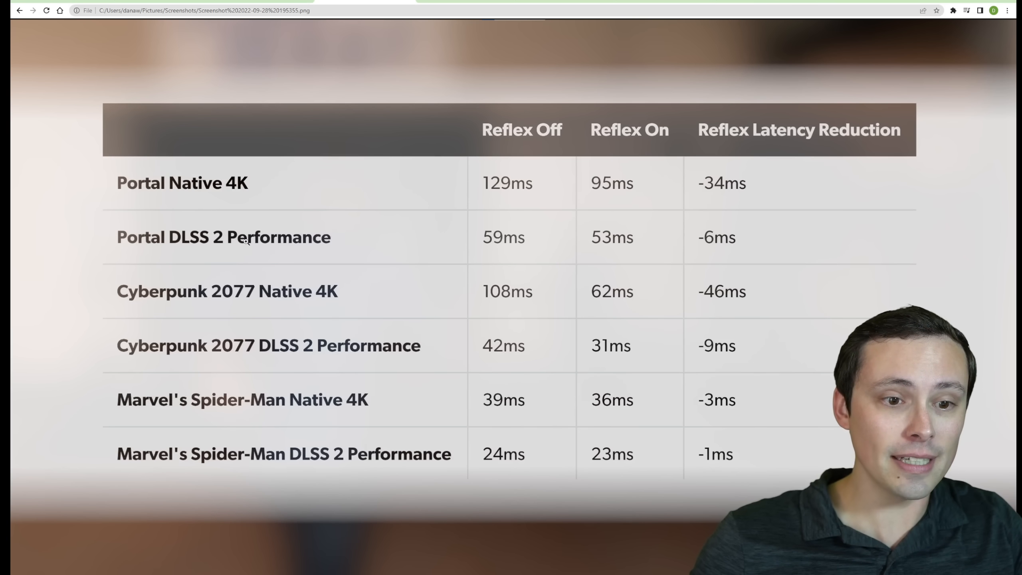
mouse_move(509, 226)
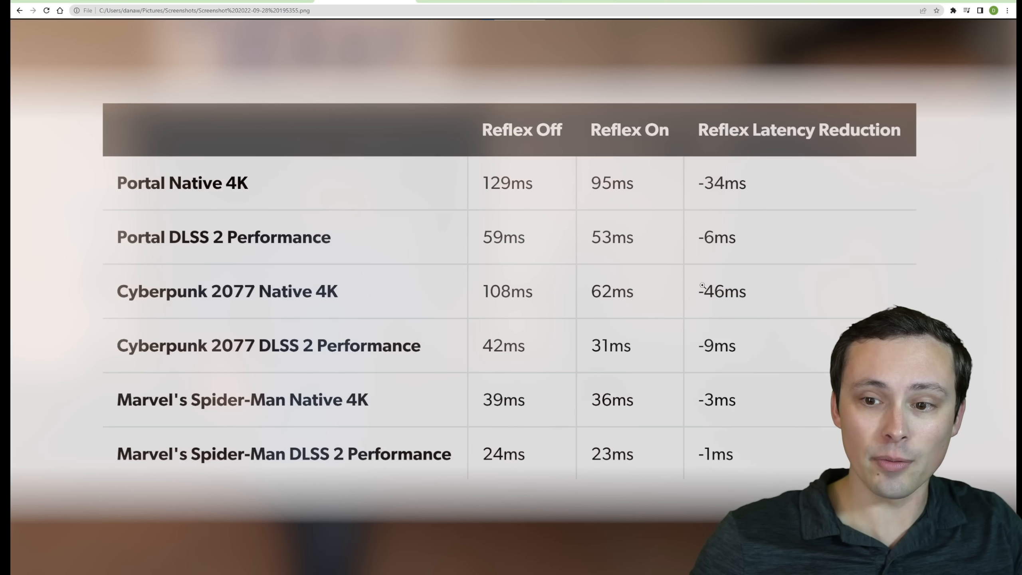
mouse_move(521, 412)
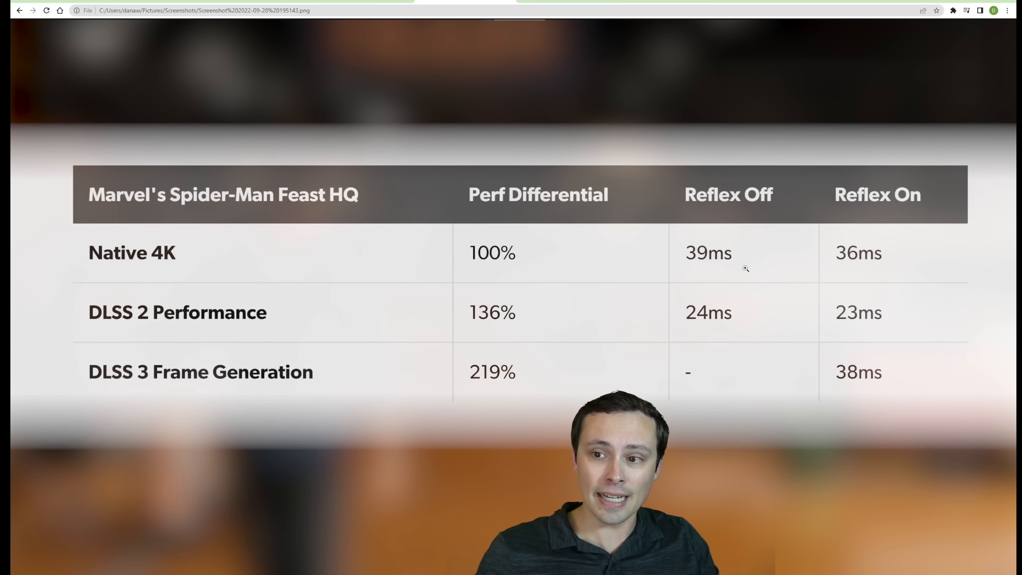
mouse_move(536, 235)
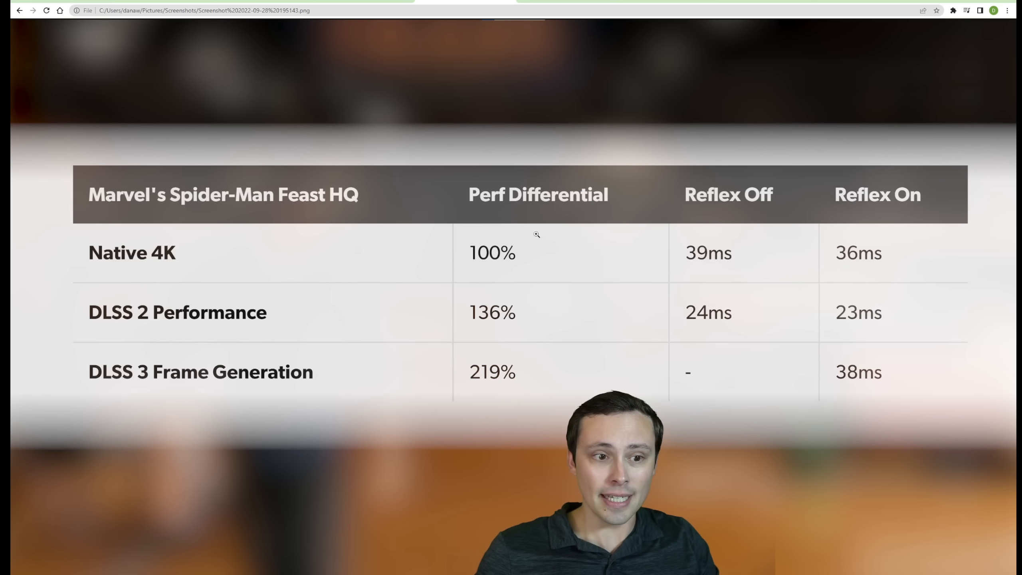
mouse_move(784, 264)
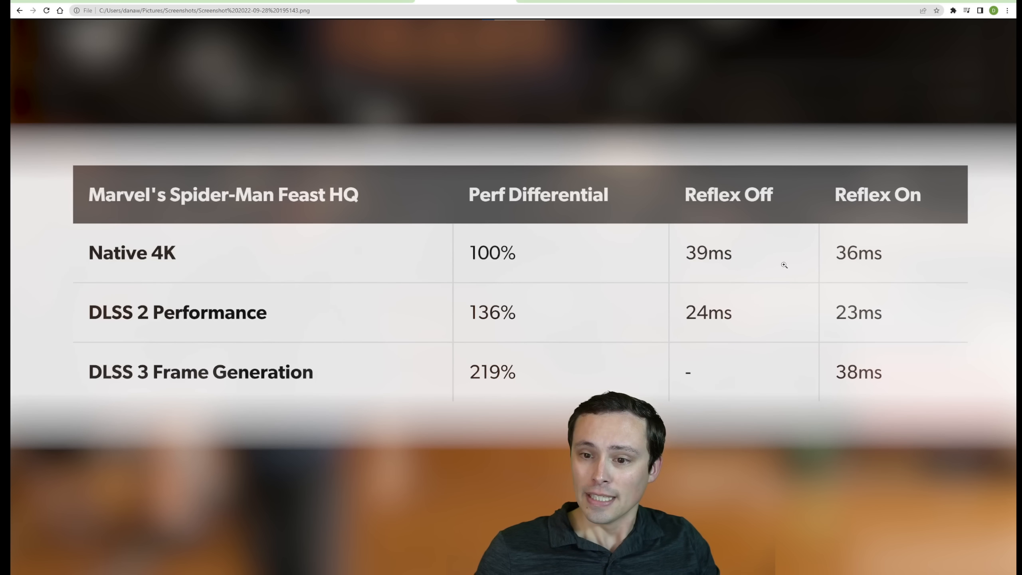
mouse_move(726, 258)
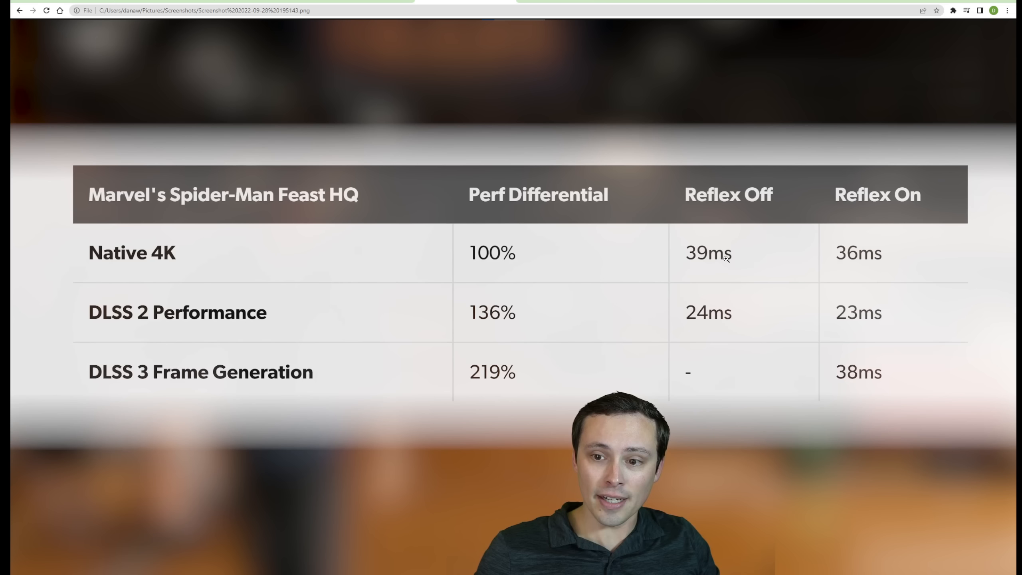
mouse_move(864, 266)
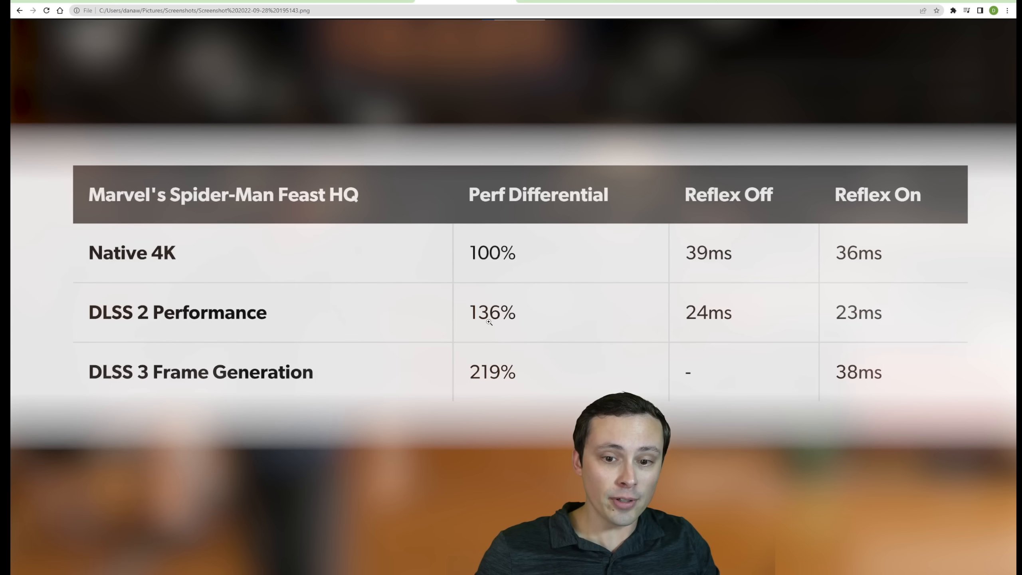
mouse_move(711, 211)
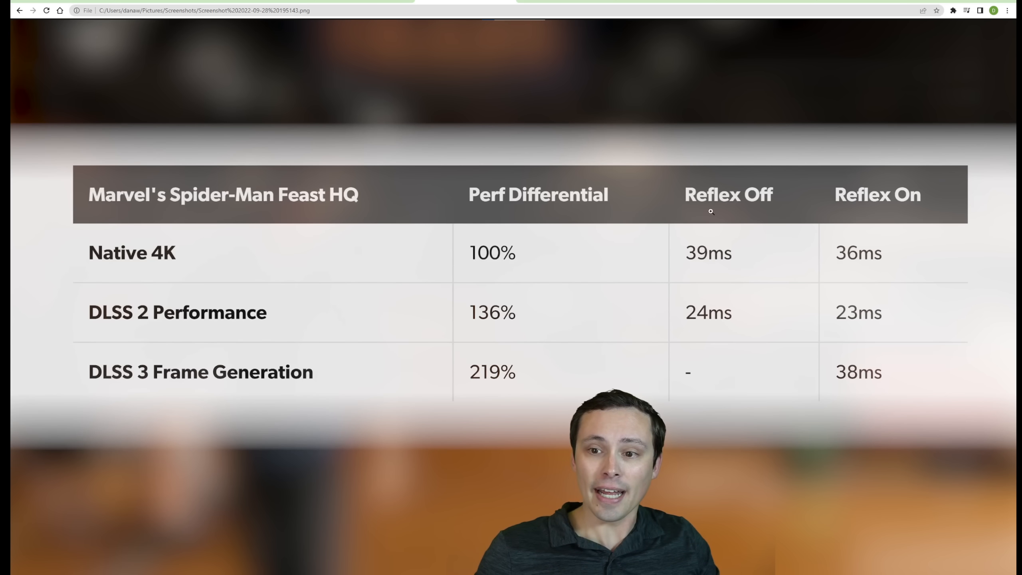
mouse_move(698, 294)
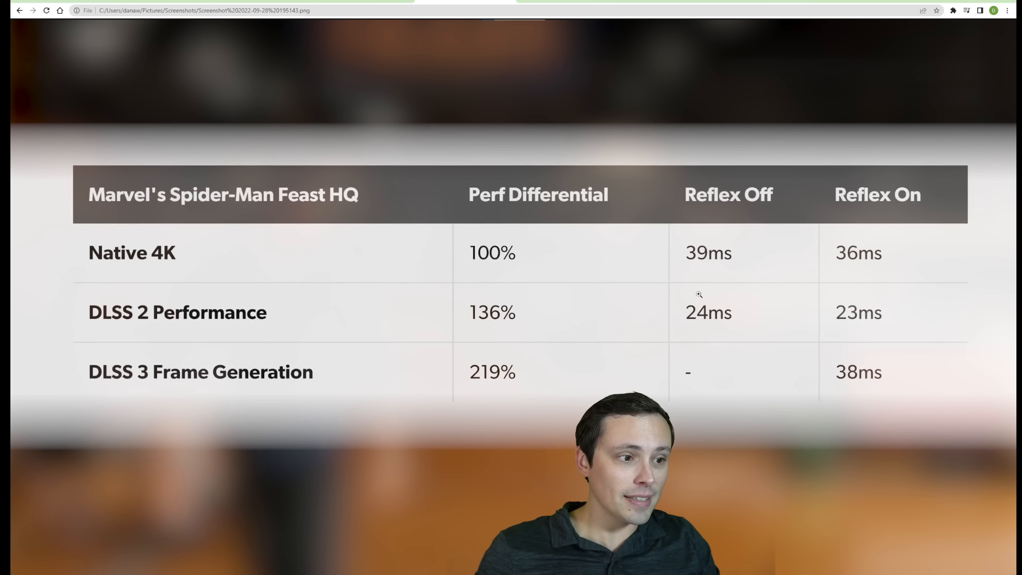
mouse_move(716, 279)
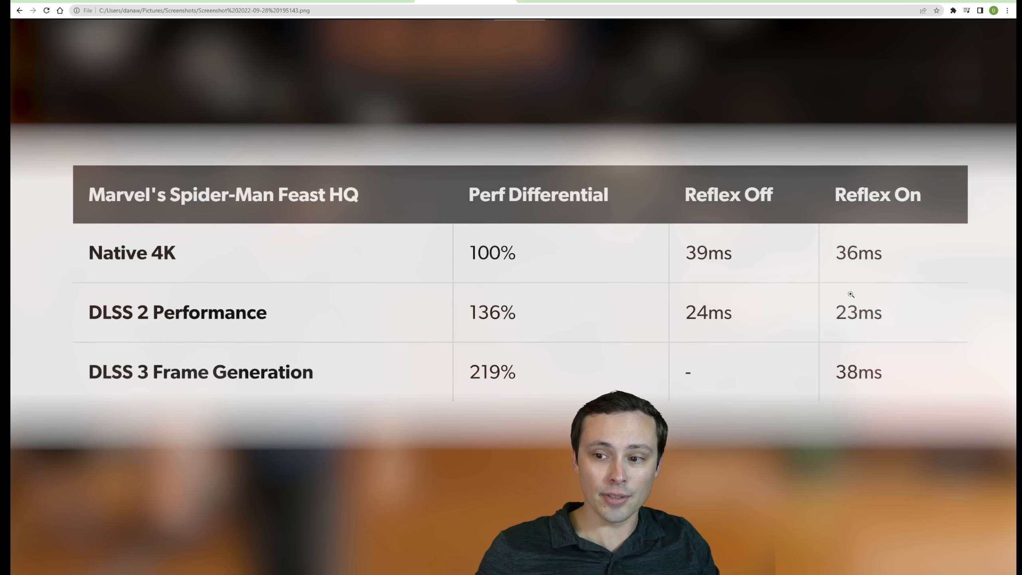
mouse_move(261, 392)
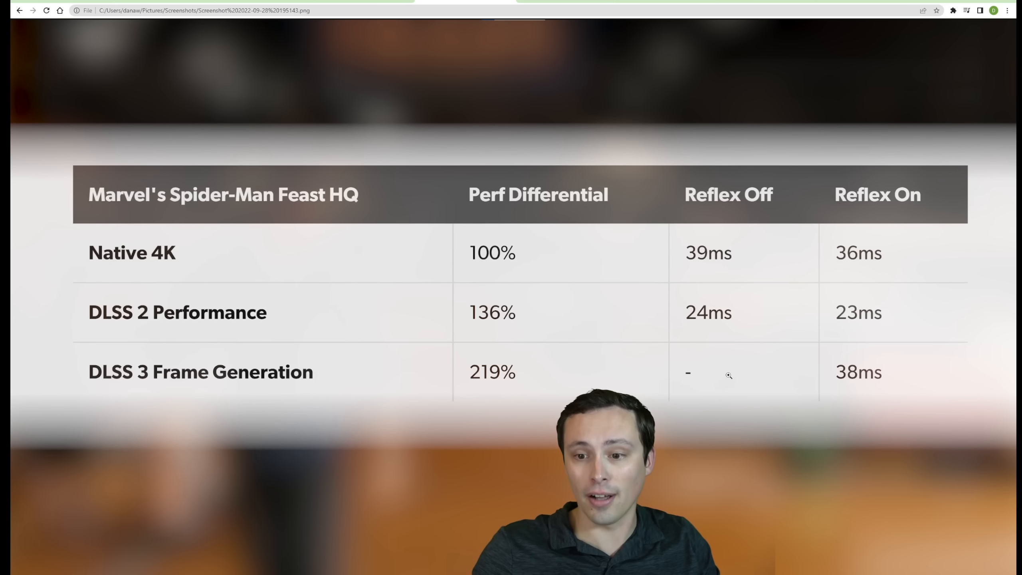
mouse_move(878, 375)
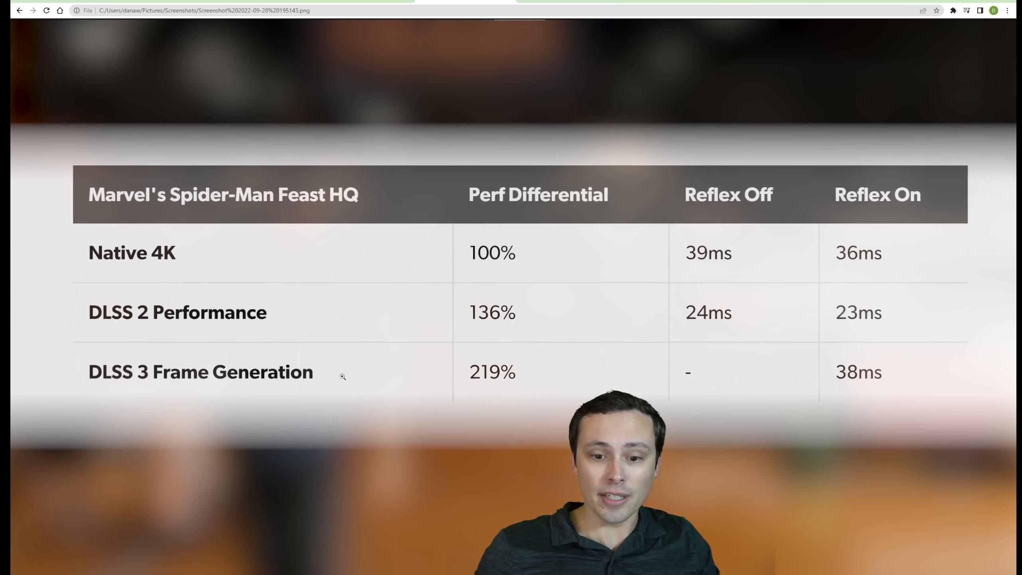
mouse_move(470, 268)
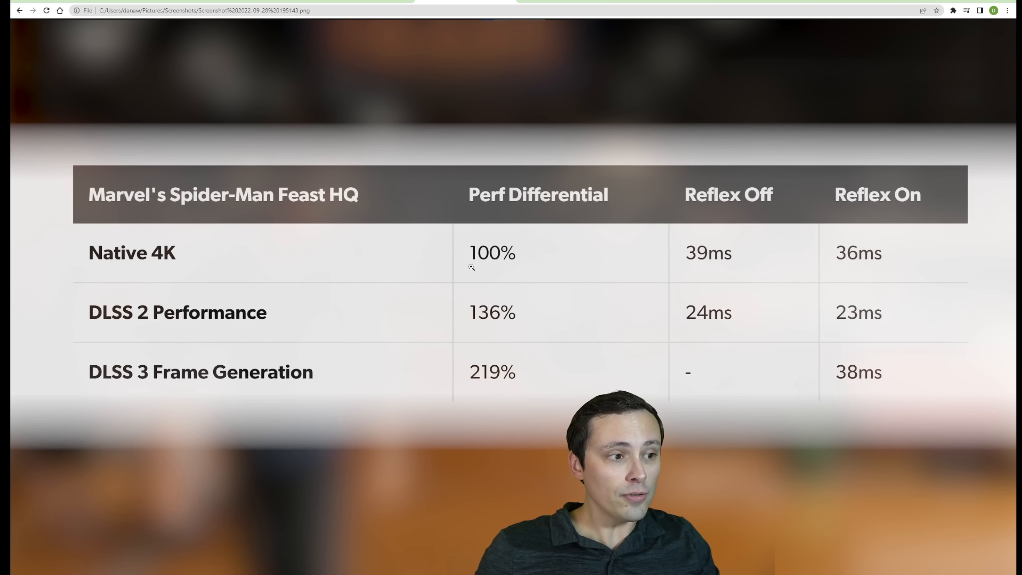
mouse_move(477, 378)
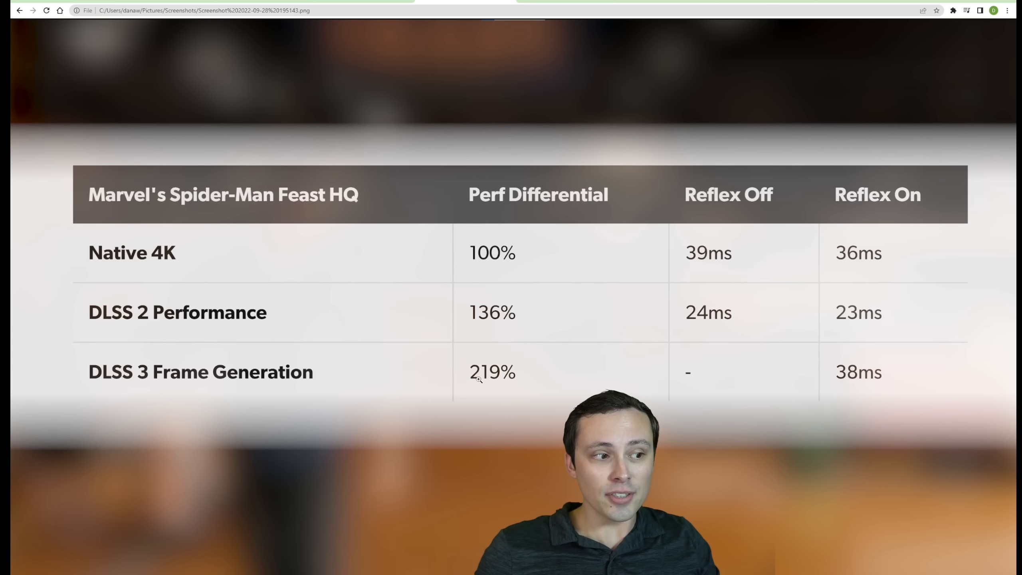
mouse_move(463, 253)
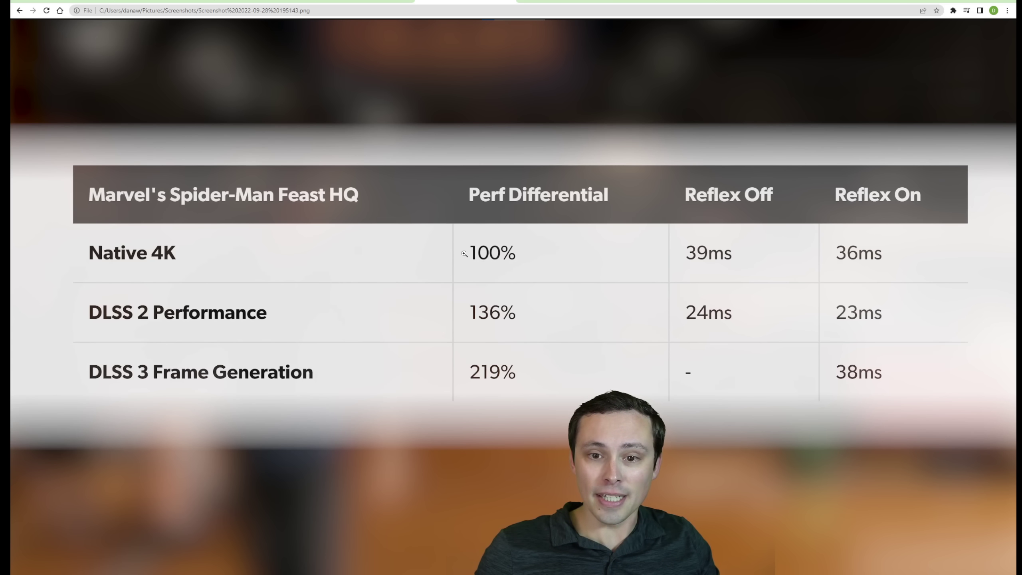
mouse_move(467, 319)
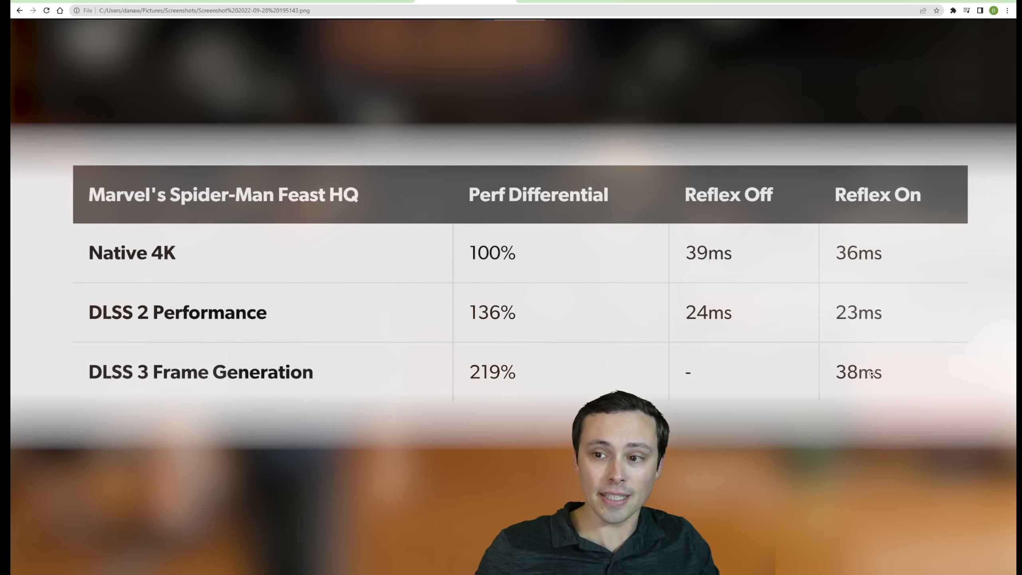
mouse_move(157, 267)
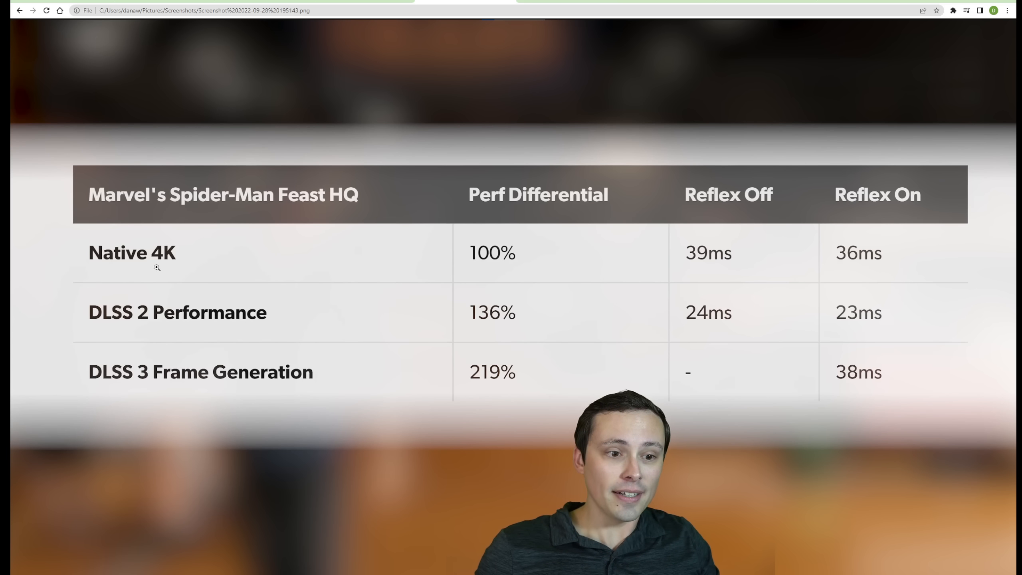
mouse_move(885, 258)
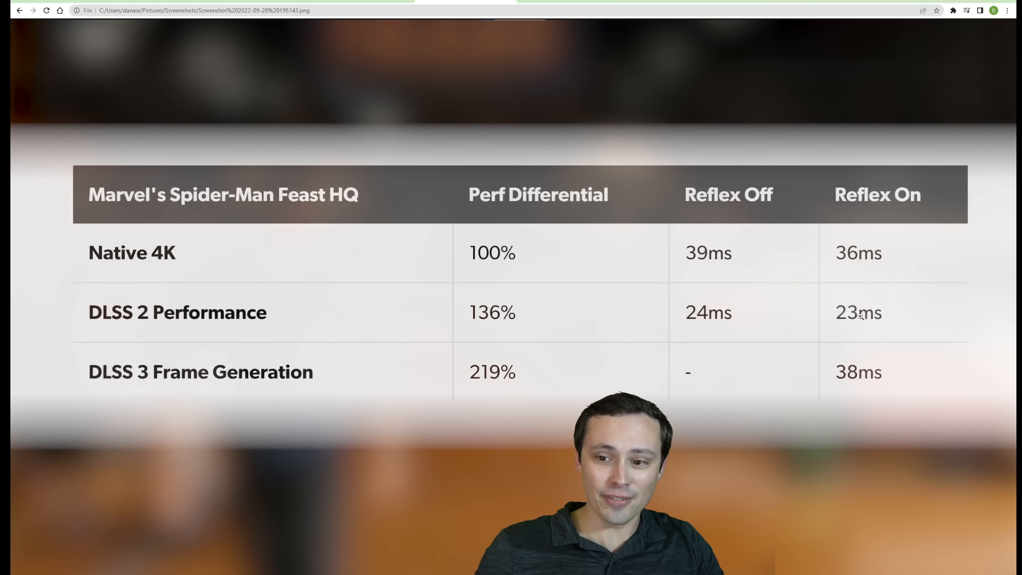
mouse_move(754, 293)
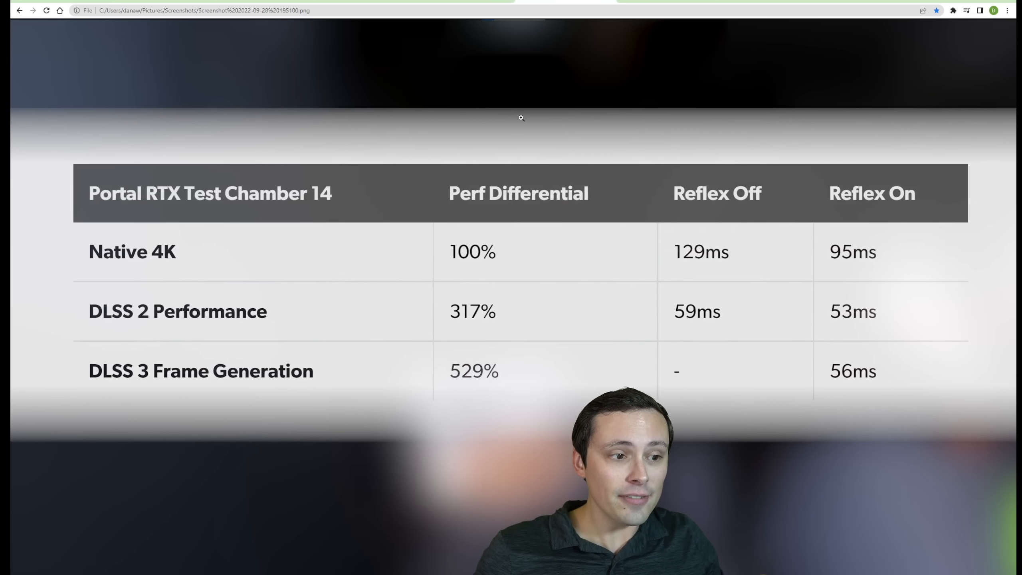
mouse_move(576, 177)
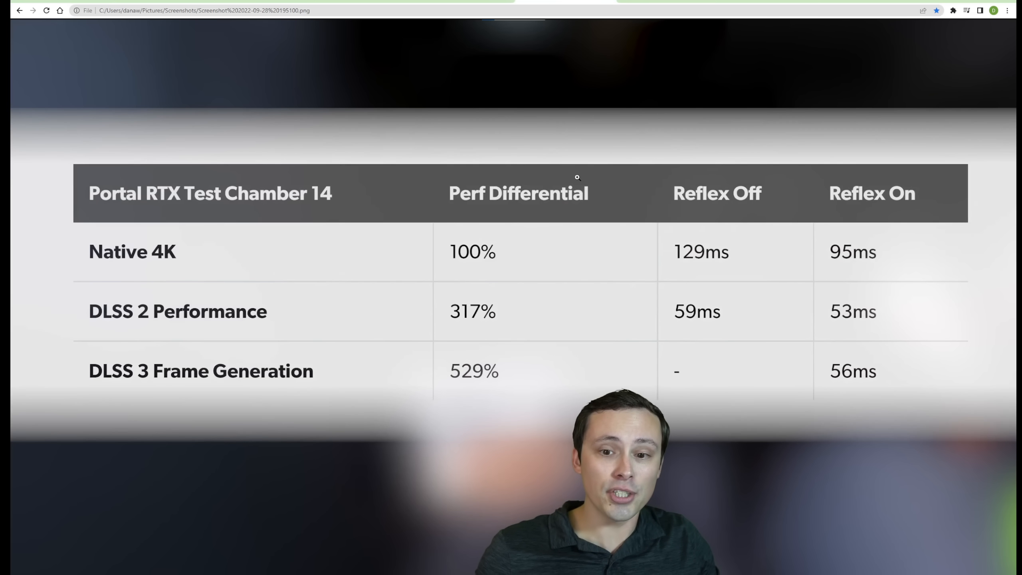
mouse_move(91, 172)
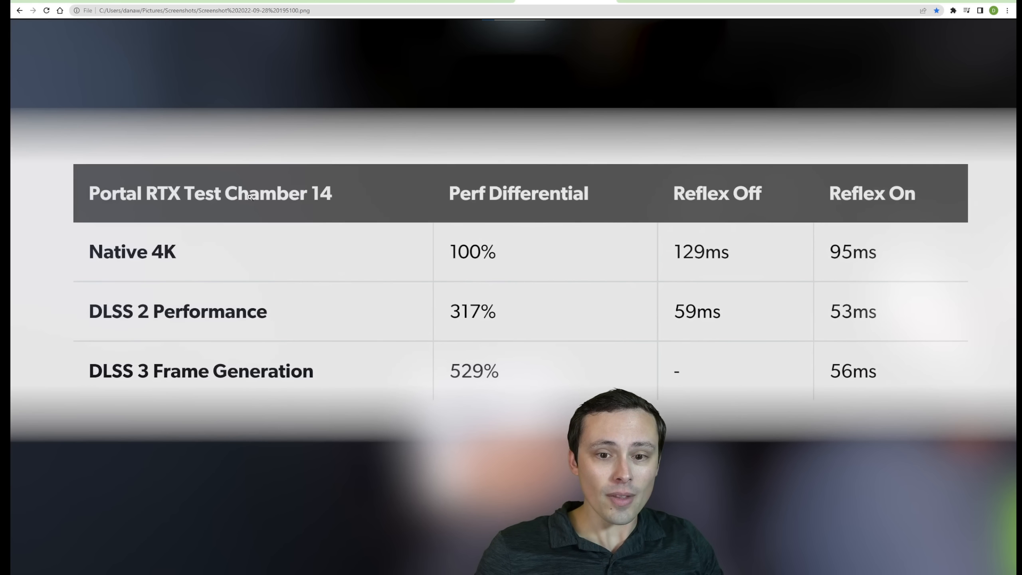
mouse_move(830, 266)
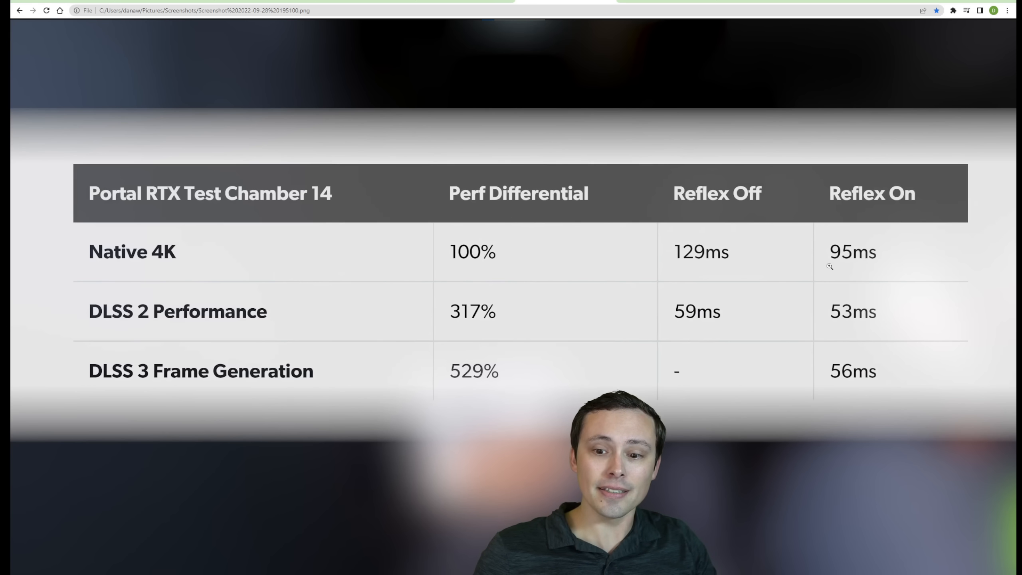
mouse_move(294, 217)
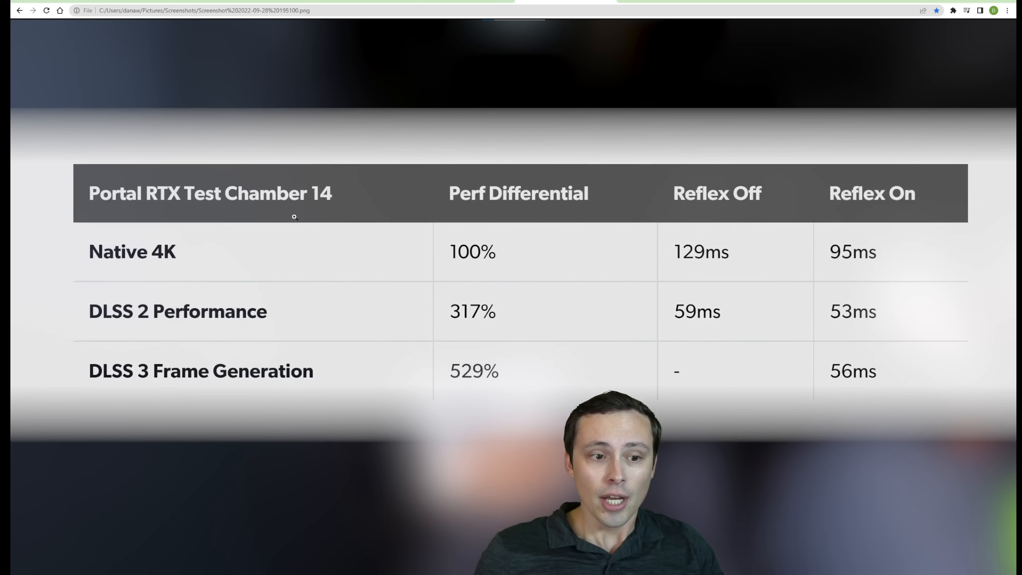
mouse_move(591, 254)
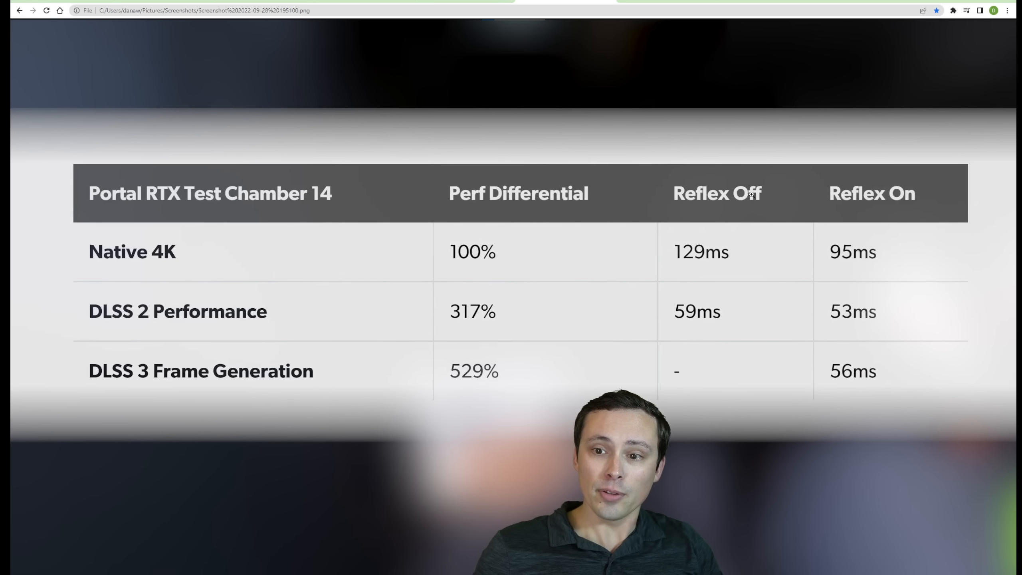
mouse_move(903, 195)
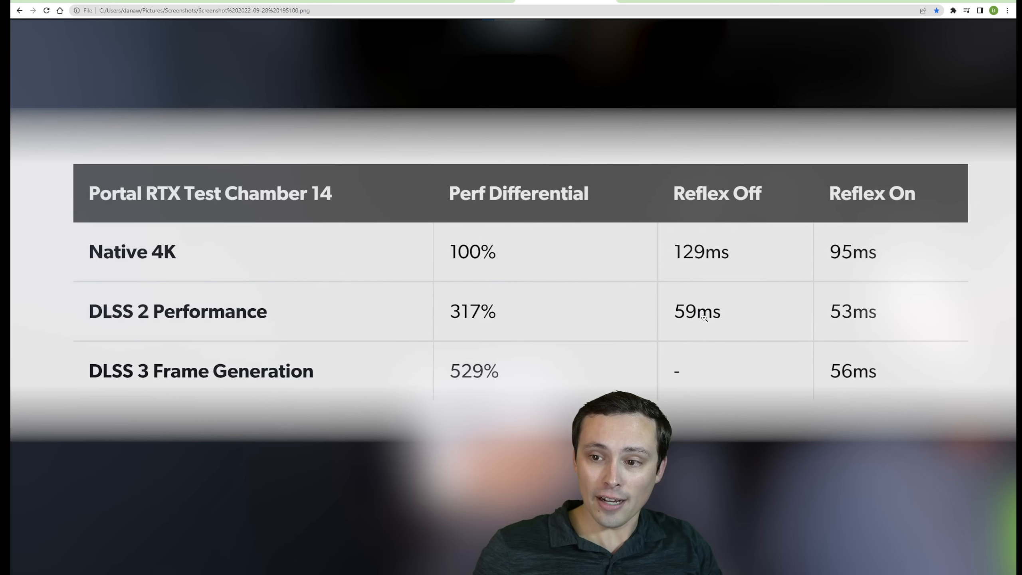
mouse_move(889, 192)
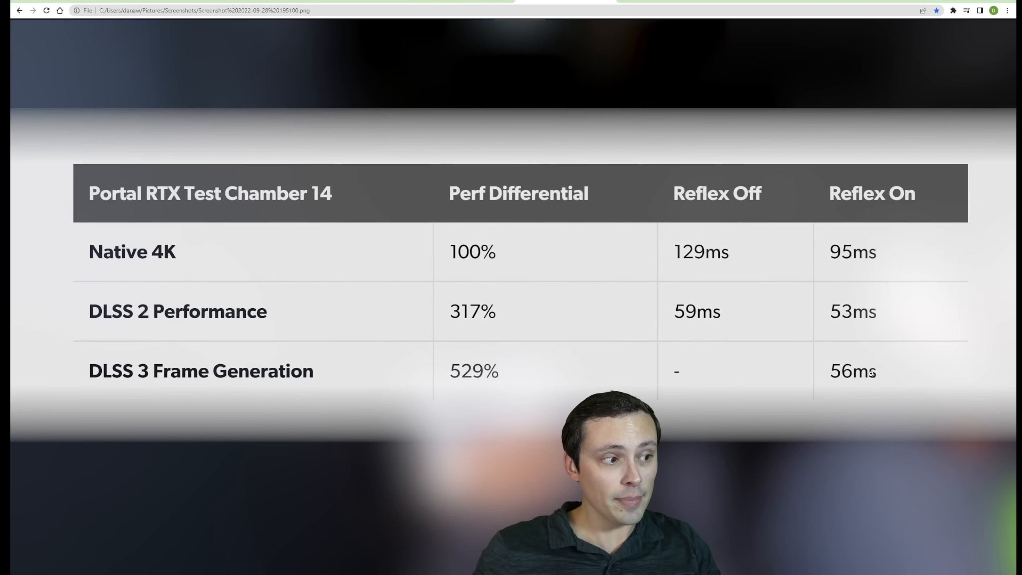
mouse_move(874, 325)
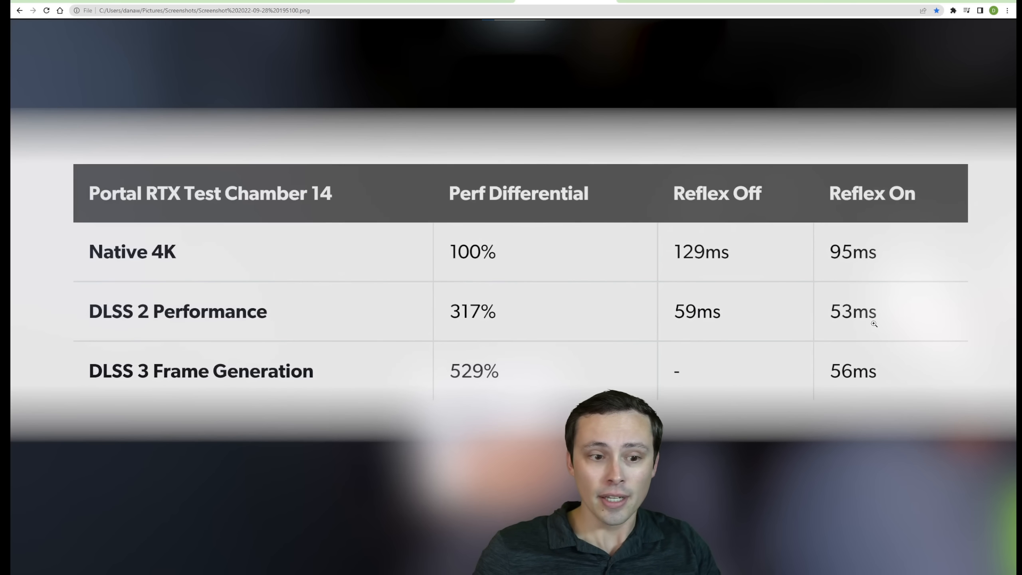
mouse_move(860, 319)
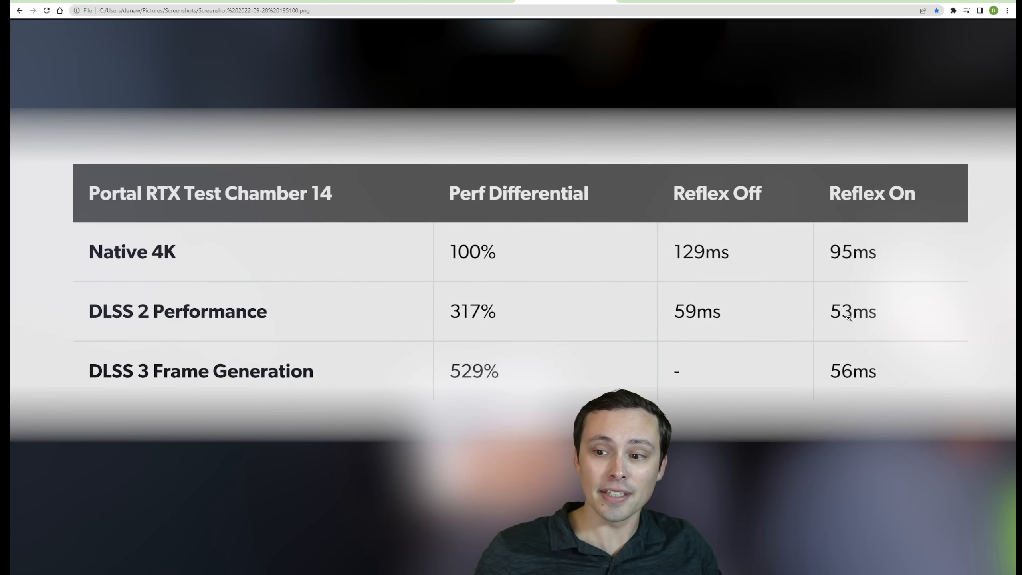
mouse_move(371, 402)
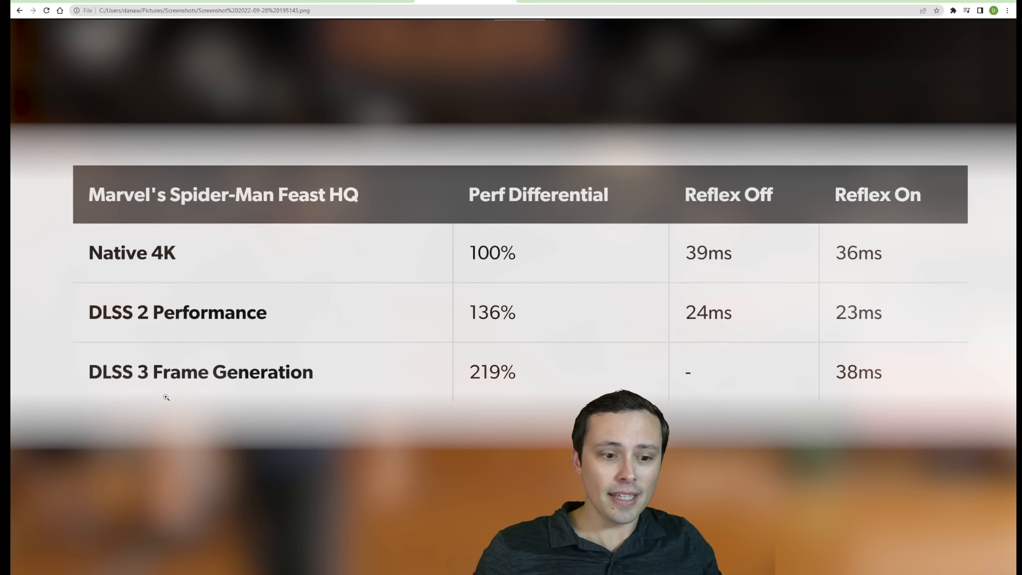
mouse_move(799, 325)
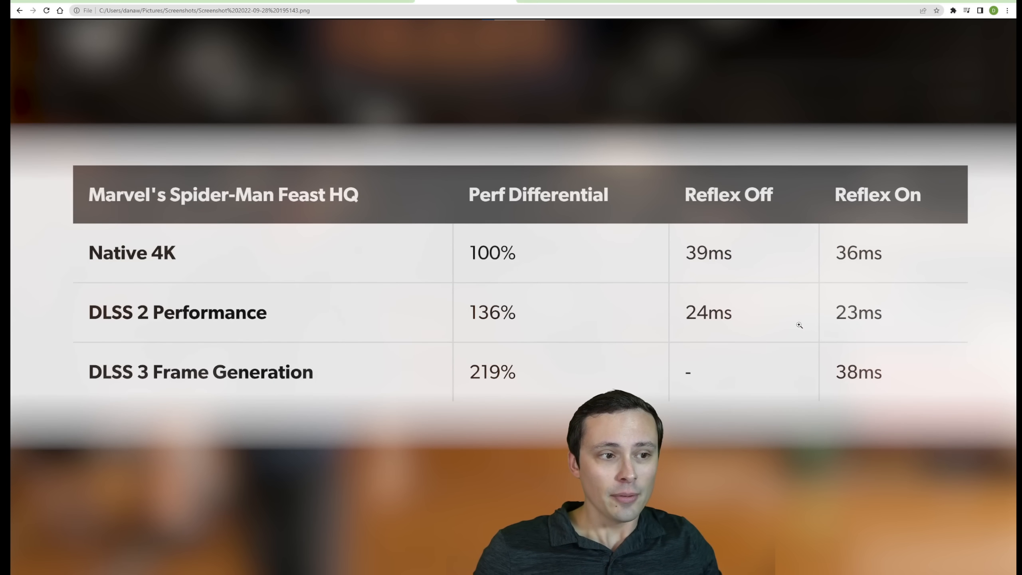
mouse_move(862, 372)
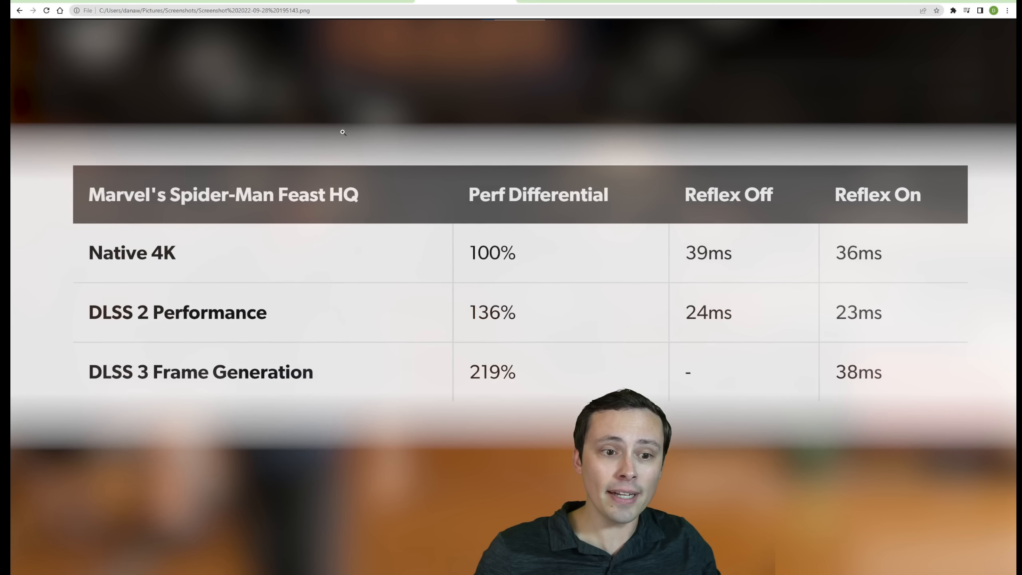
mouse_move(288, 264)
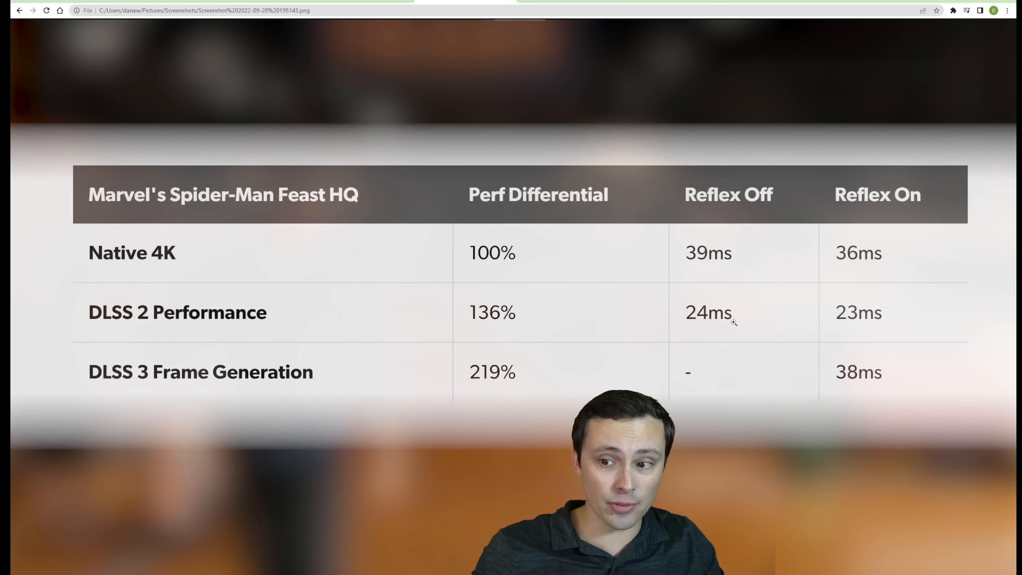
mouse_move(464, 371)
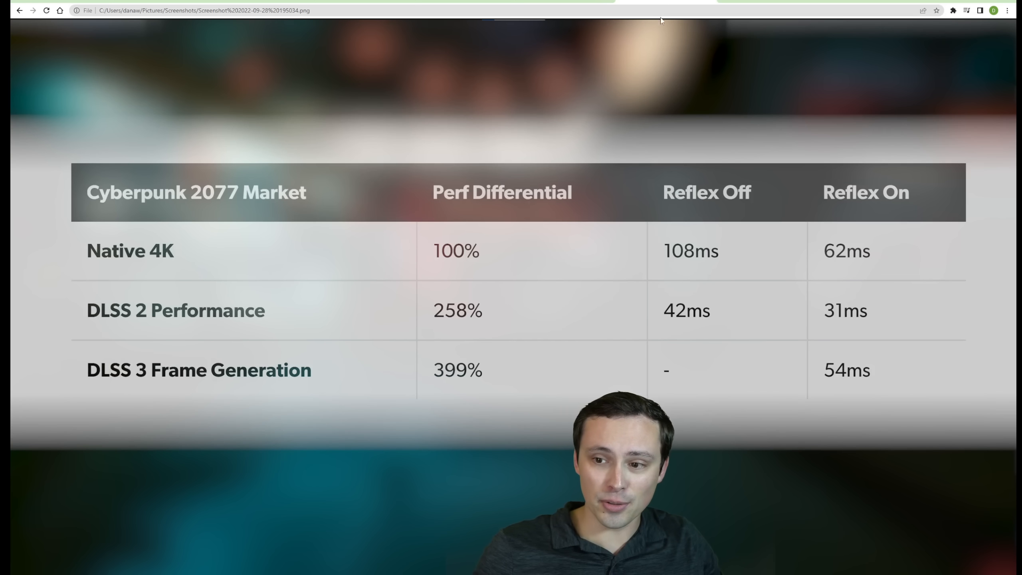
mouse_move(595, 137)
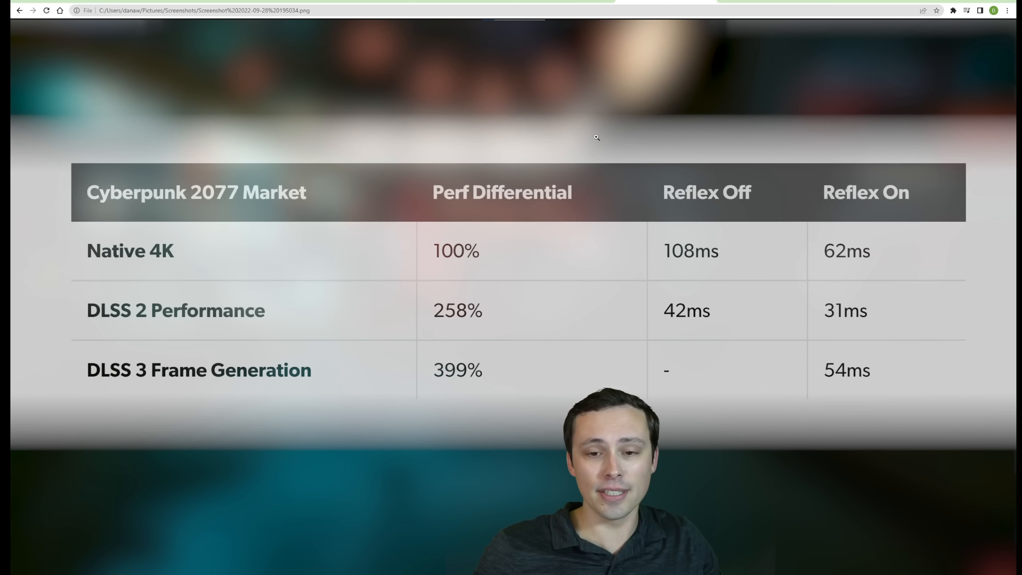
mouse_move(574, 168)
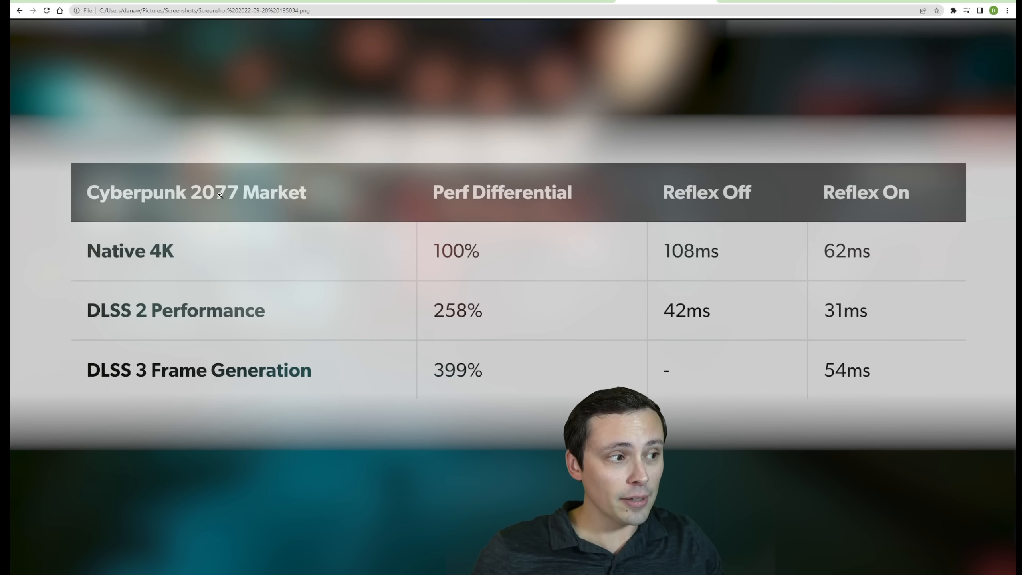
mouse_move(329, 195)
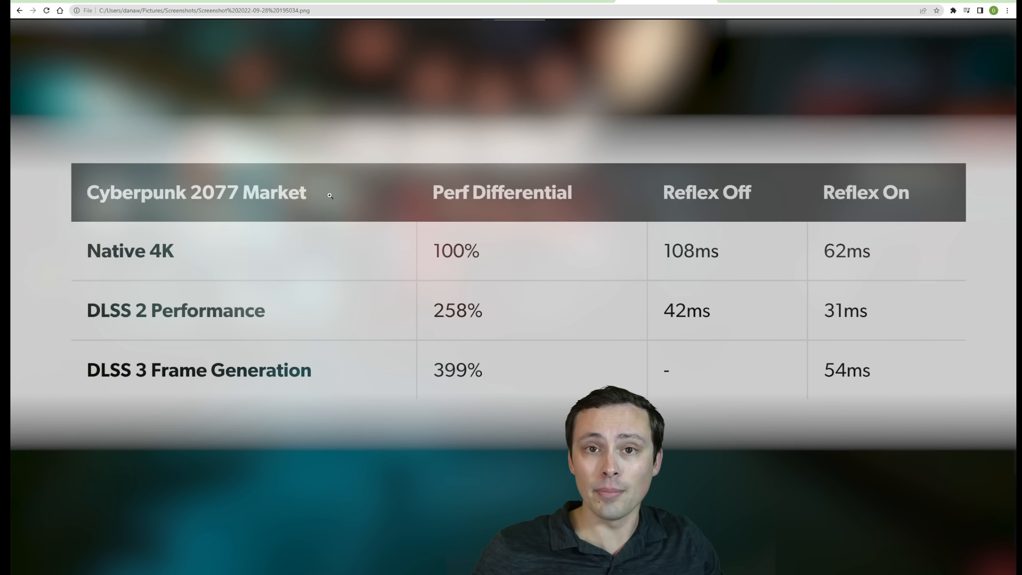
mouse_move(390, 119)
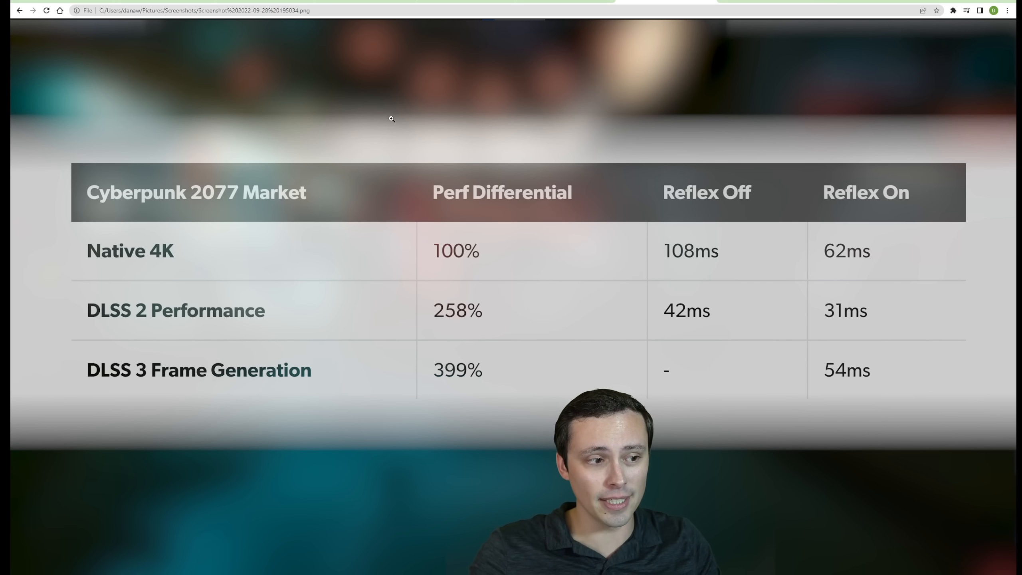
mouse_move(431, 140)
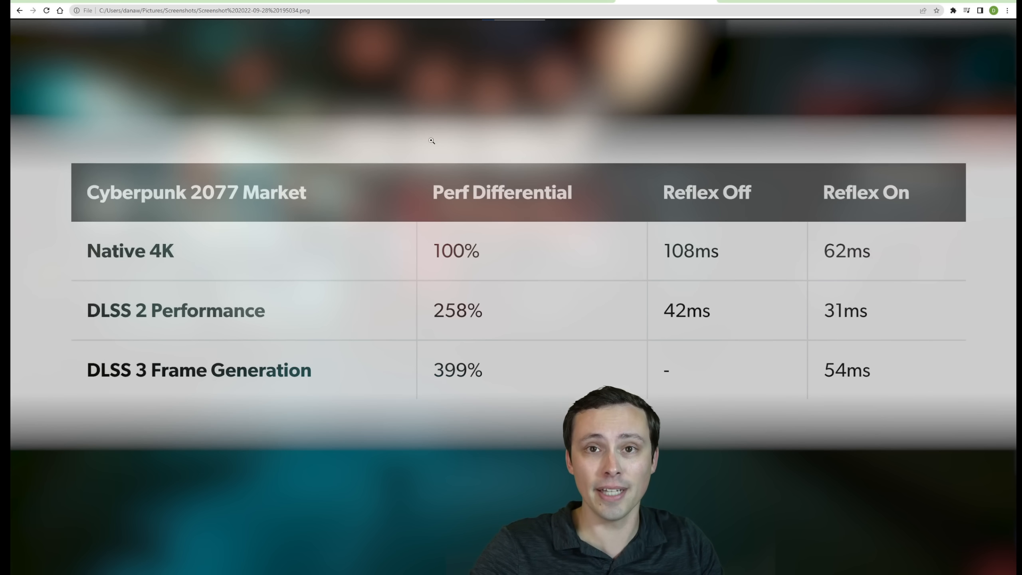
mouse_move(582, 260)
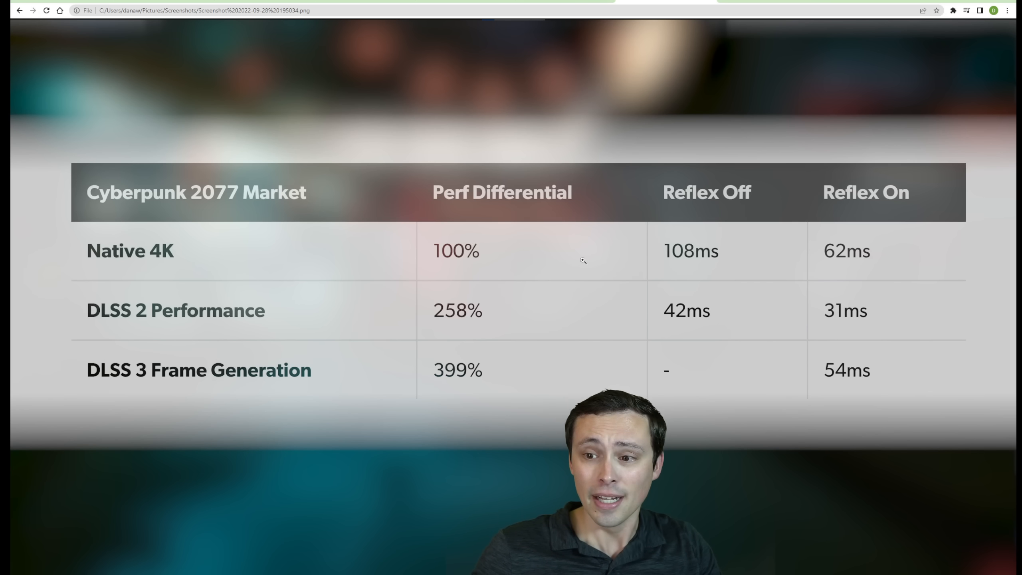
mouse_move(738, 226)
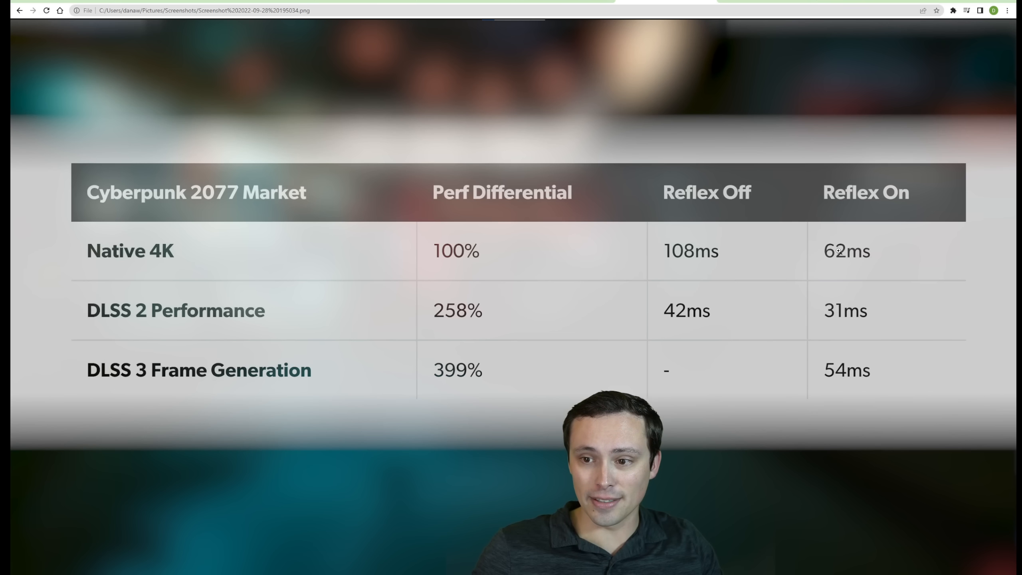
mouse_move(302, 314)
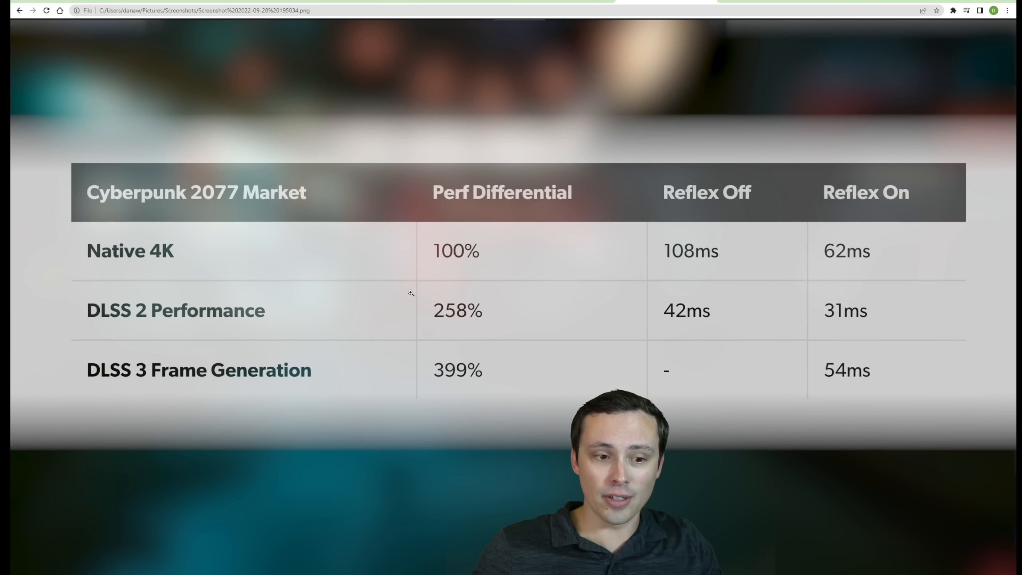
mouse_move(476, 284)
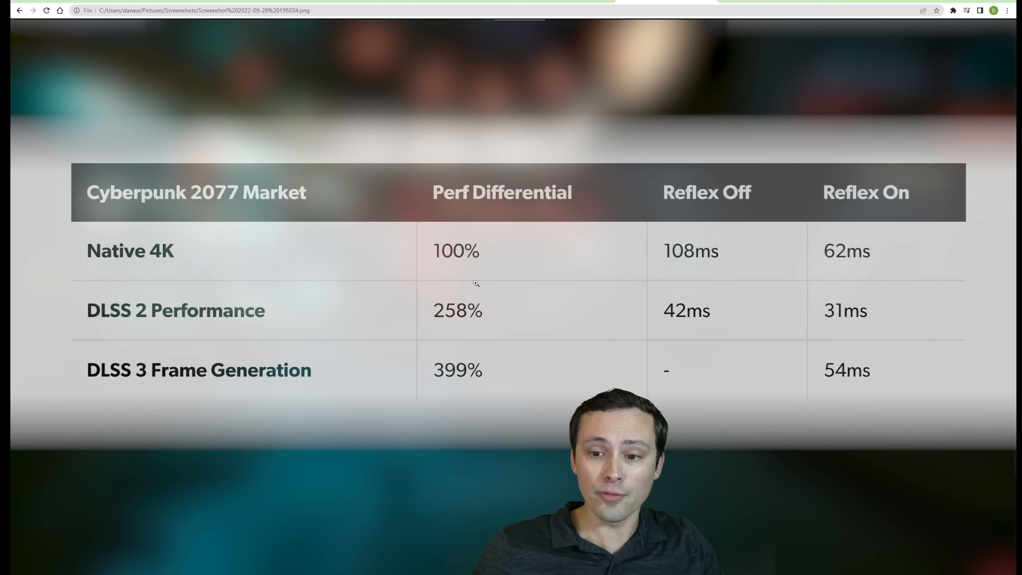
mouse_move(854, 208)
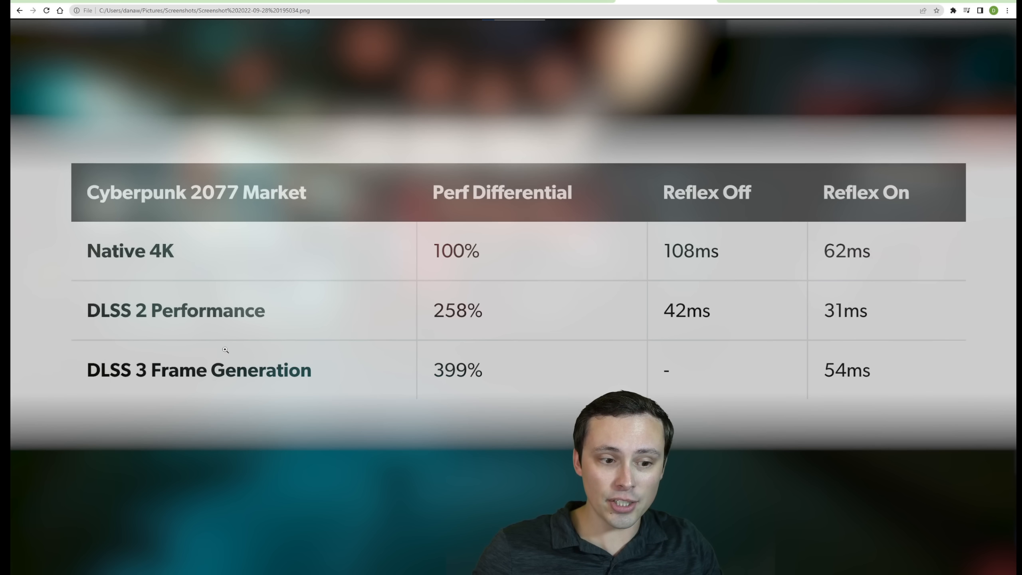
mouse_move(533, 383)
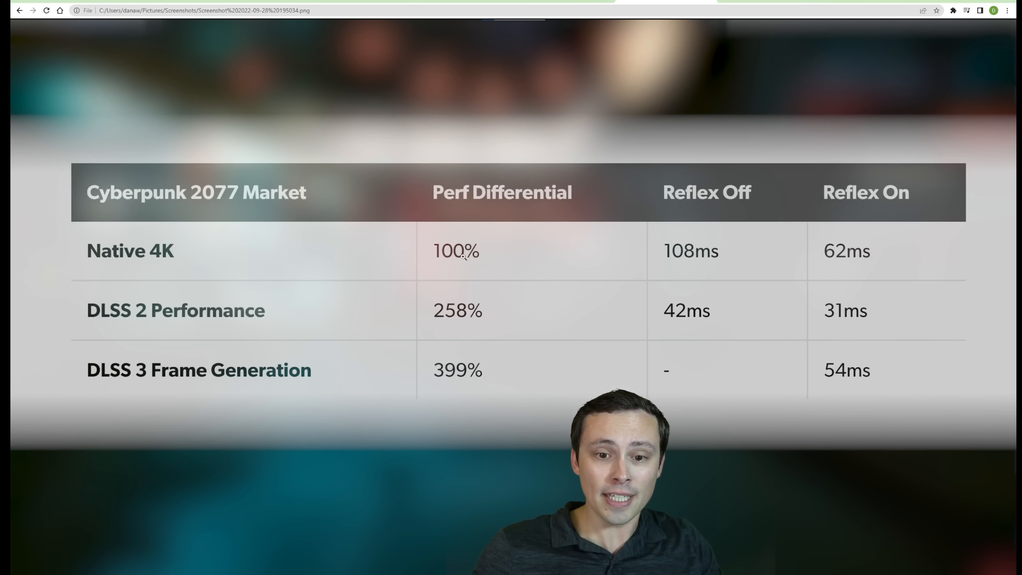
mouse_move(429, 365)
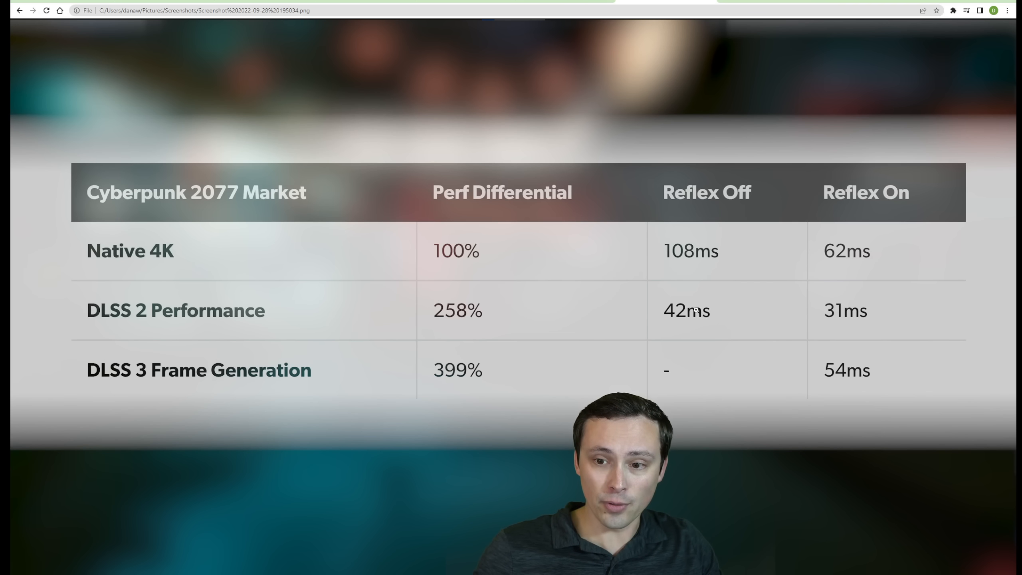
mouse_move(769, 314)
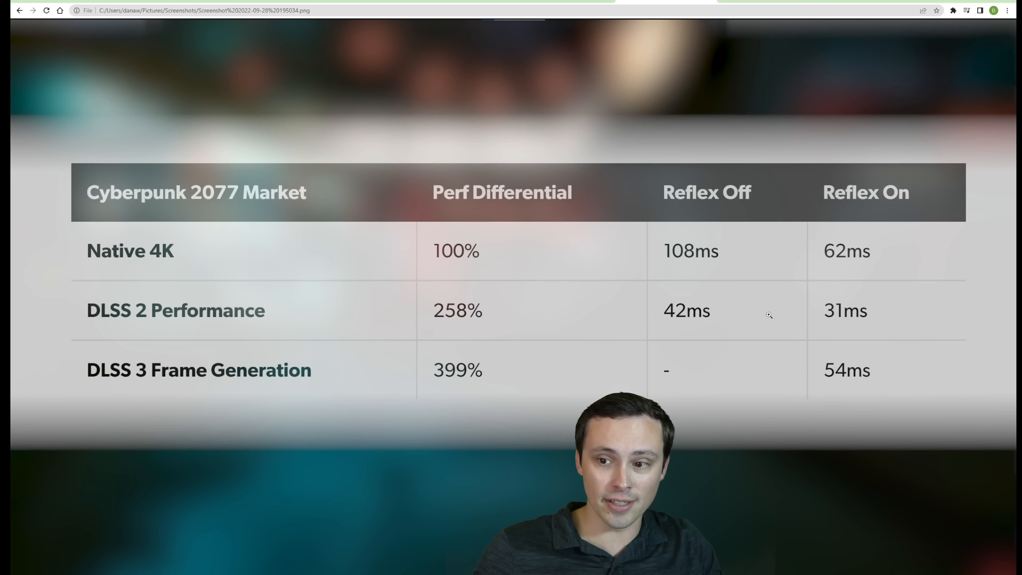
mouse_move(868, 325)
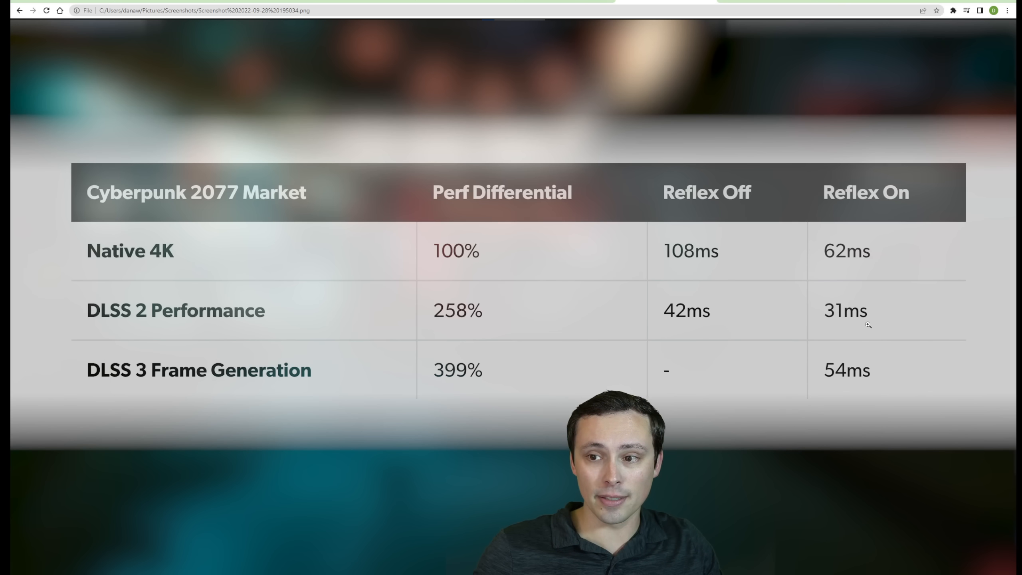
mouse_move(742, 41)
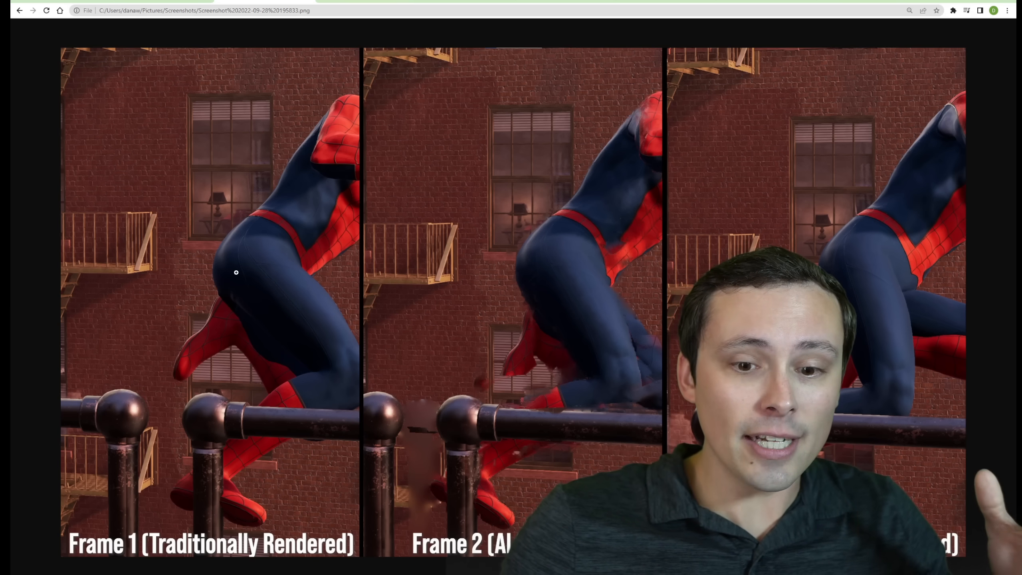
scroll("down", 3)
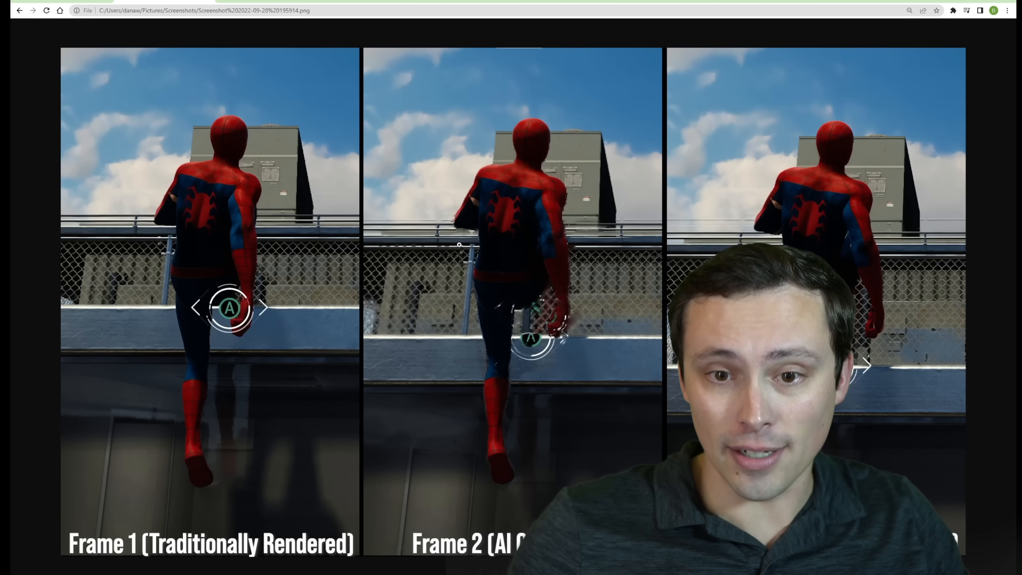
mouse_move(549, 252)
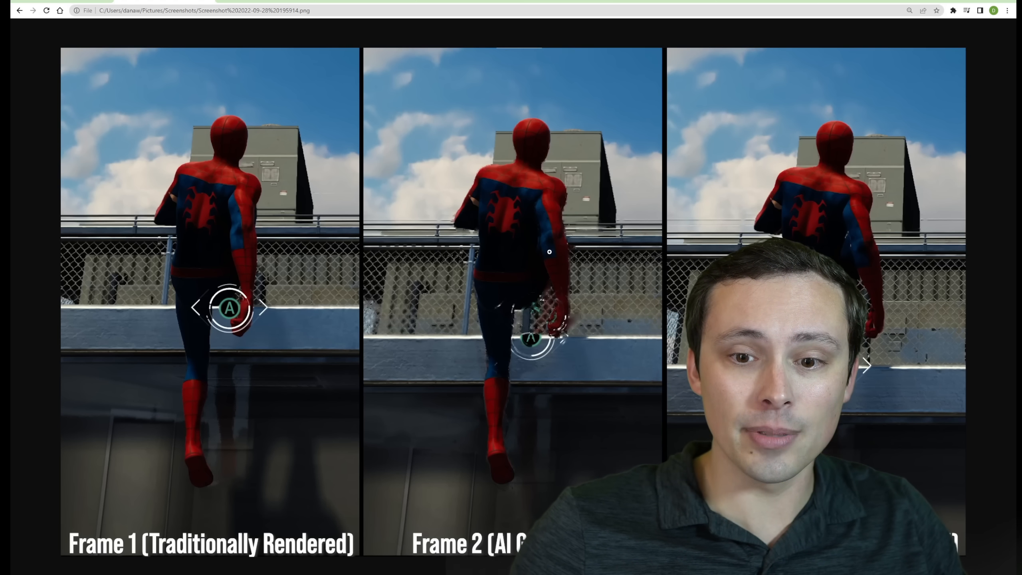